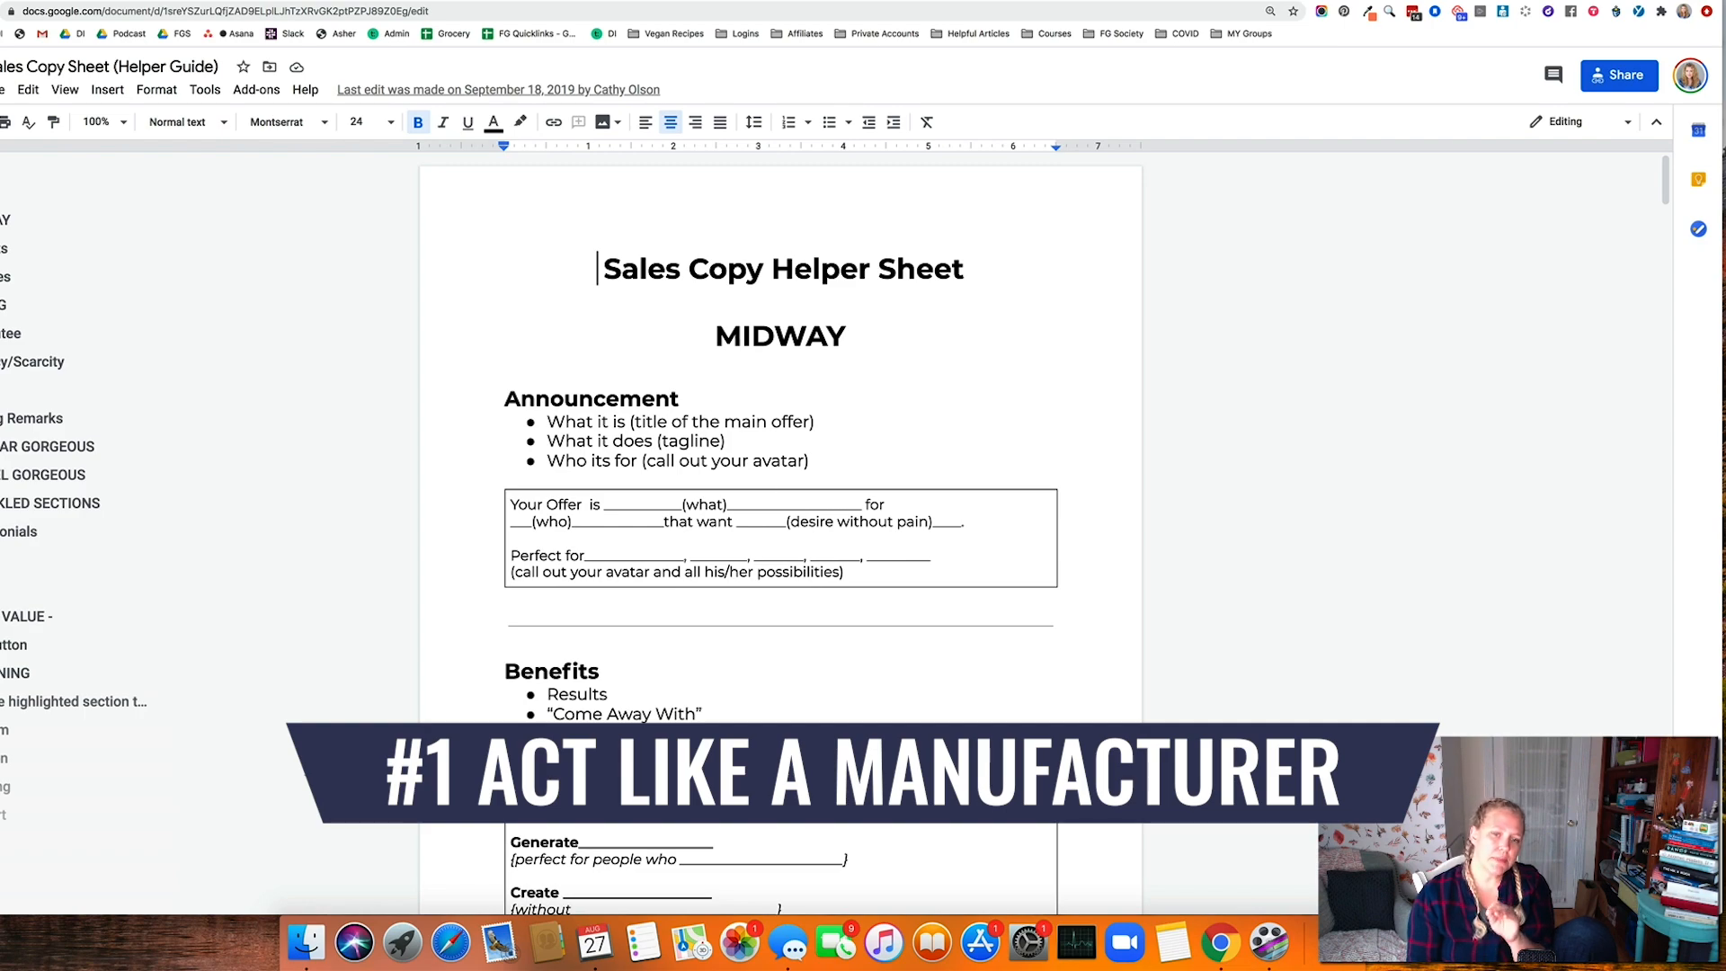
Scroll down through the Sales Copy Helper Sheet in Google Docs
scroll("down", 3)
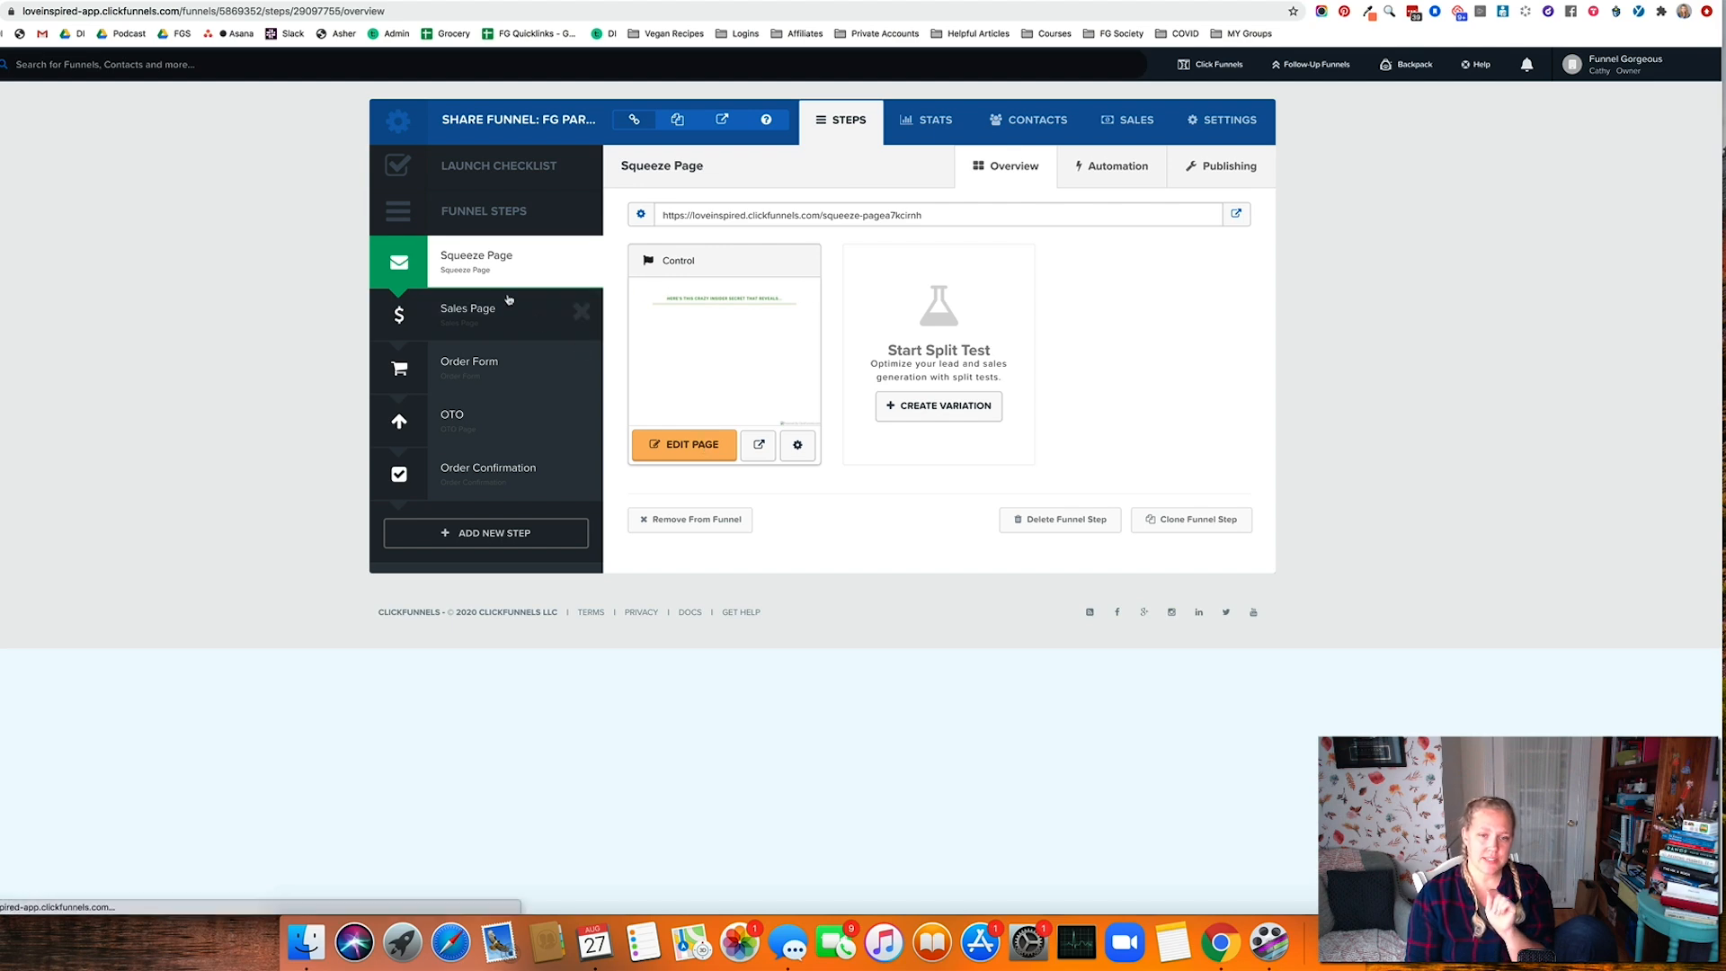
Open the funnel's Sales Page step in the ClickFunnels page editor
left_click(467, 315)
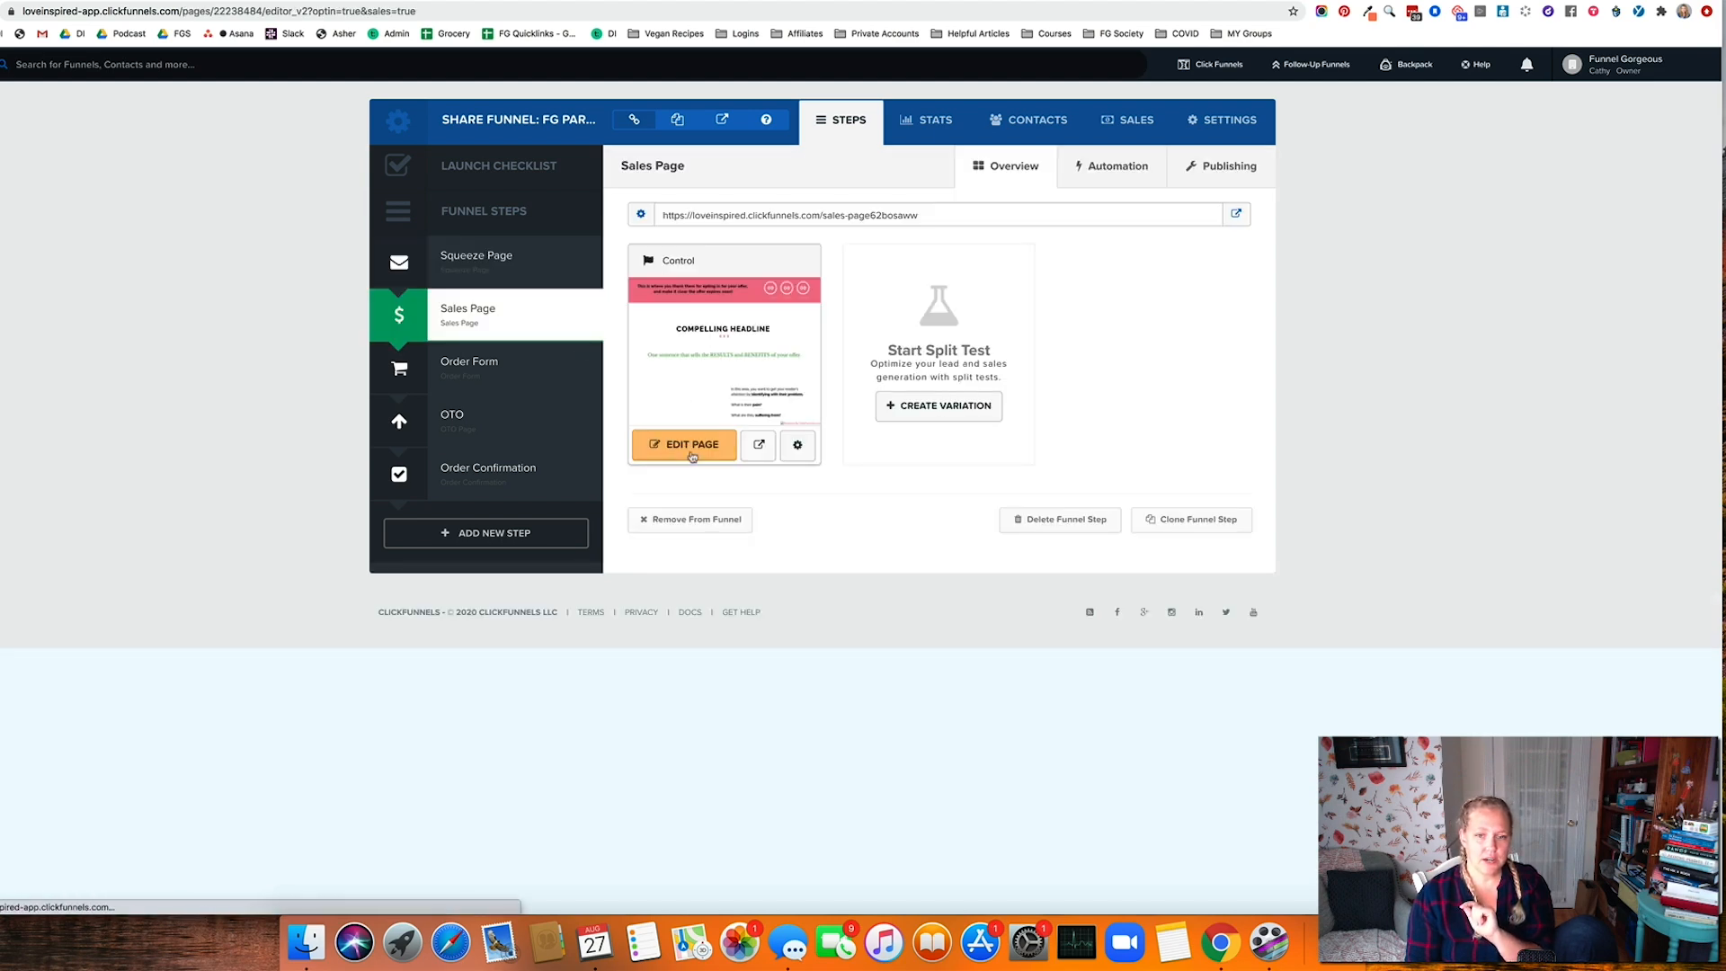
left_click(683, 444)
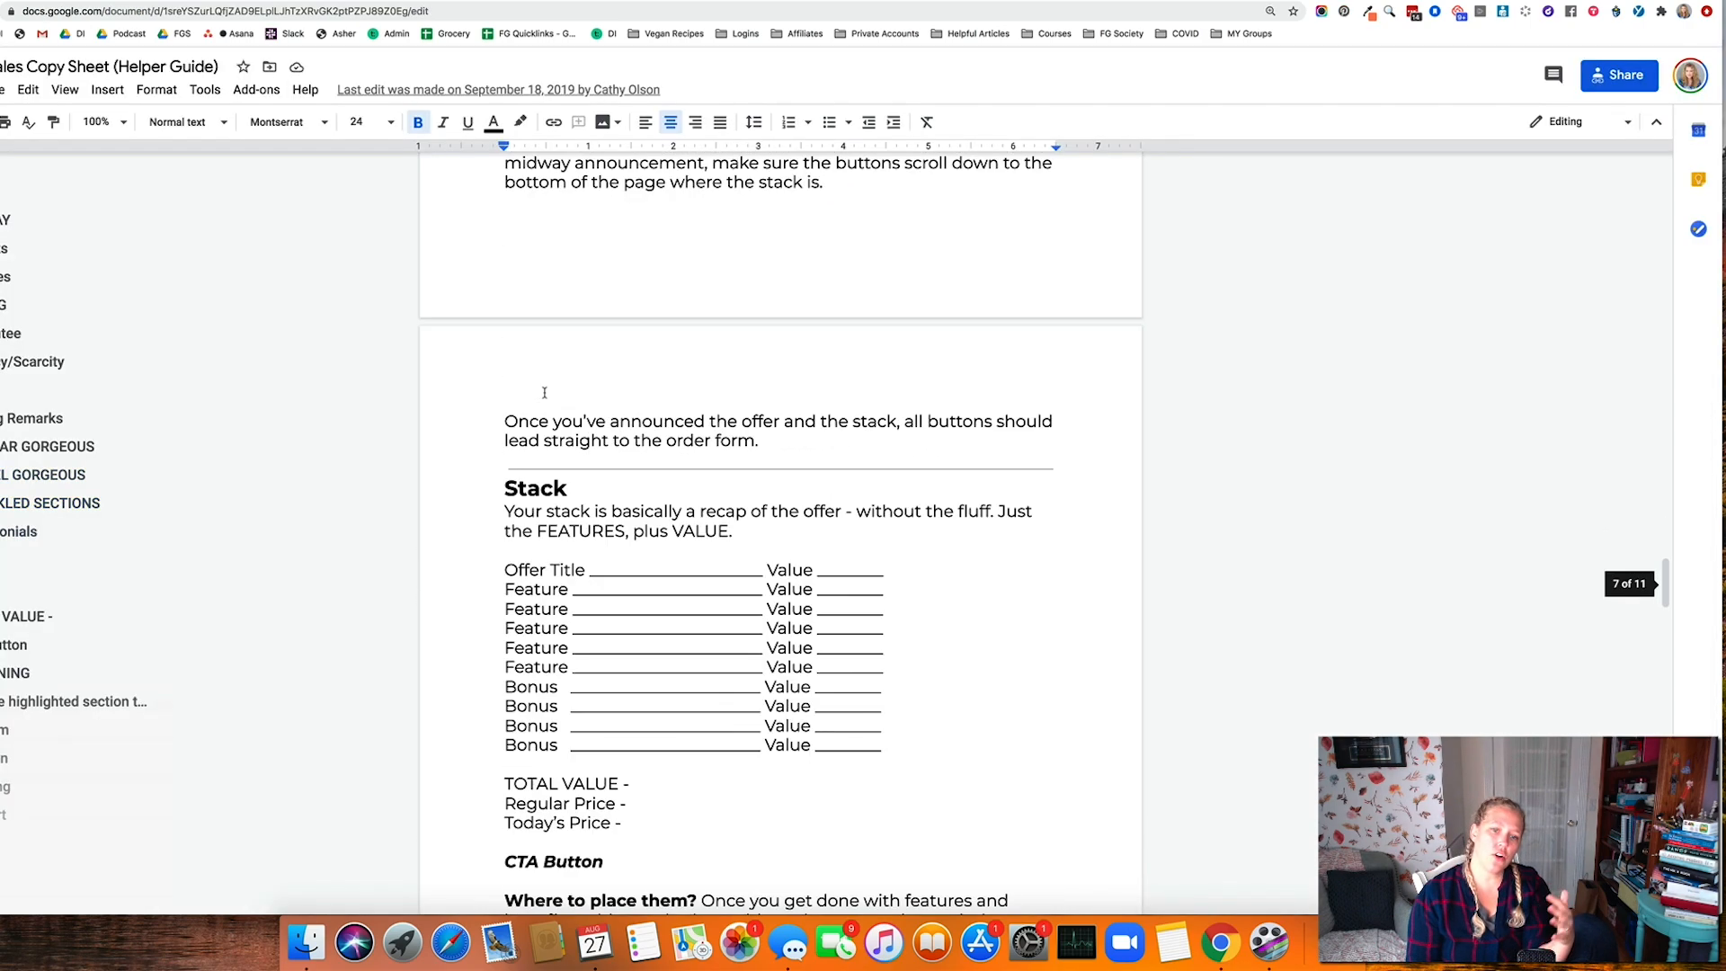
scroll("down", 3)
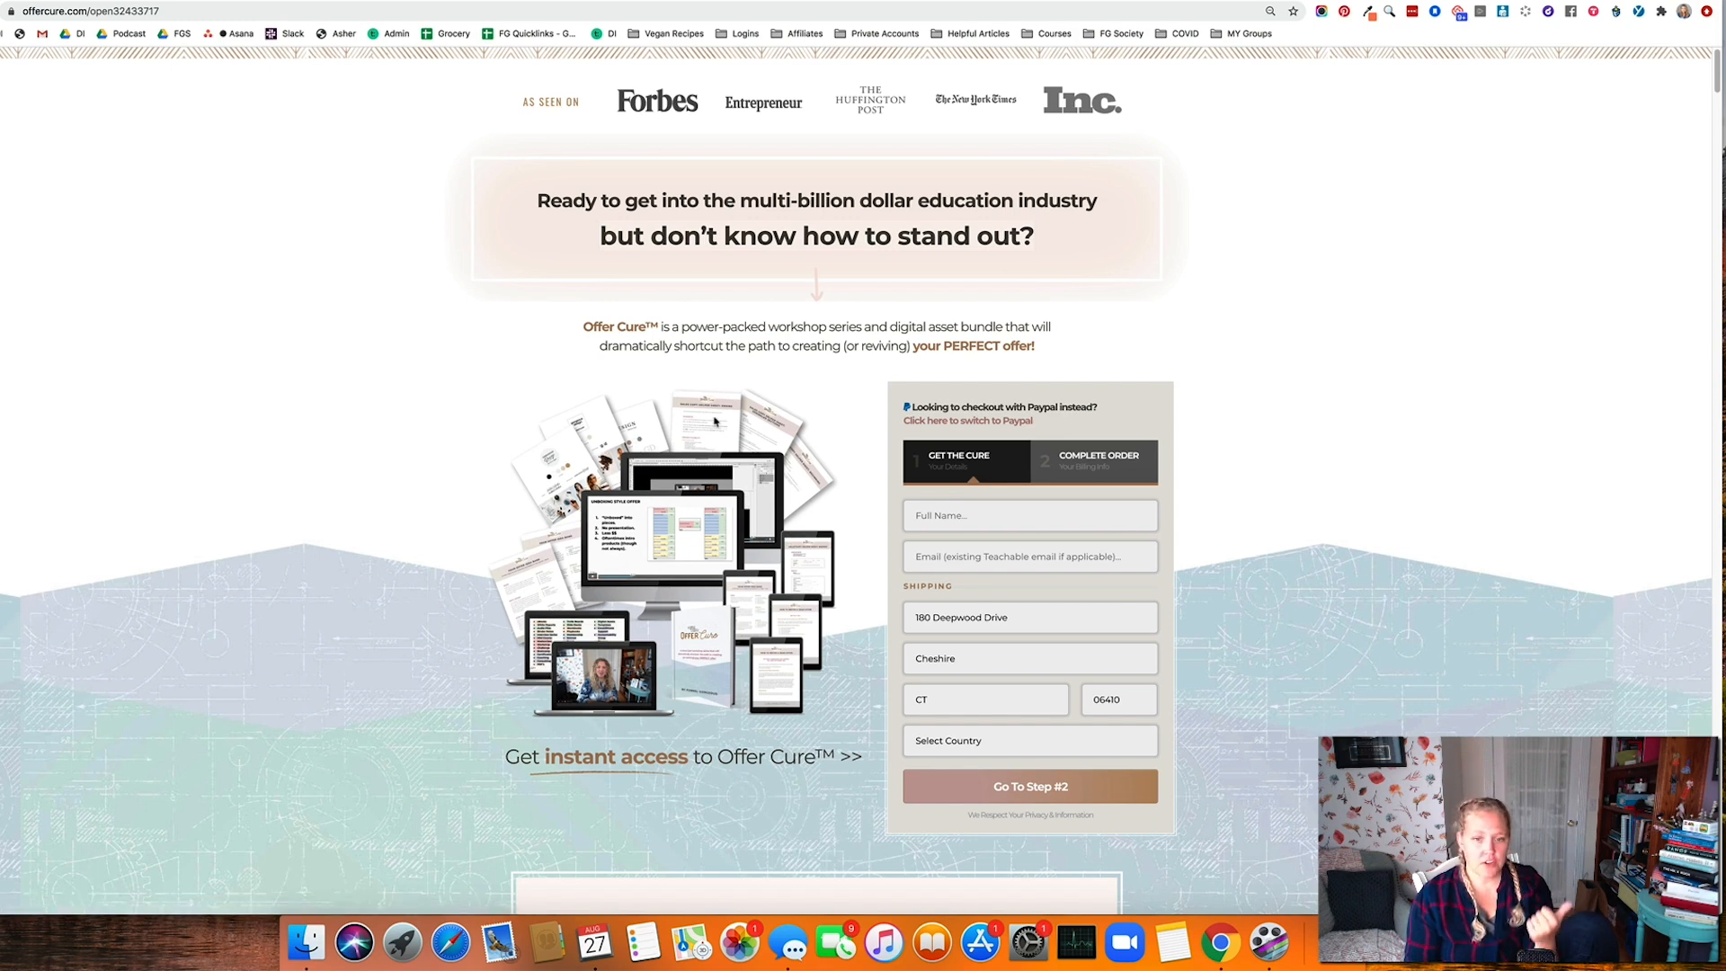
mouse_move(589, 642)
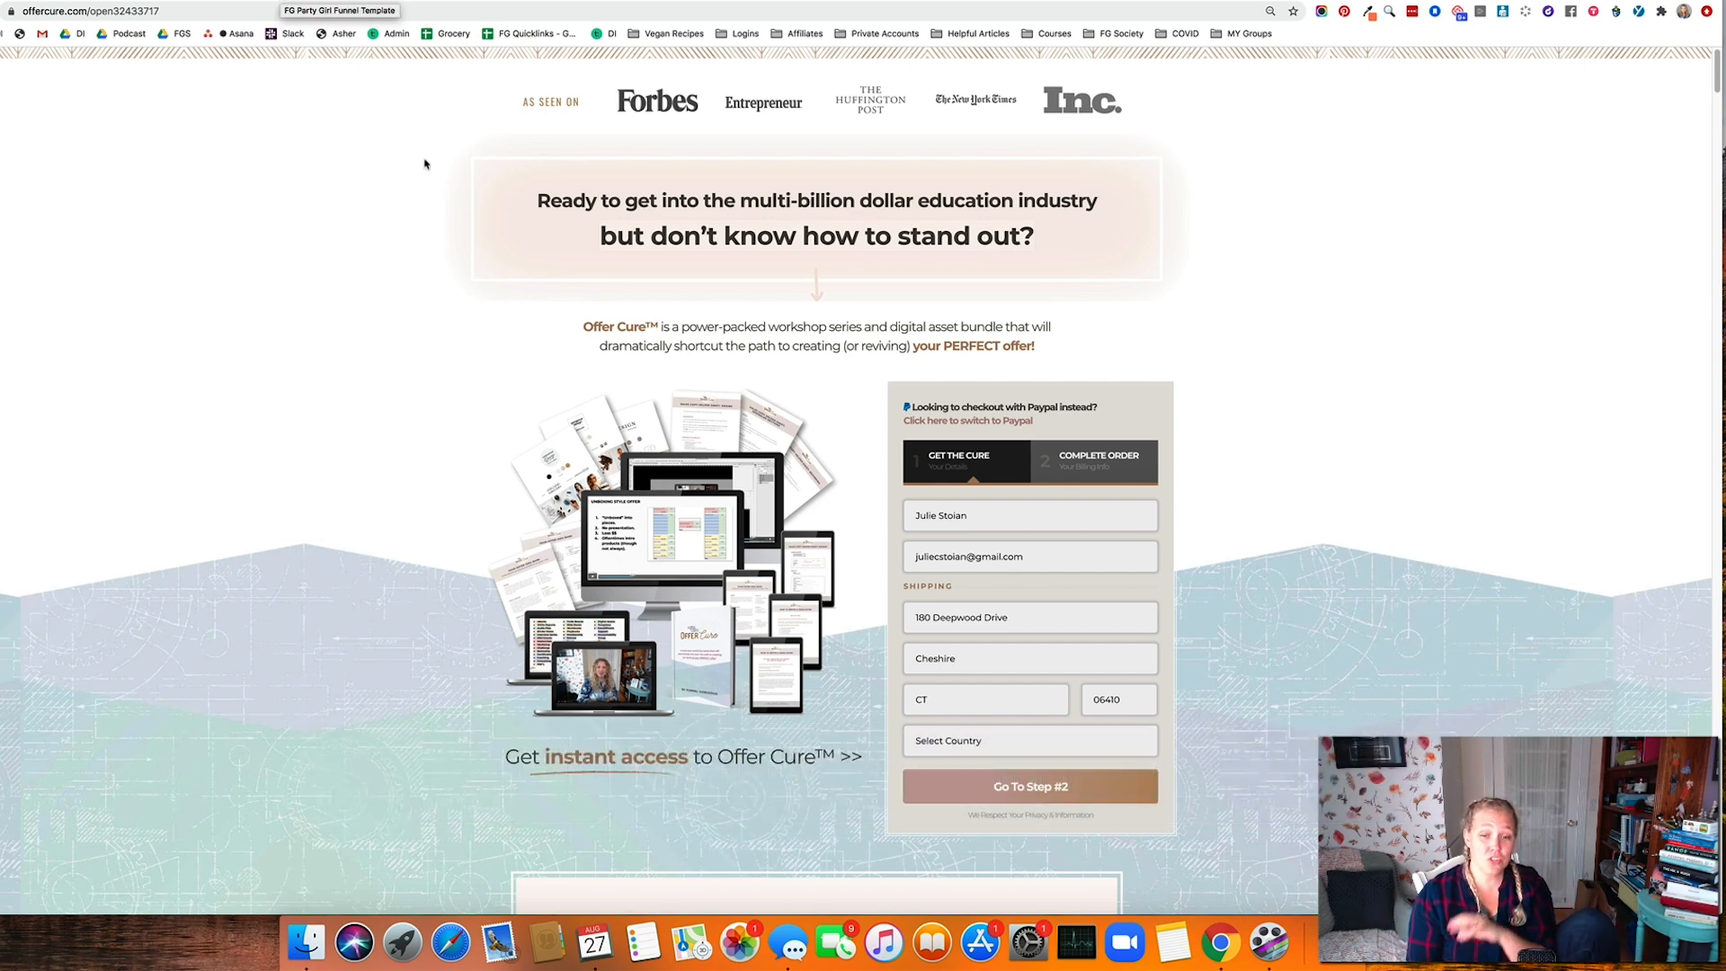
Scroll the OfferCure page past the order form to the testimonials
scroll("down", 3)
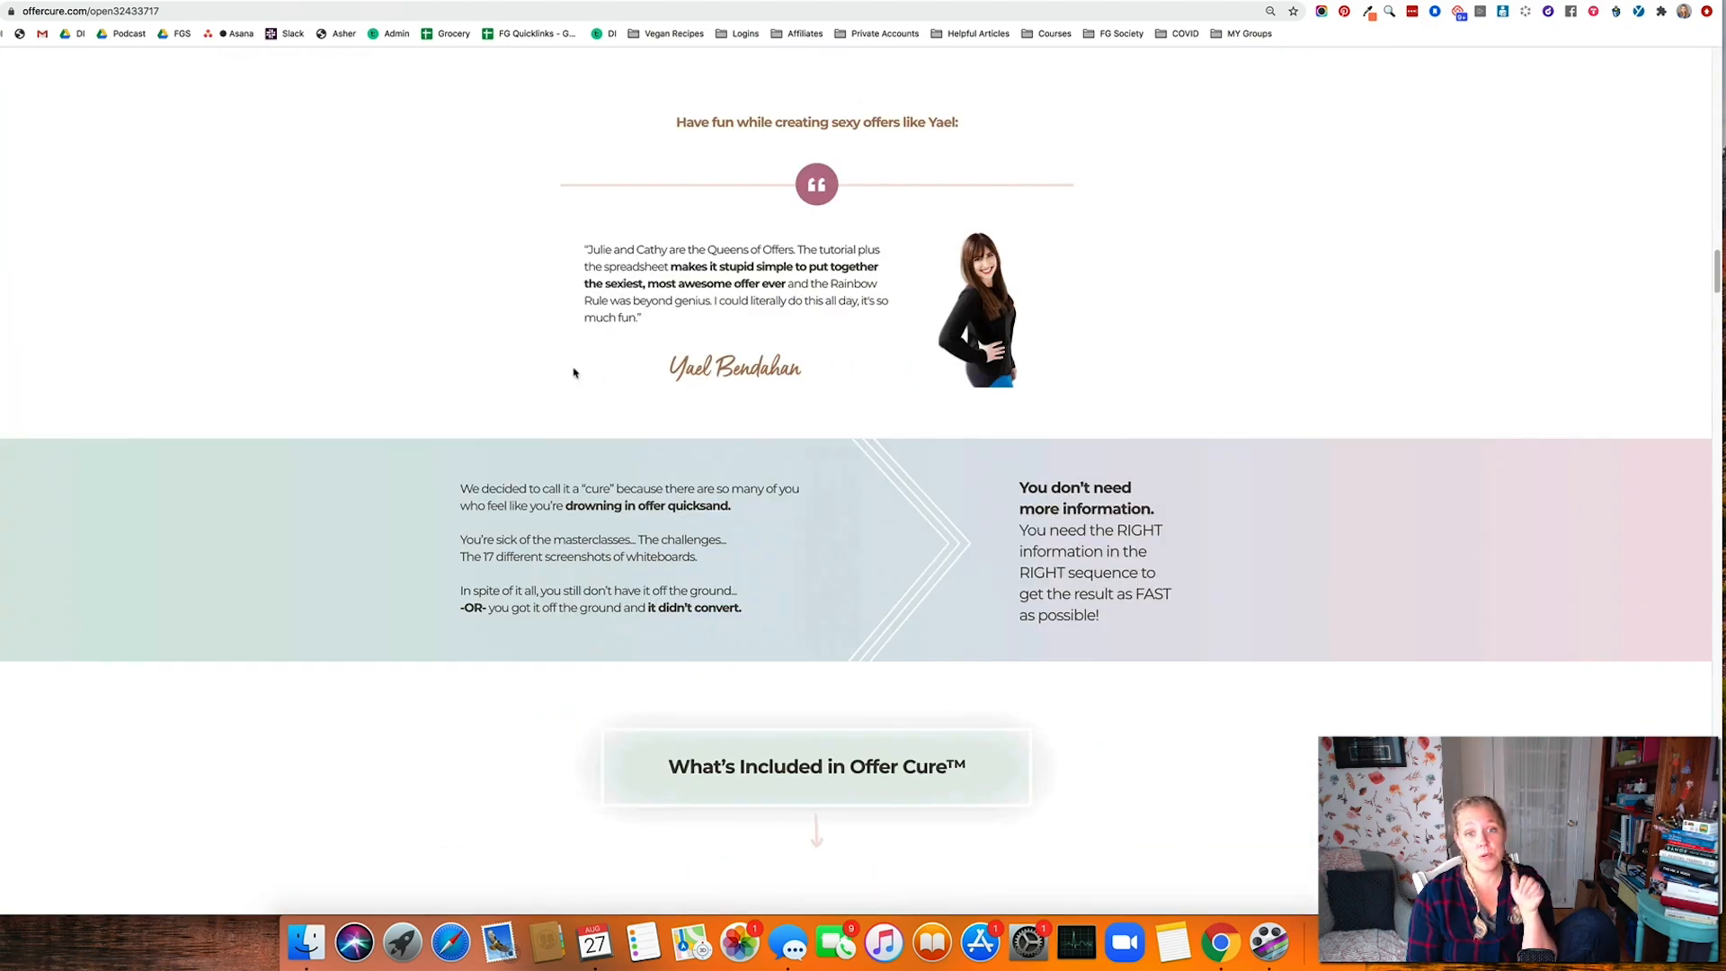
scroll("down", 3)
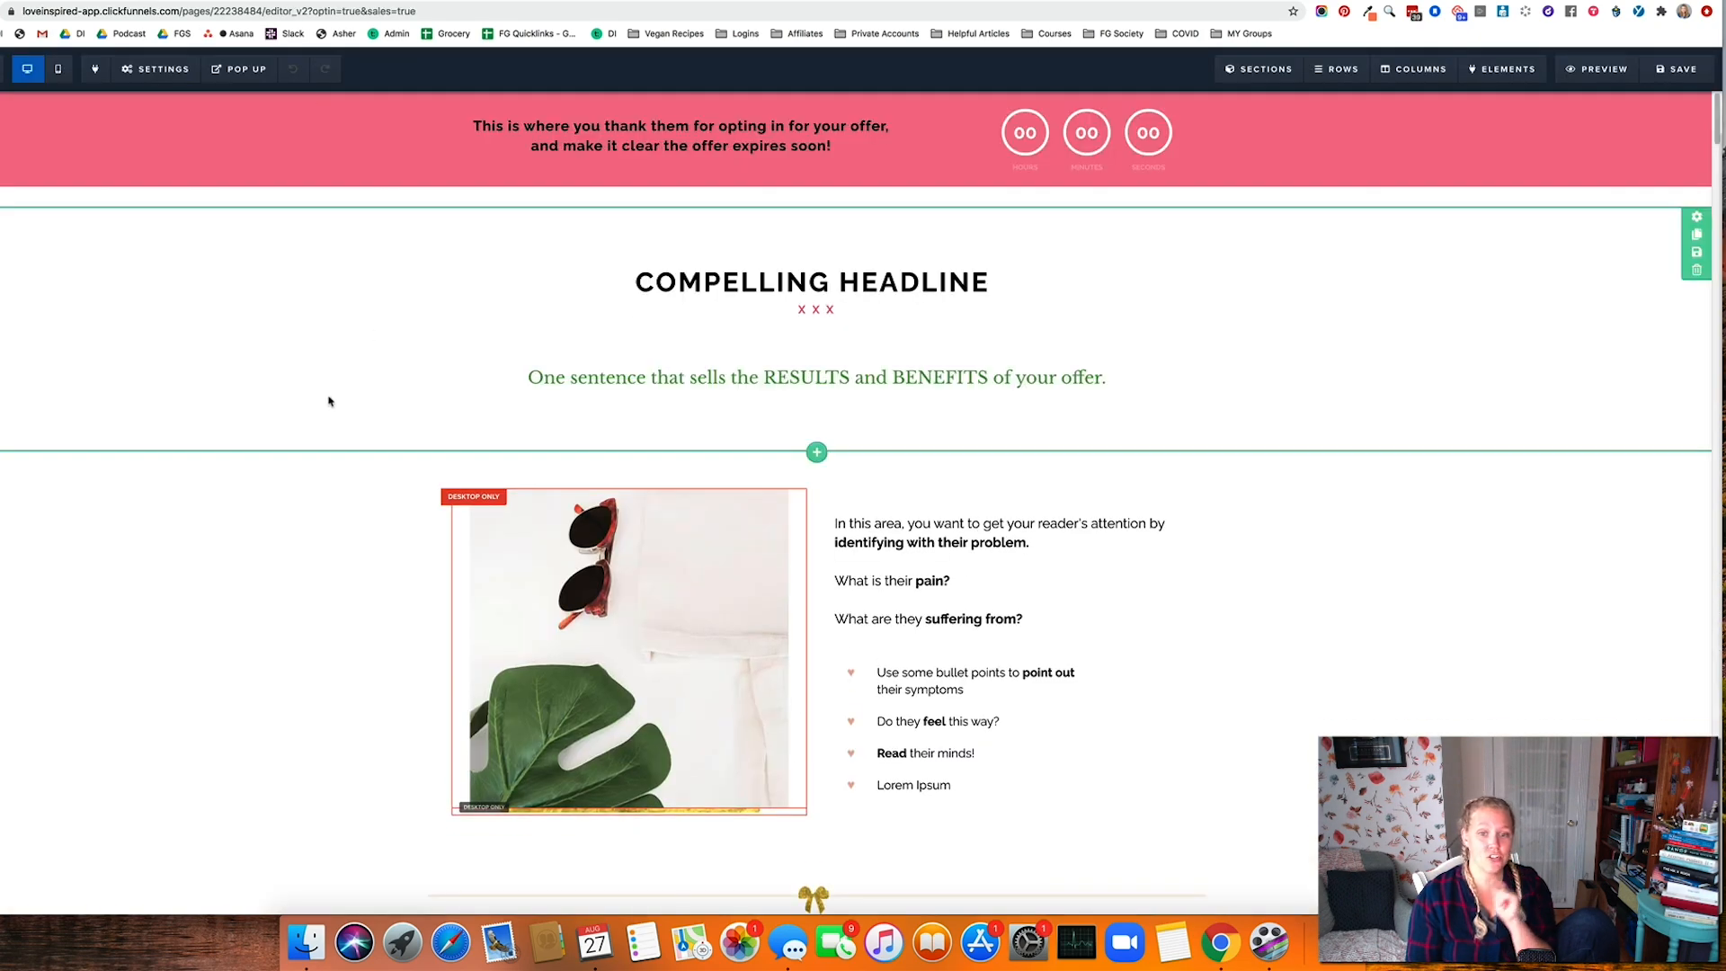
Scroll to the image row and open the sunglasses photo's image library
scroll("down", 3)
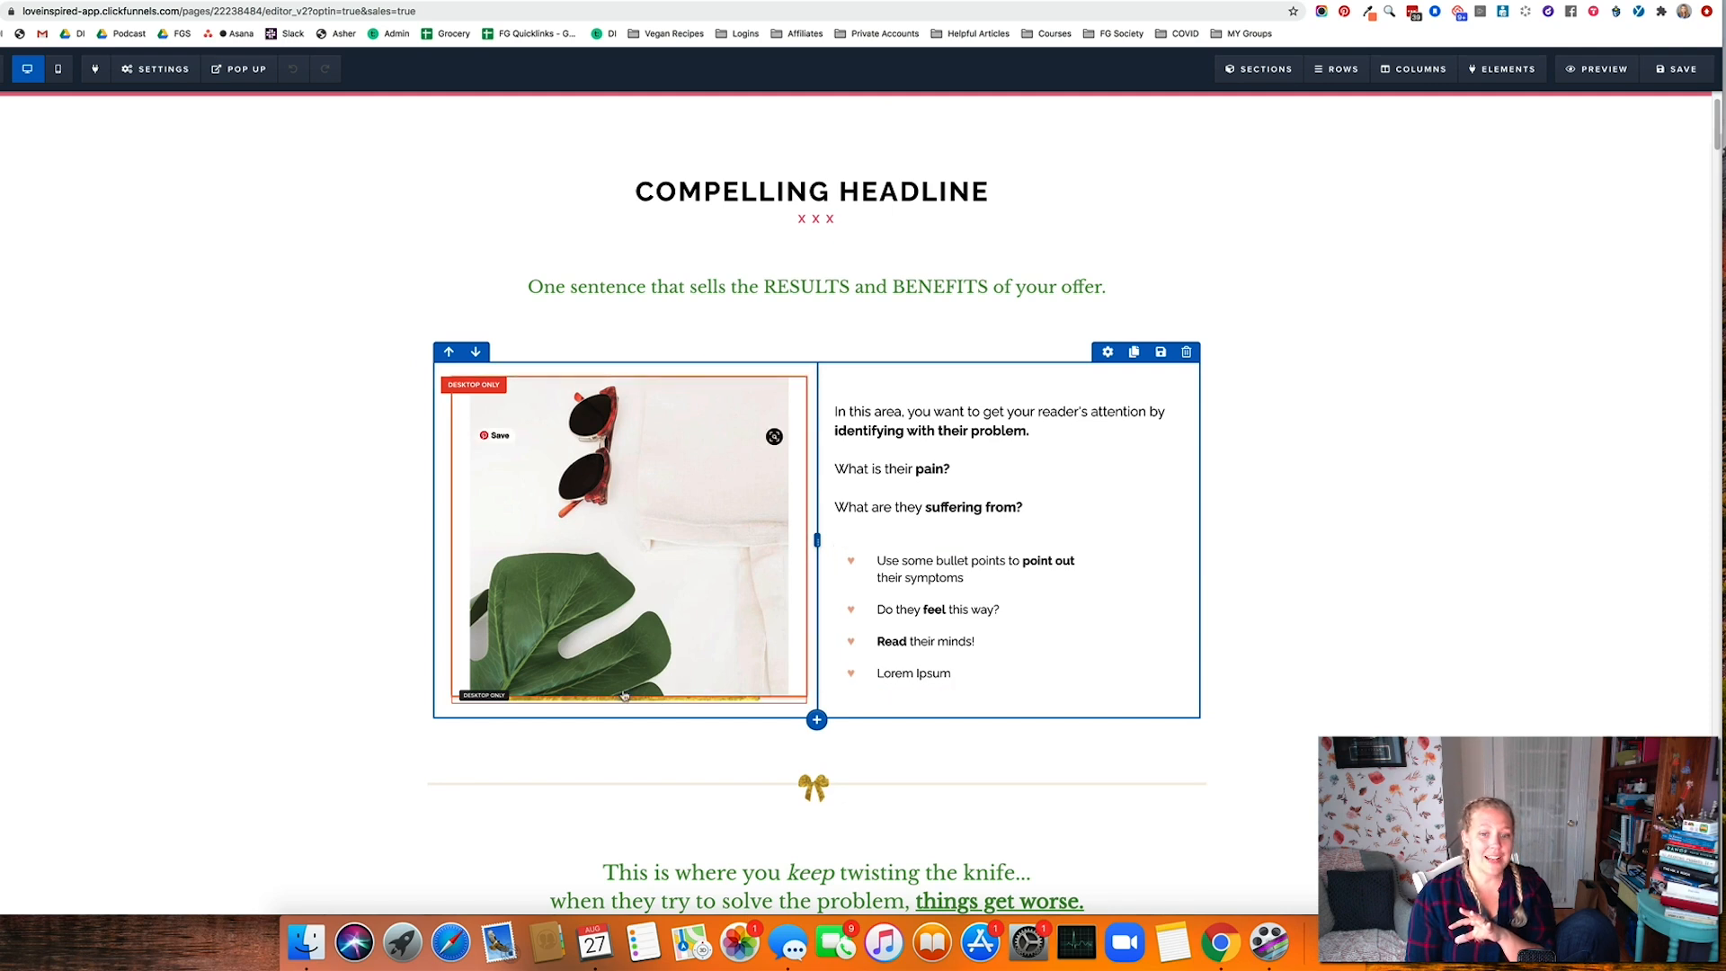
left_click(1501, 69)
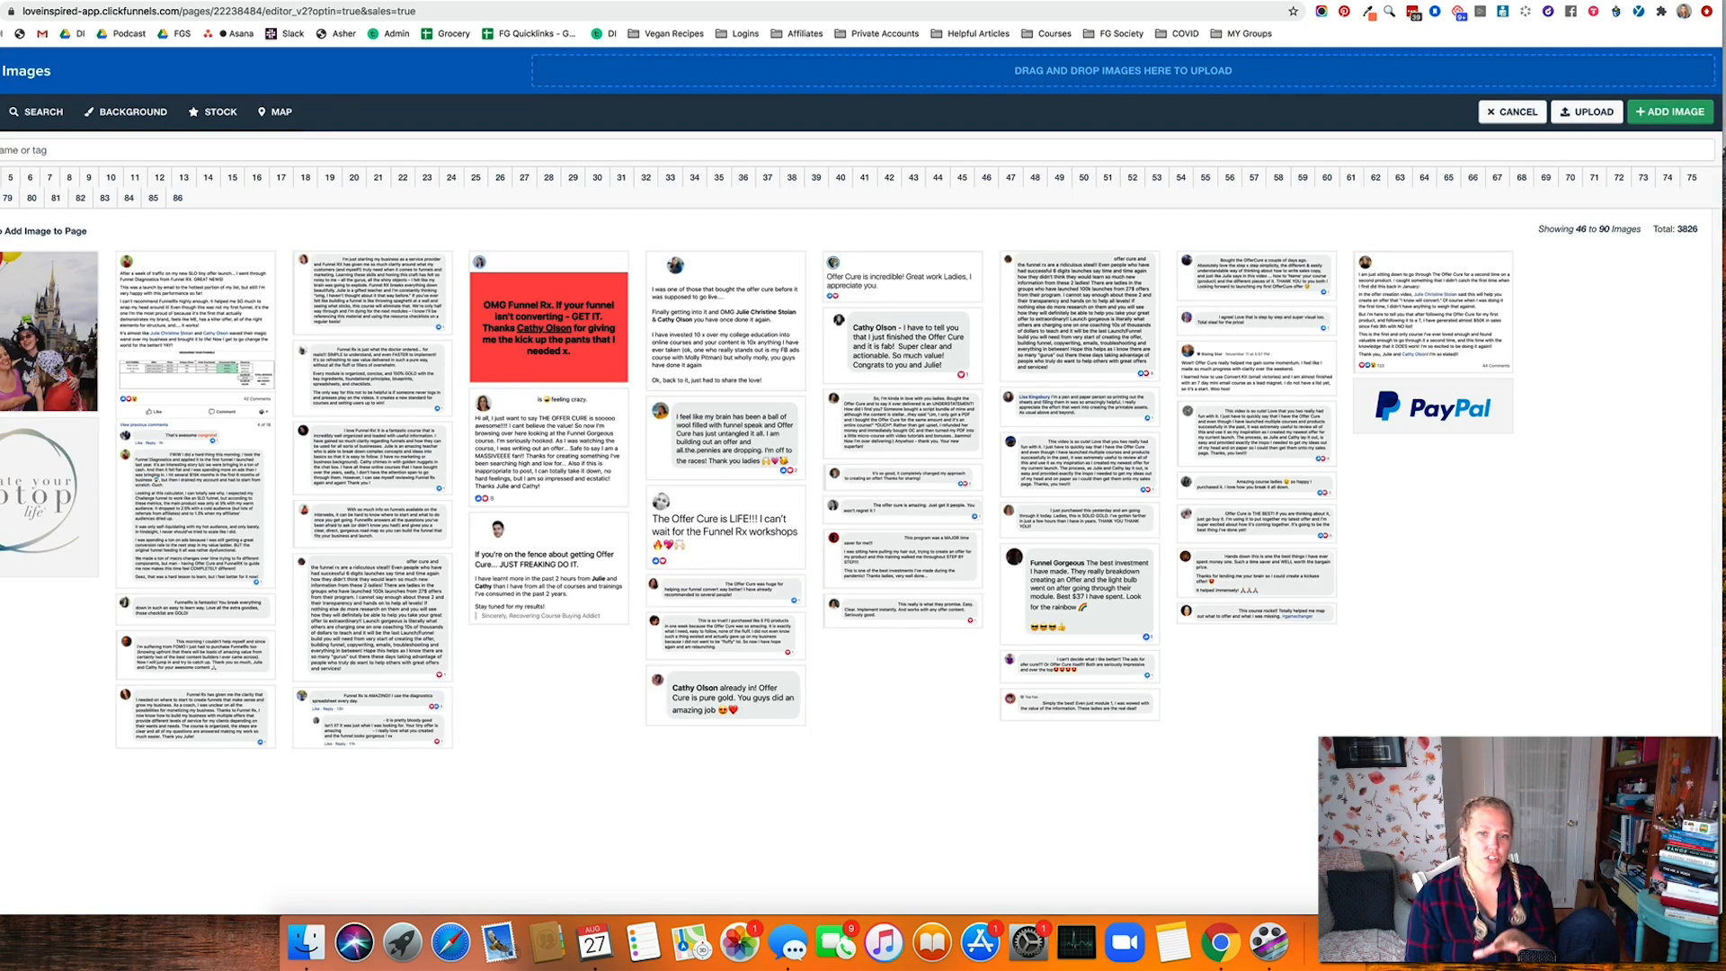
left_click(372, 718)
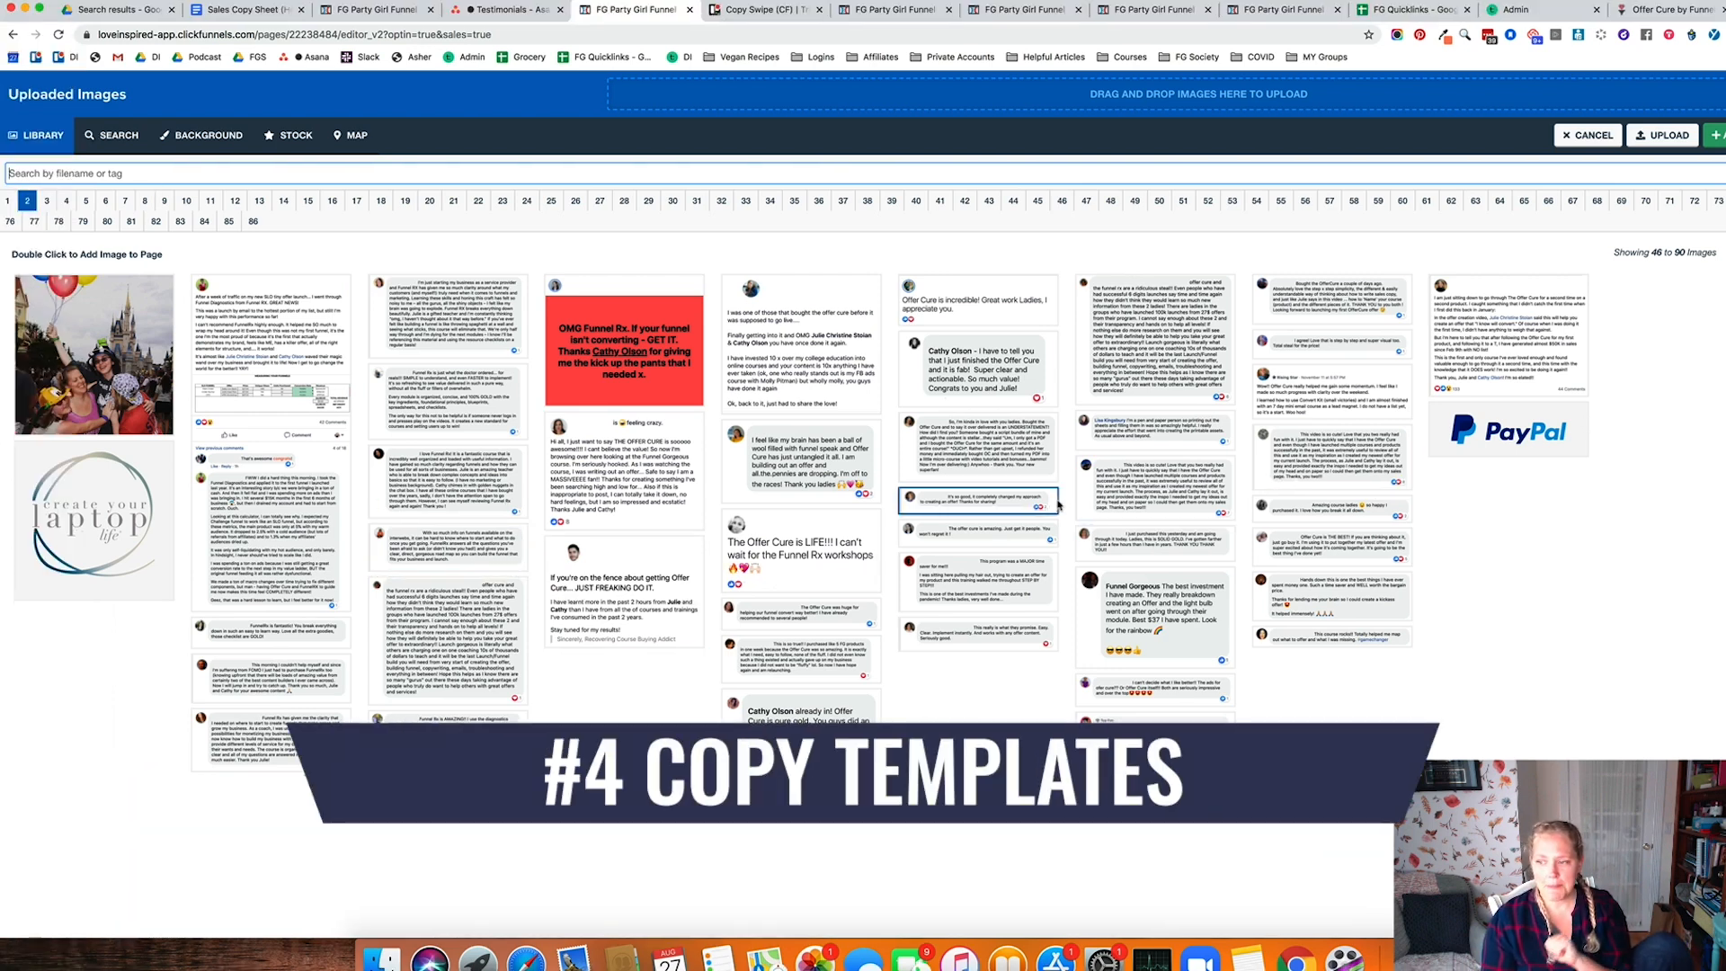
Preview sub-email7.txt from the 30 Day Shortcut card on Trello's Copy Swipe board
left_click(756, 10)
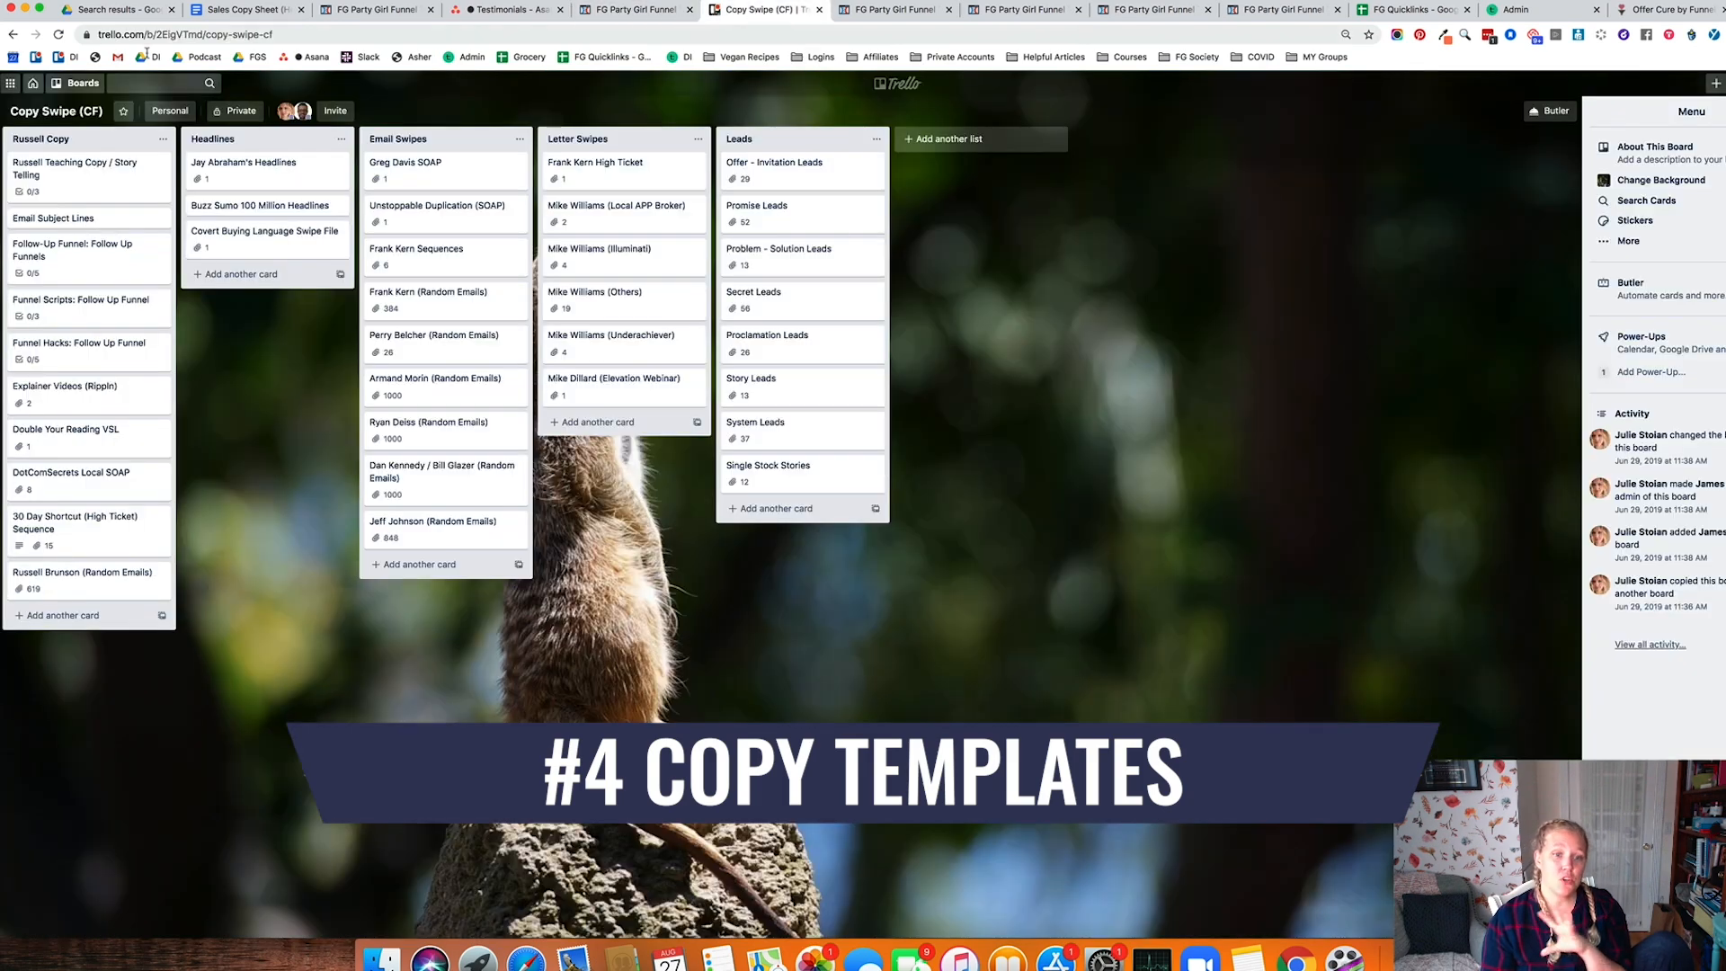
left_click(75, 524)
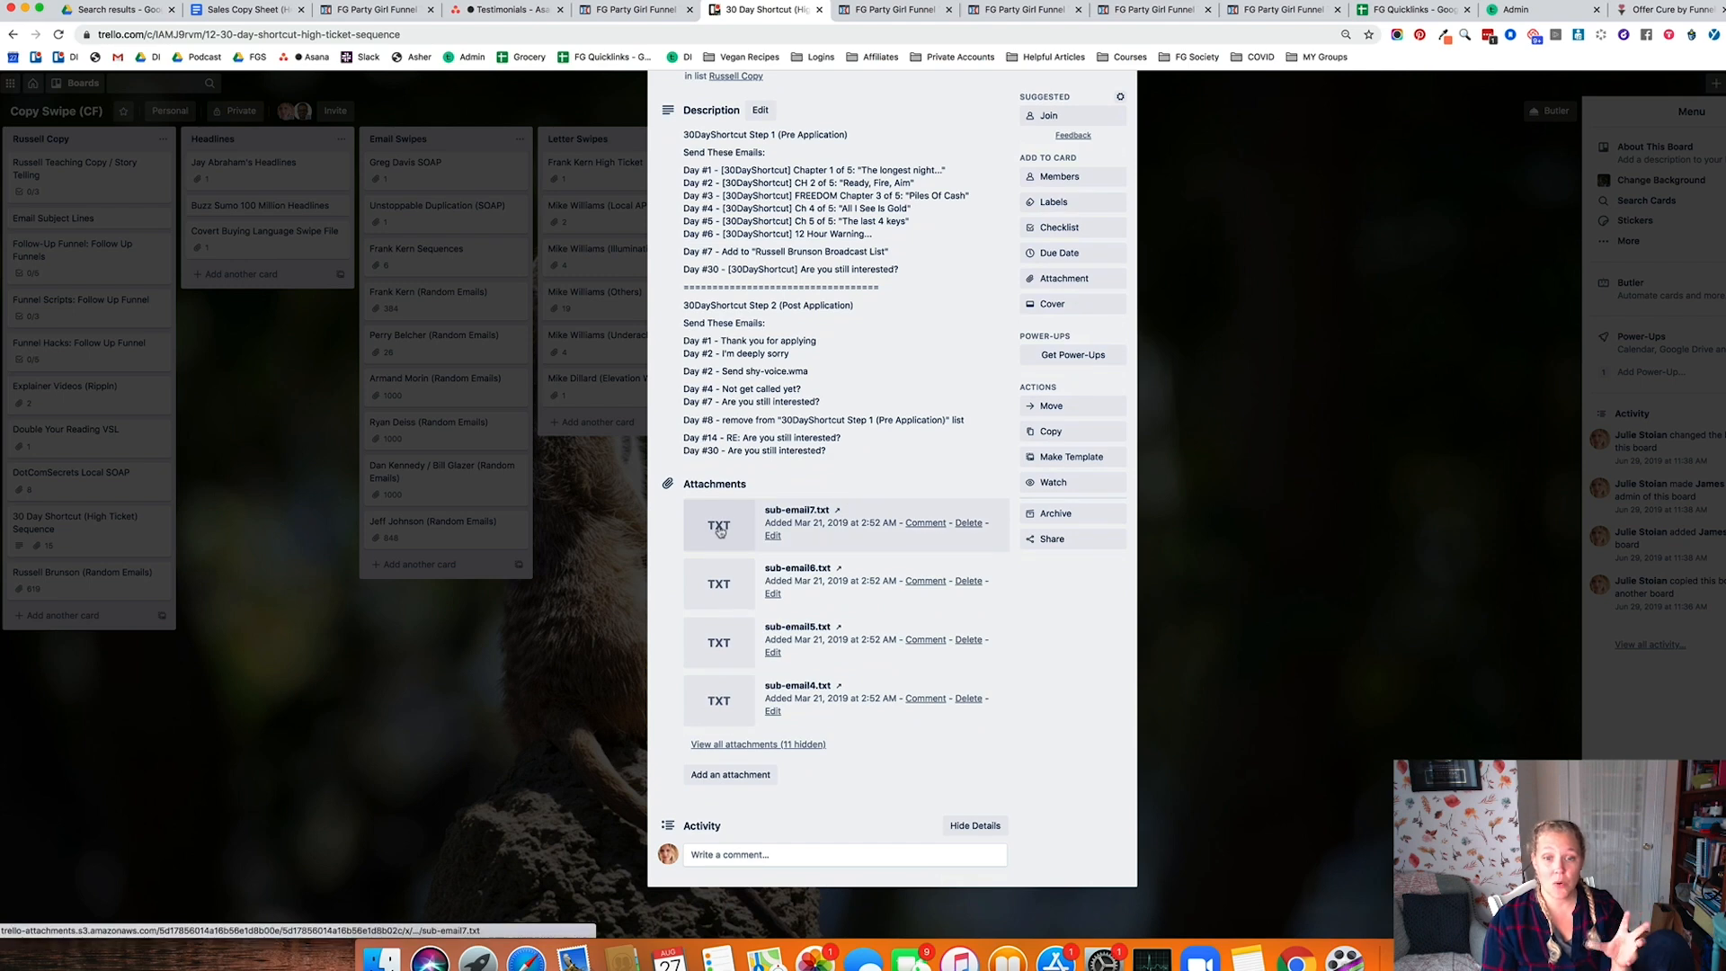
left_click(719, 525)
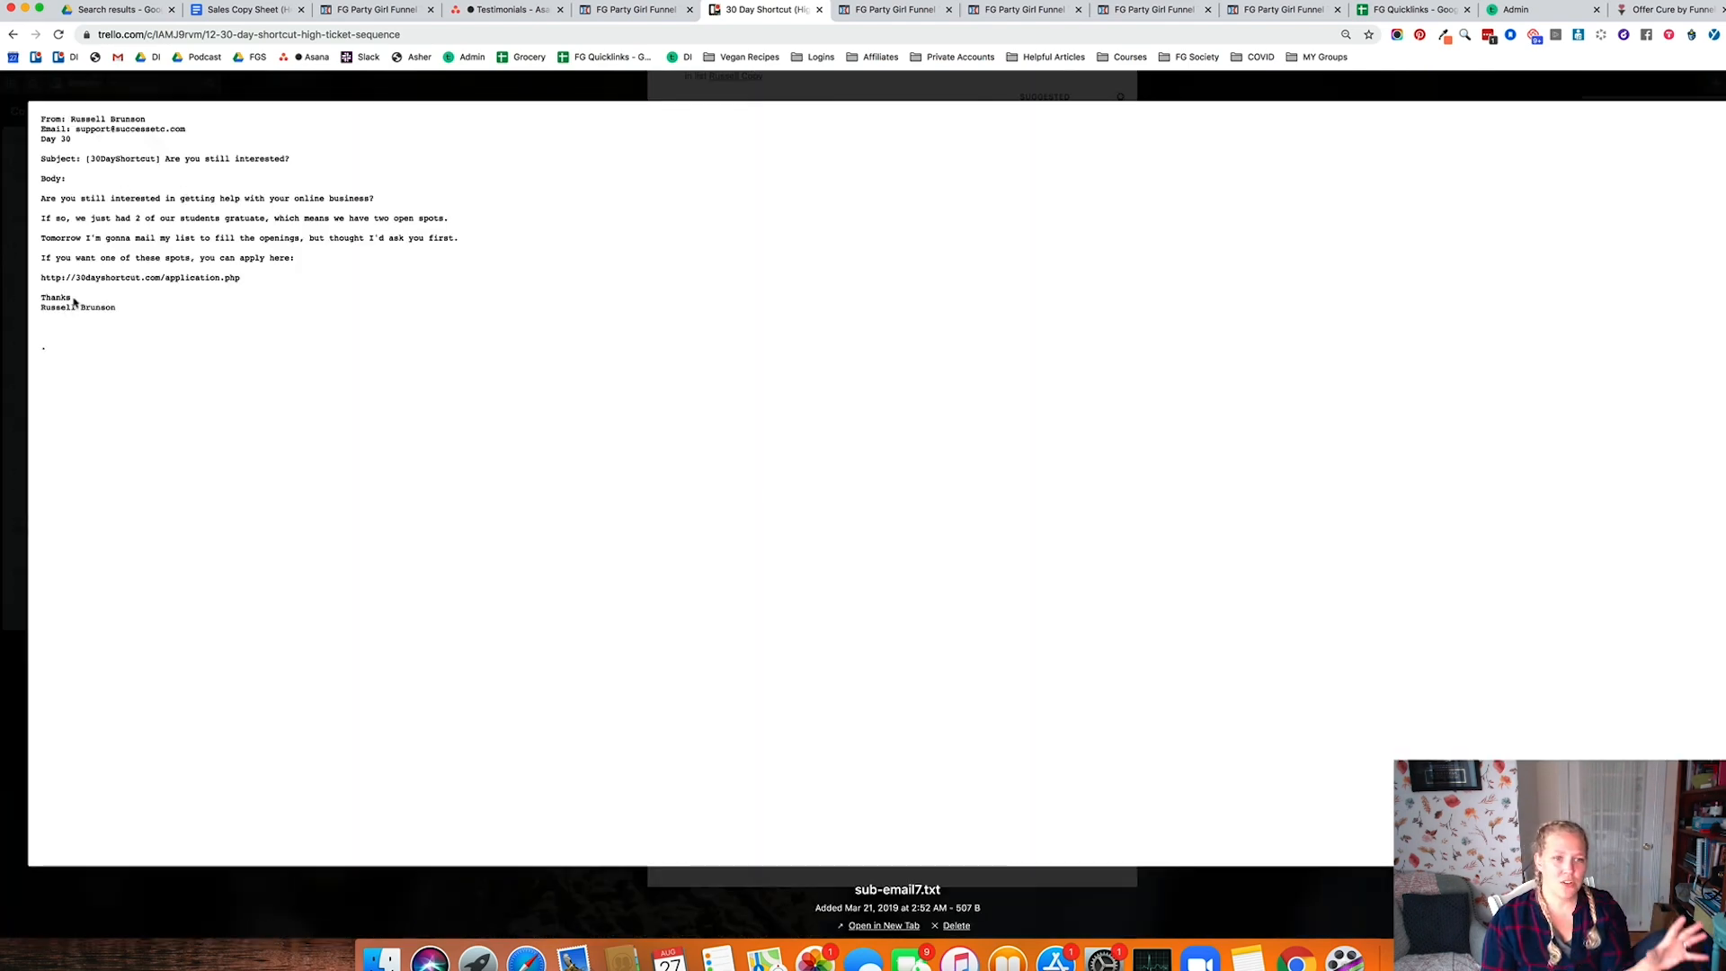
left_click_drag(41, 119, 242, 276)
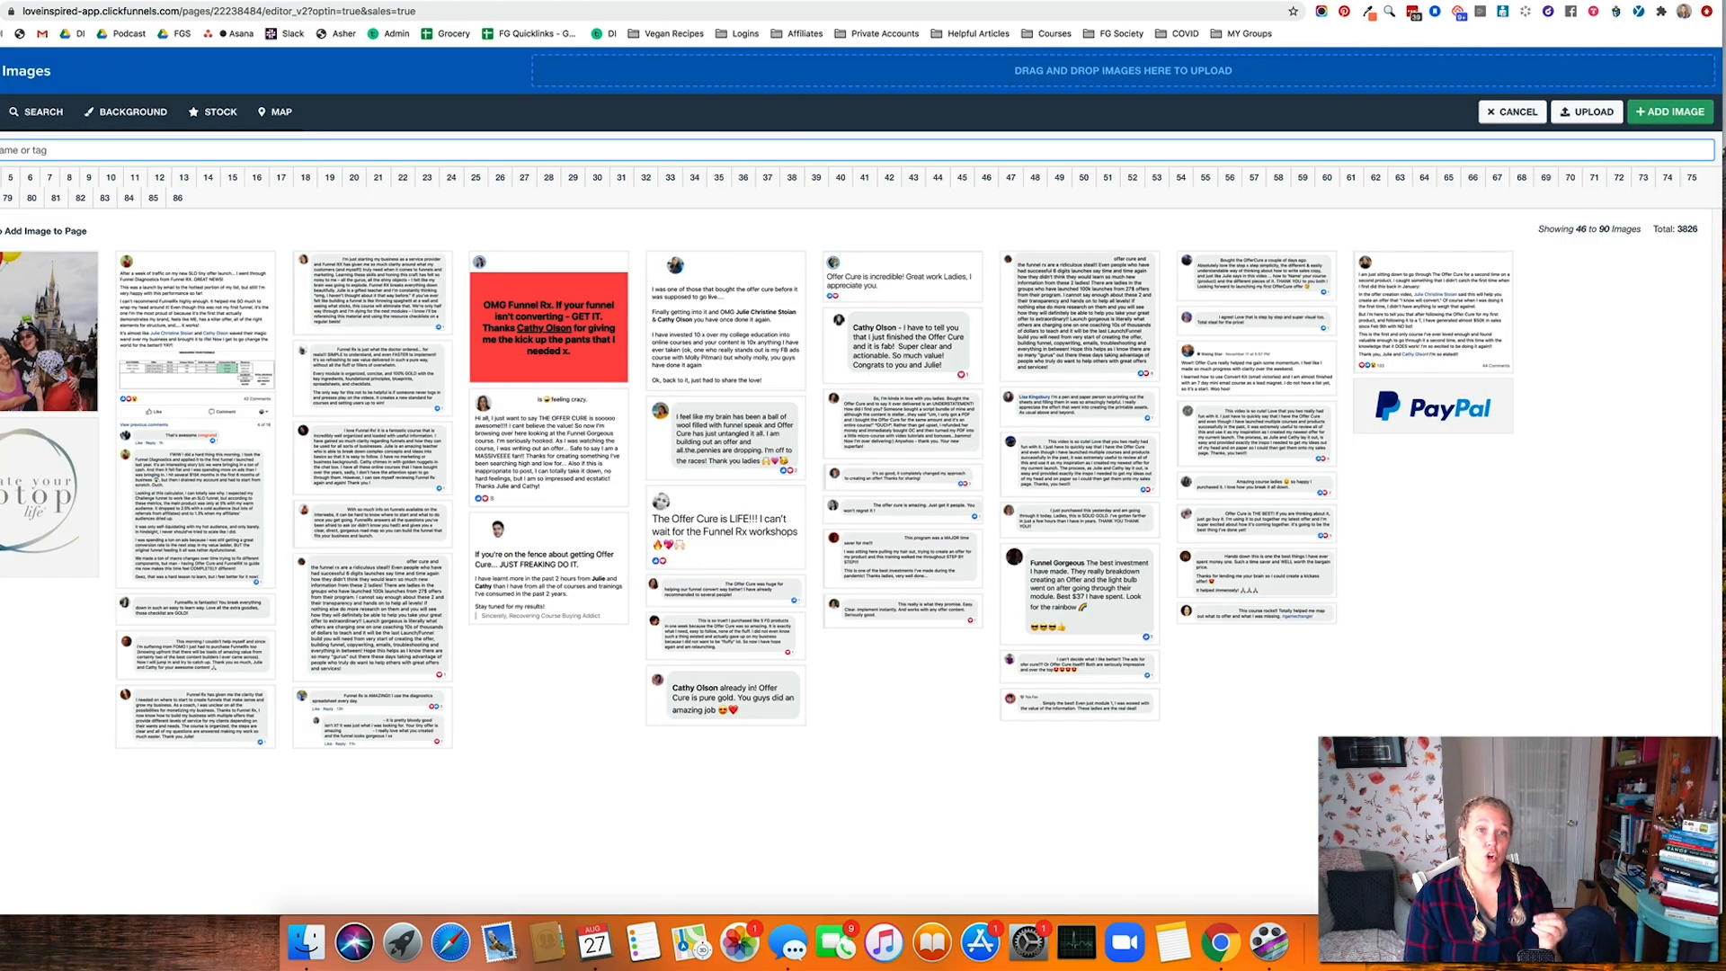
Cancel the image library and scroll the sales page to the pricing section
left_click(1511, 111)
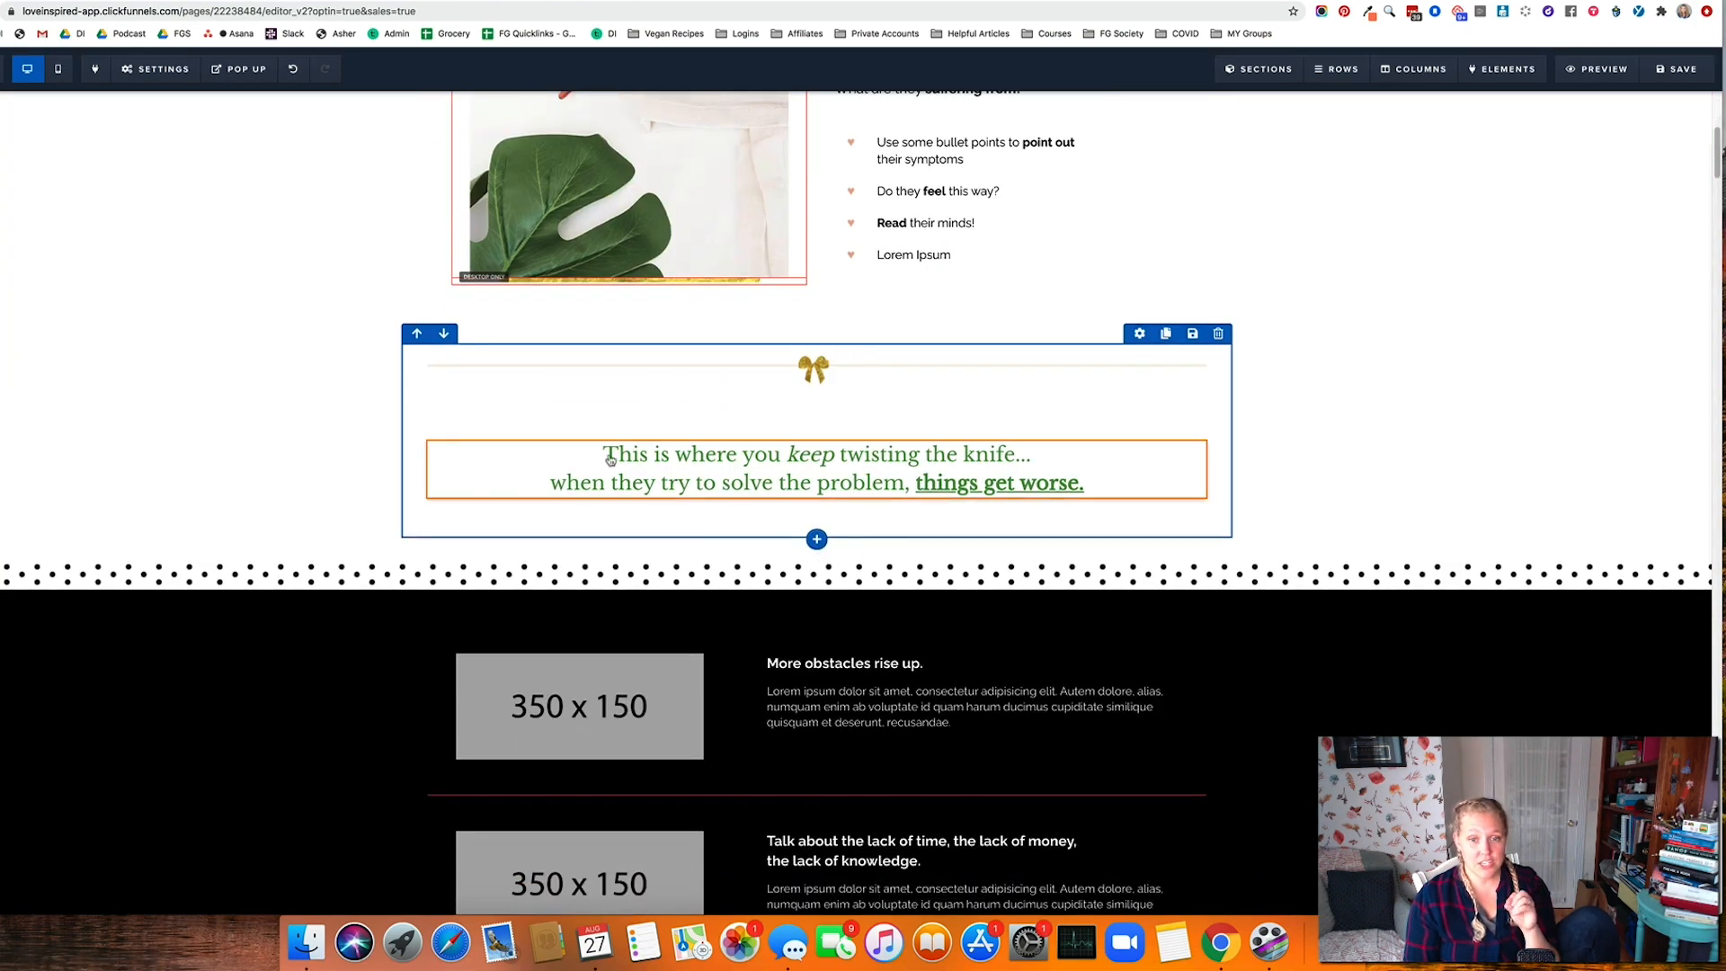
scroll("down", 3)
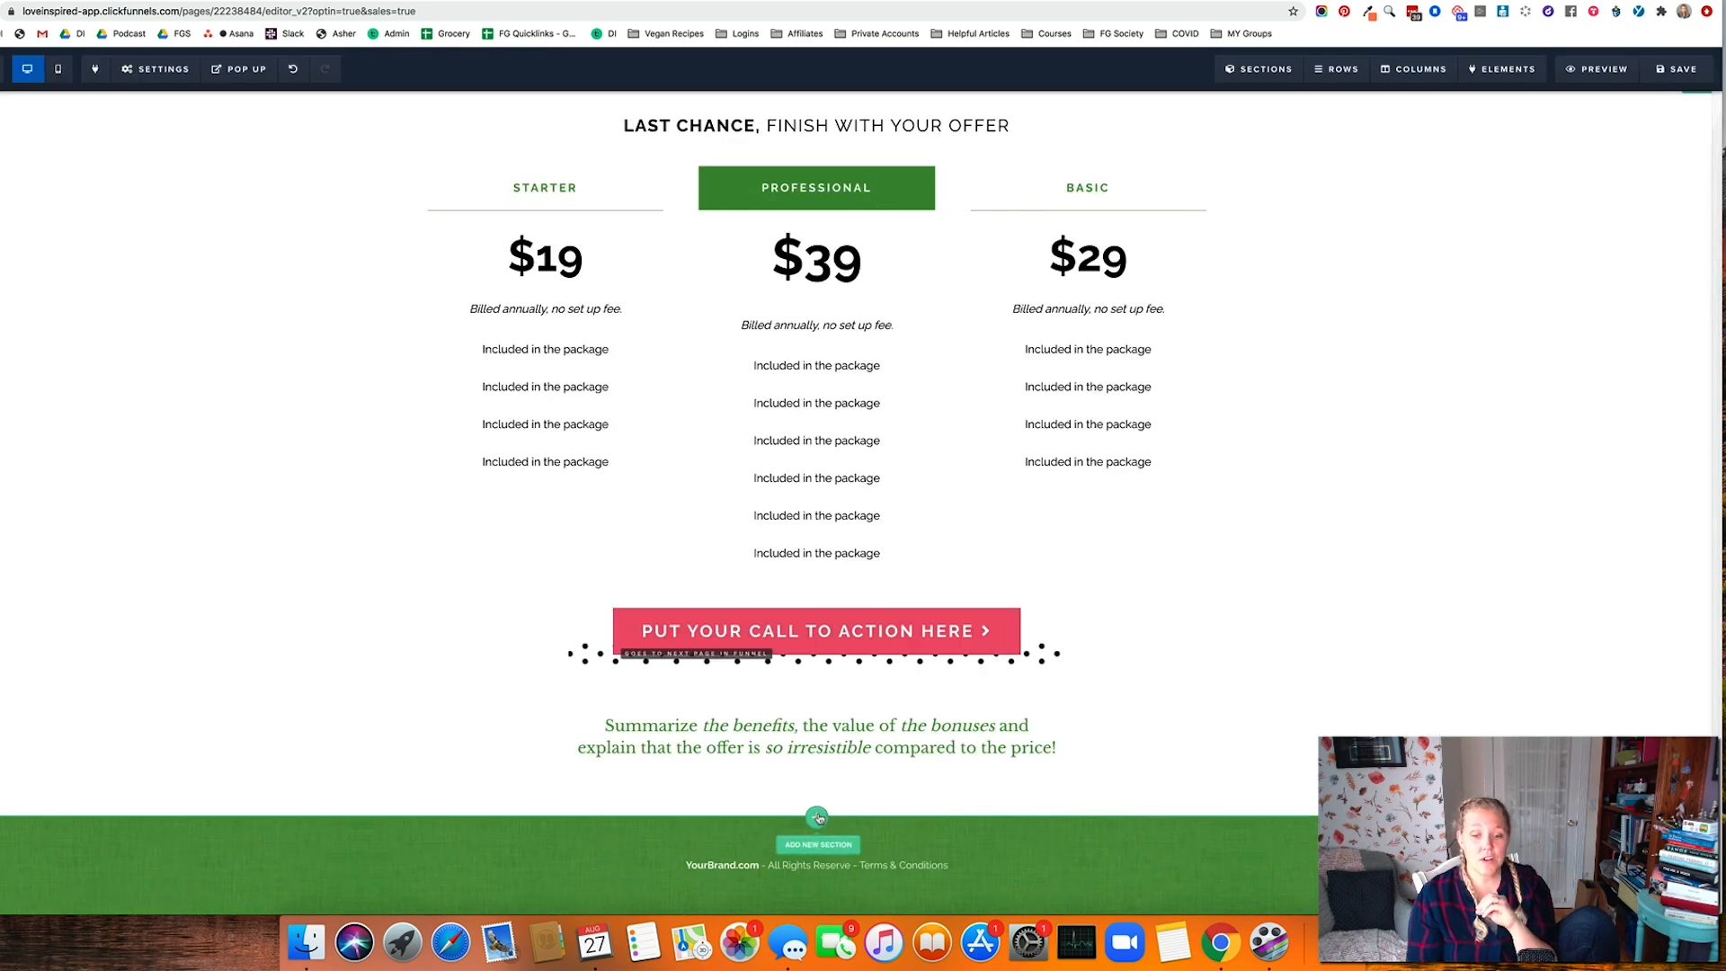
Insert a saved section from My Sections below the pricing summary
left_click(818, 843)
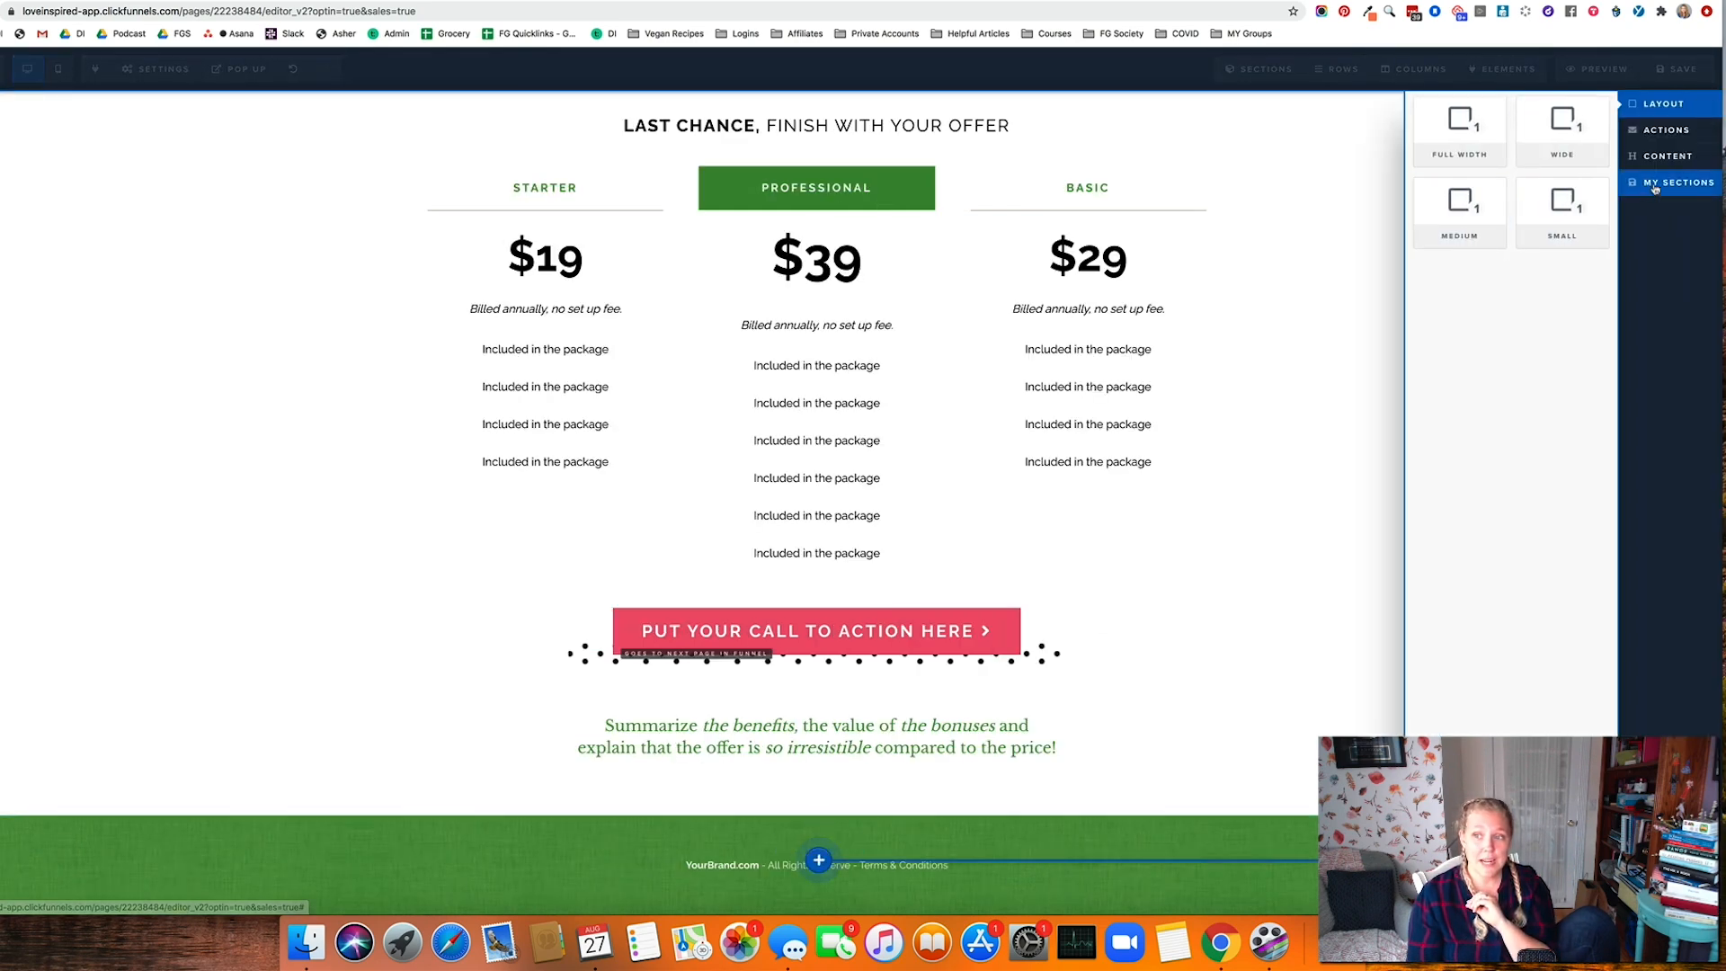
left_click(1676, 182)
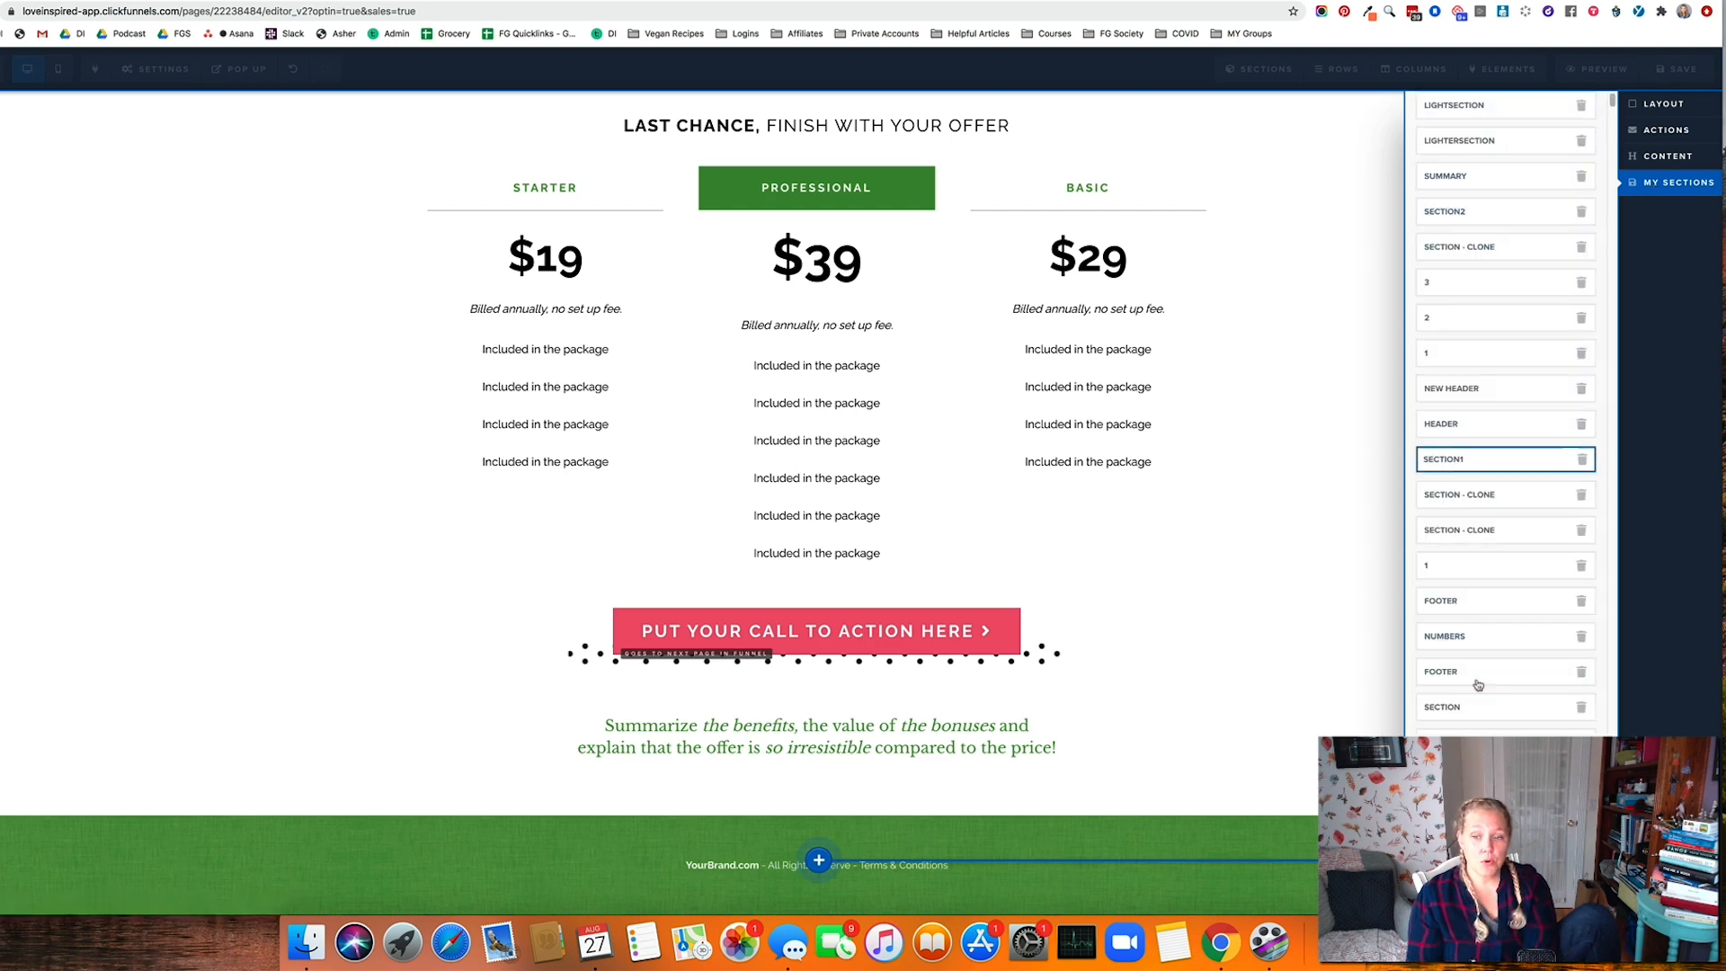
left_click(1497, 104)
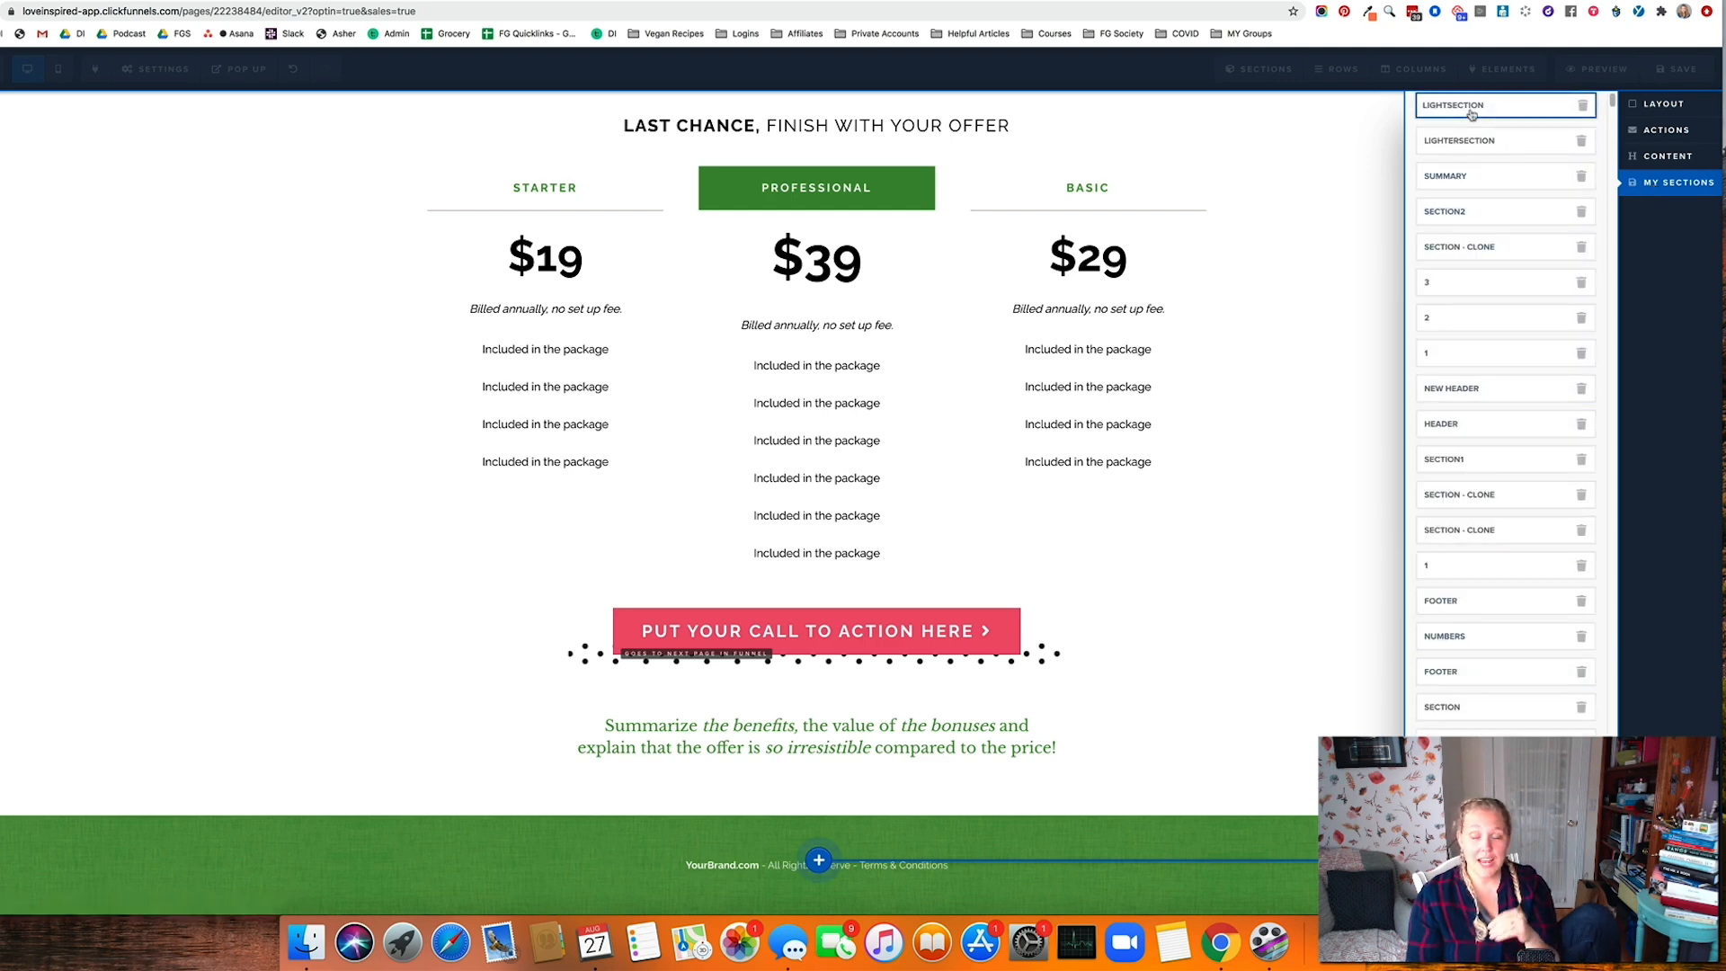
Undo the inserted product showcase section
scroll("down", 3)
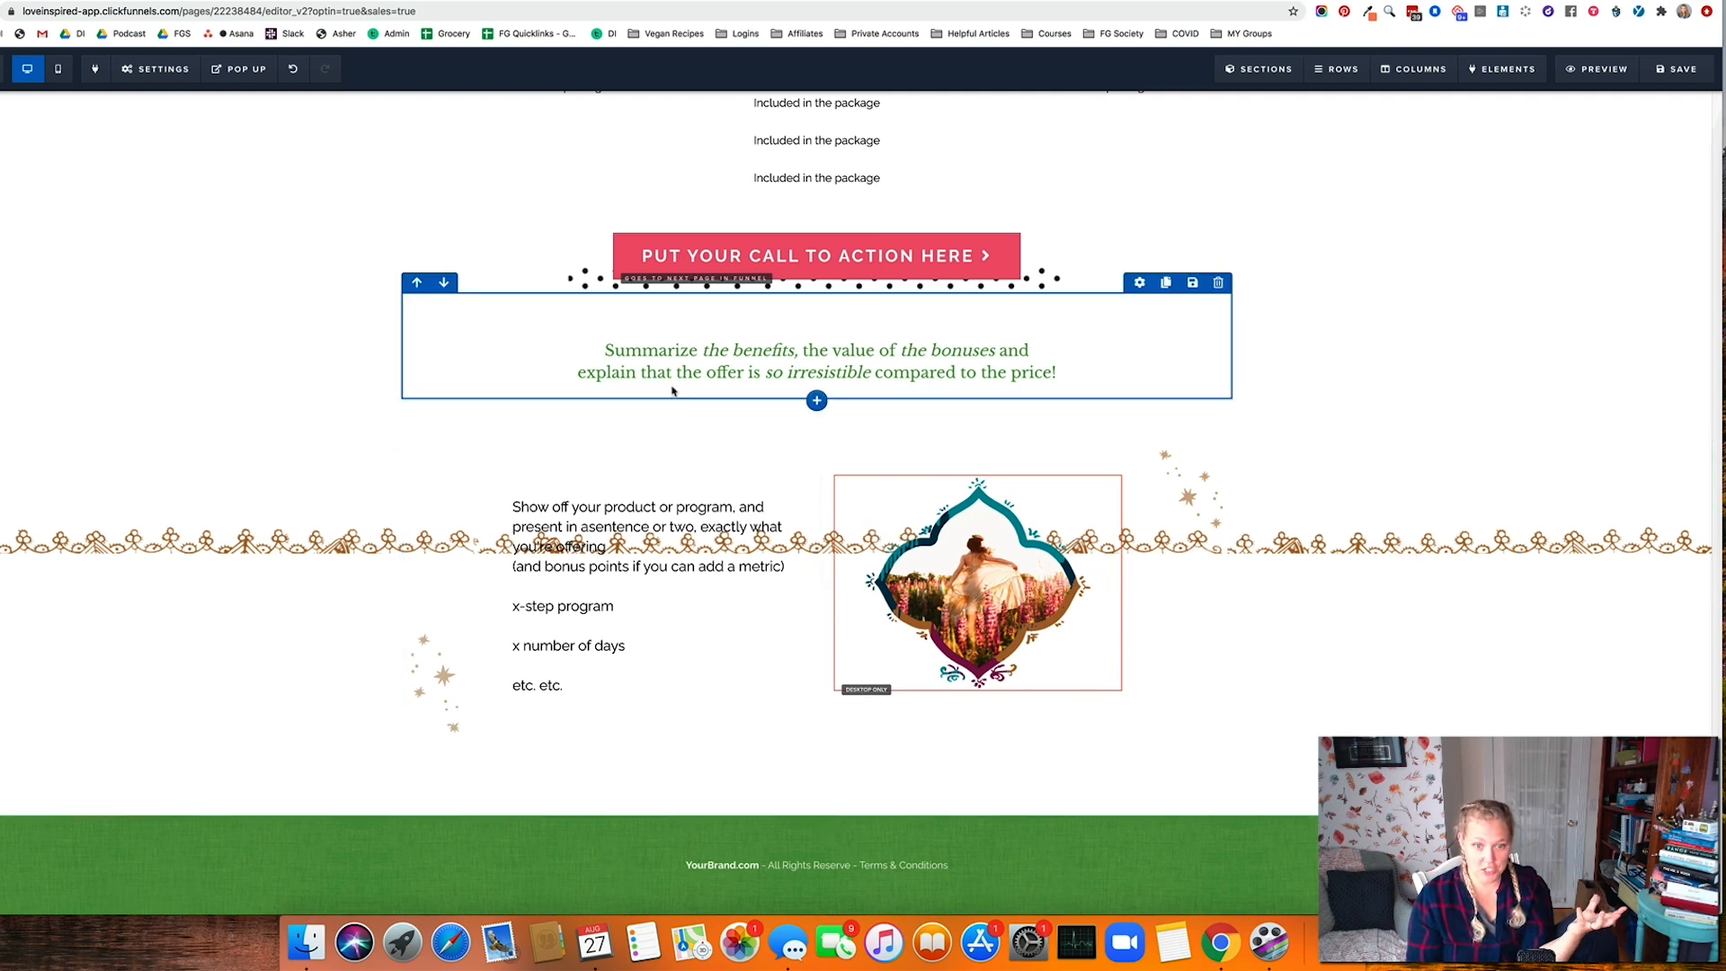
left_click(294, 68)
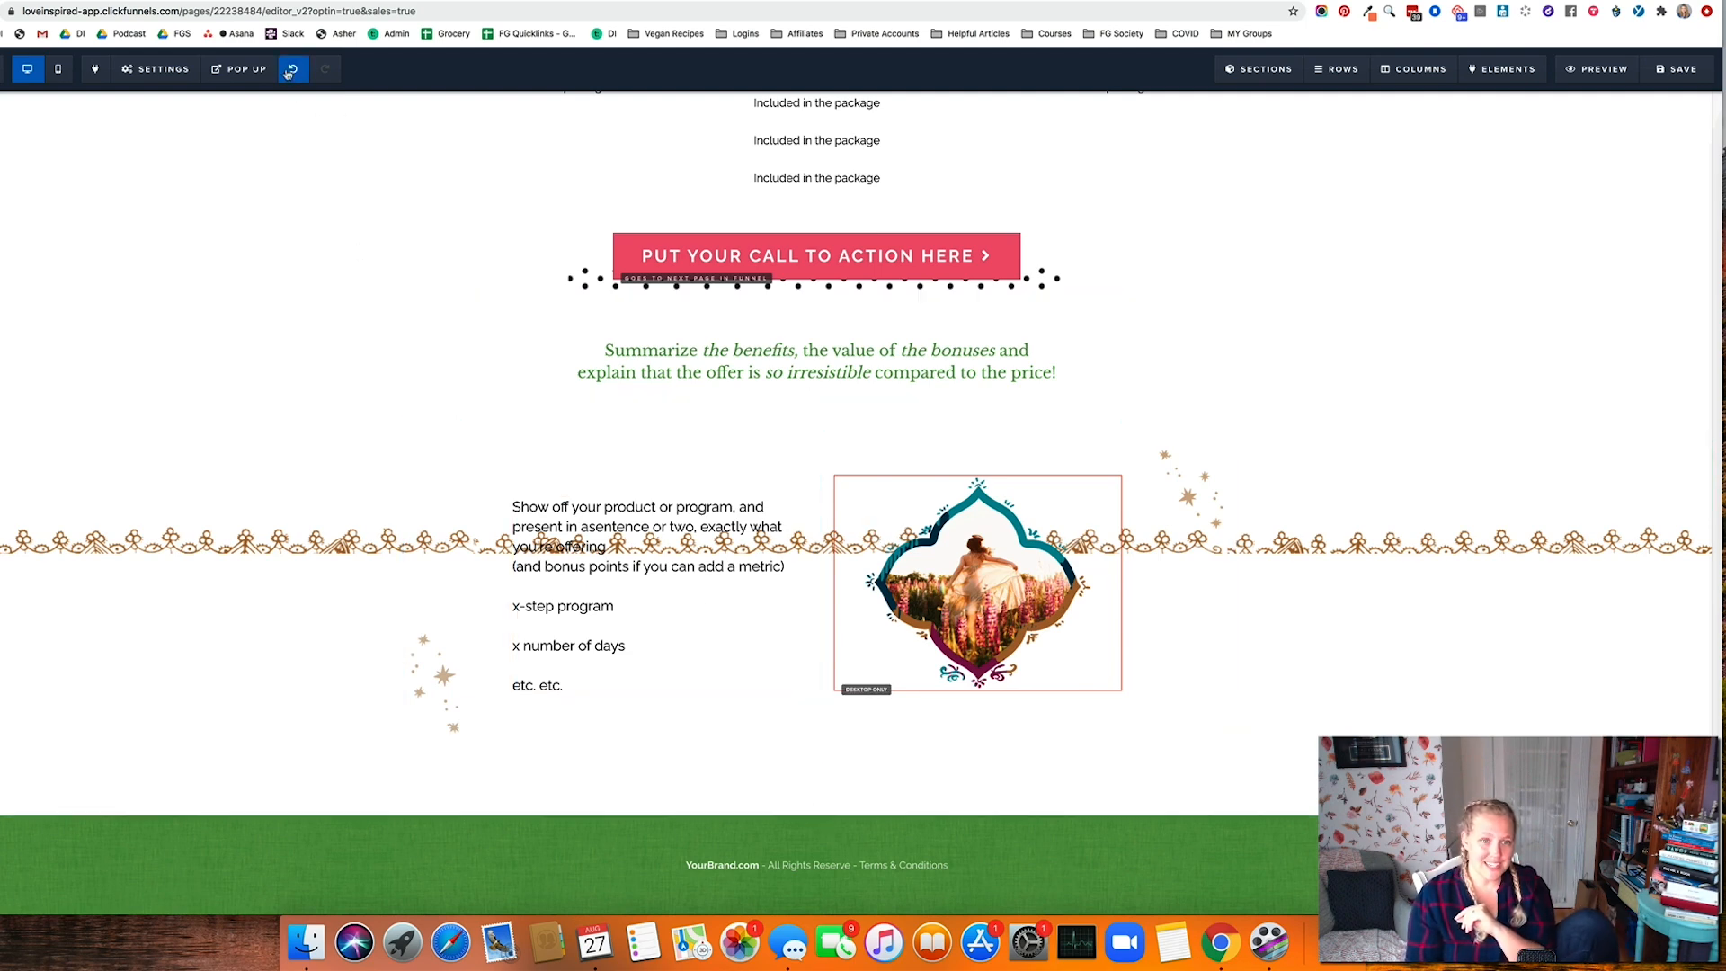
left_click(293, 69)
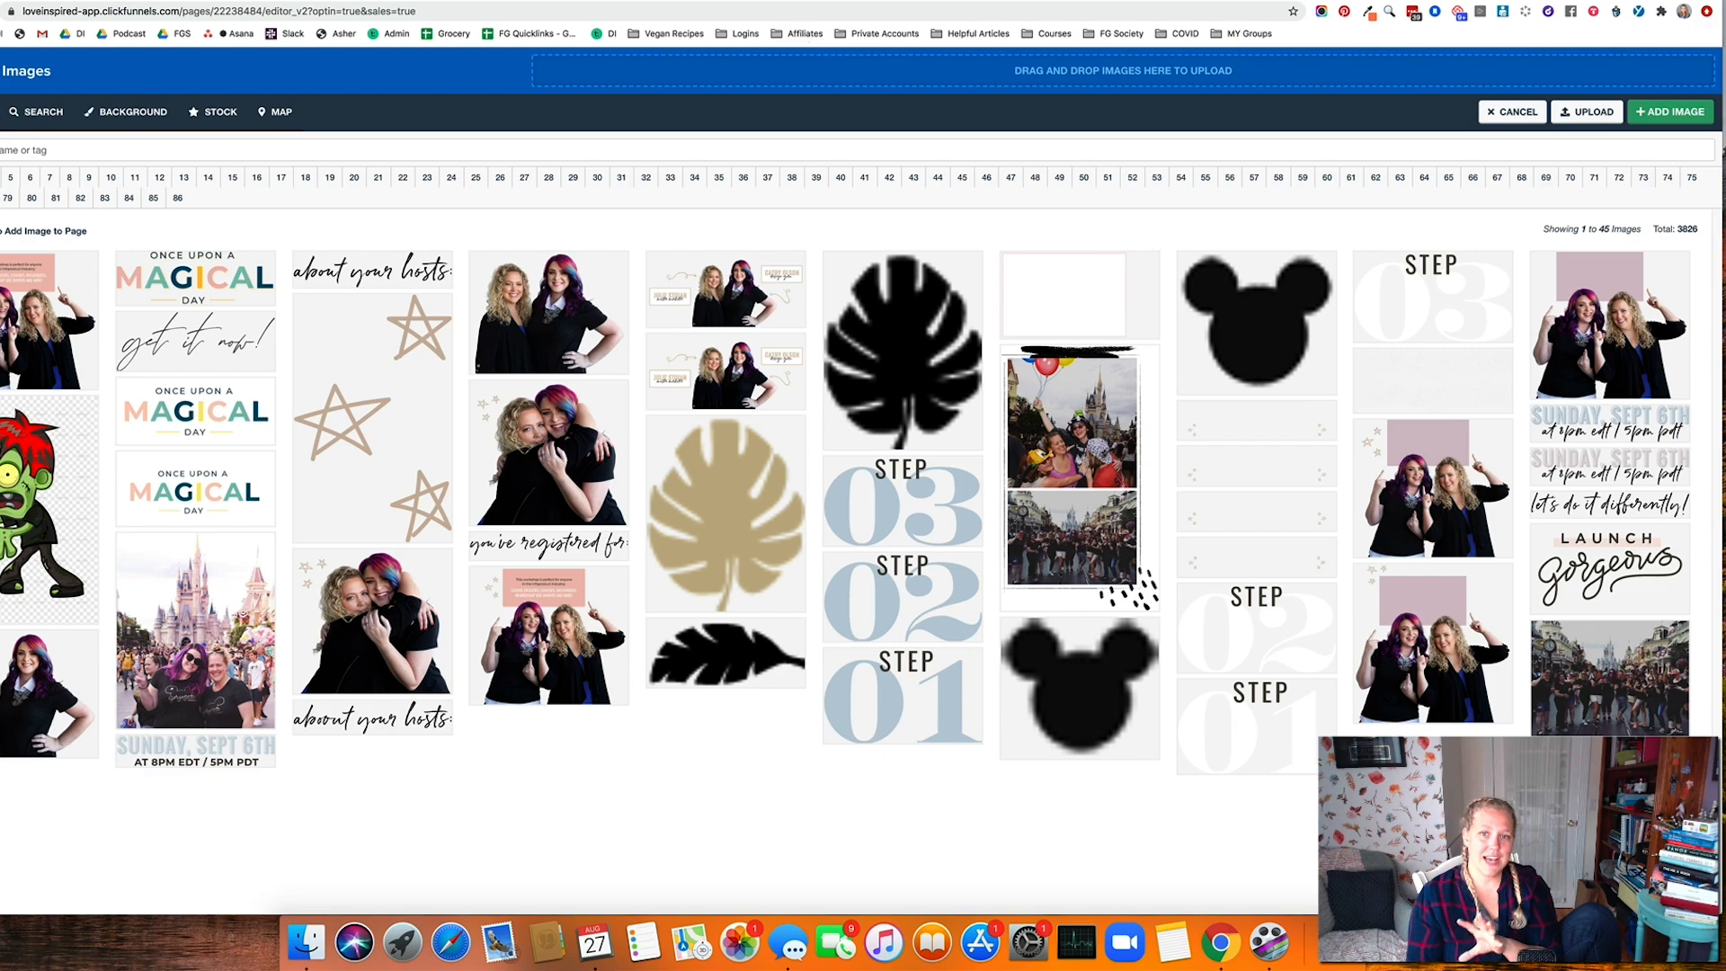
Cancel out of the image library after viewing the template's brand assets
left_click(1511, 111)
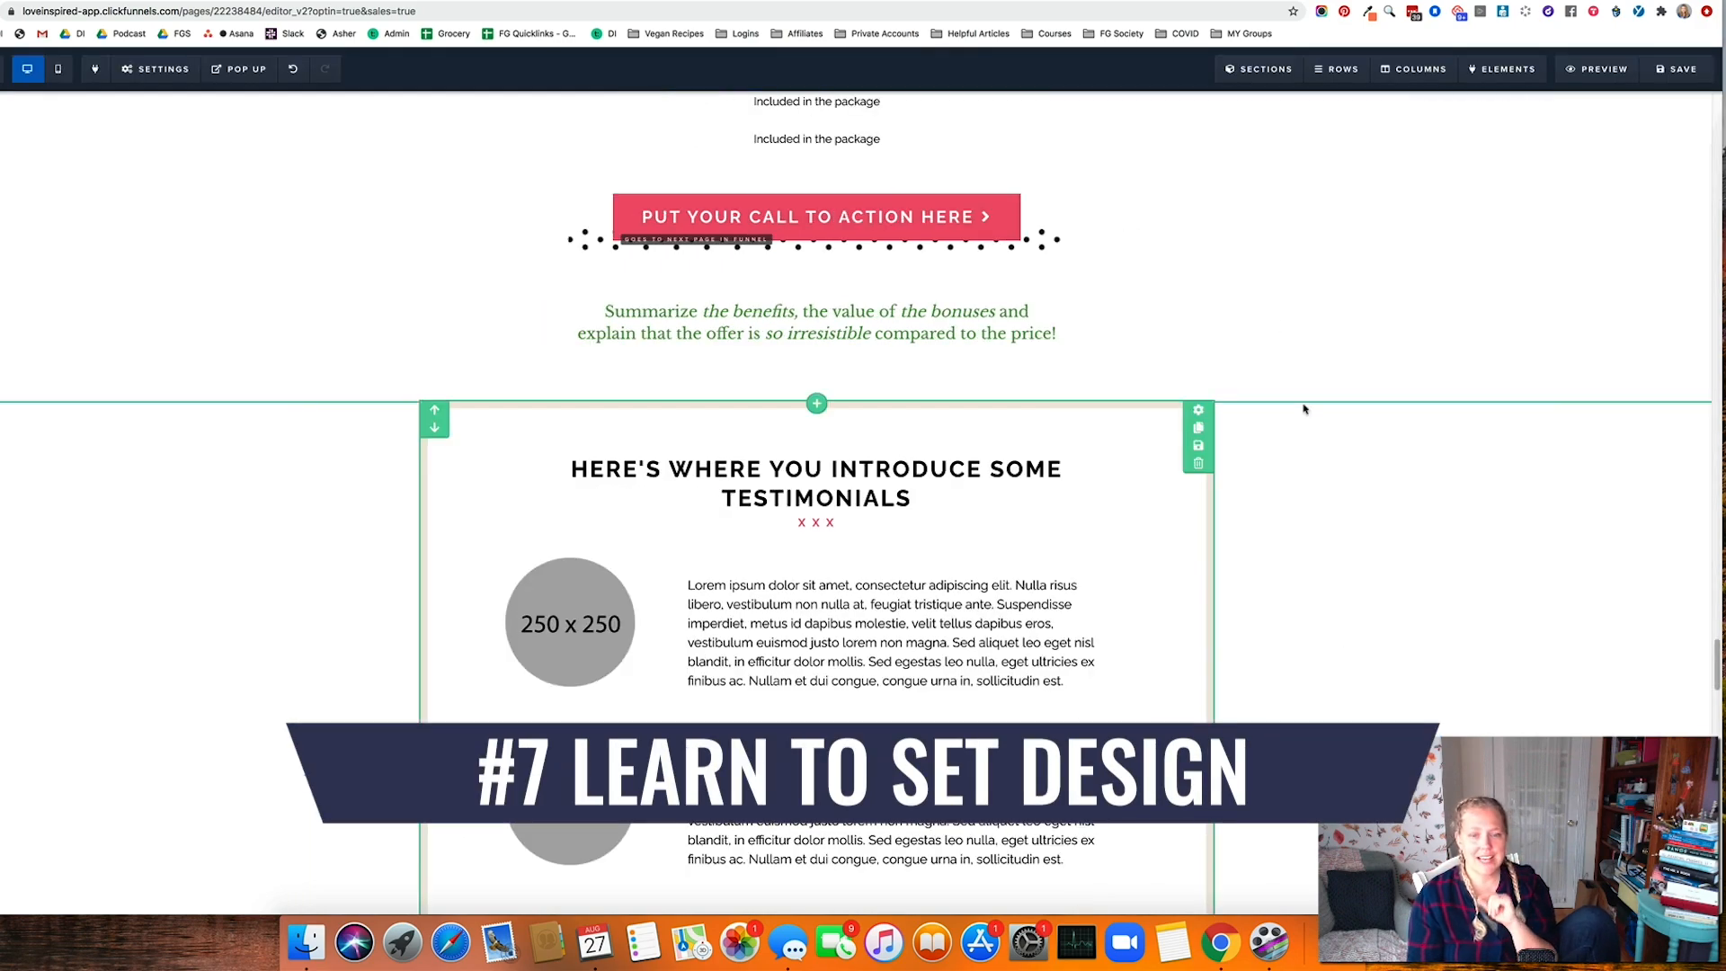
scroll("down", 3)
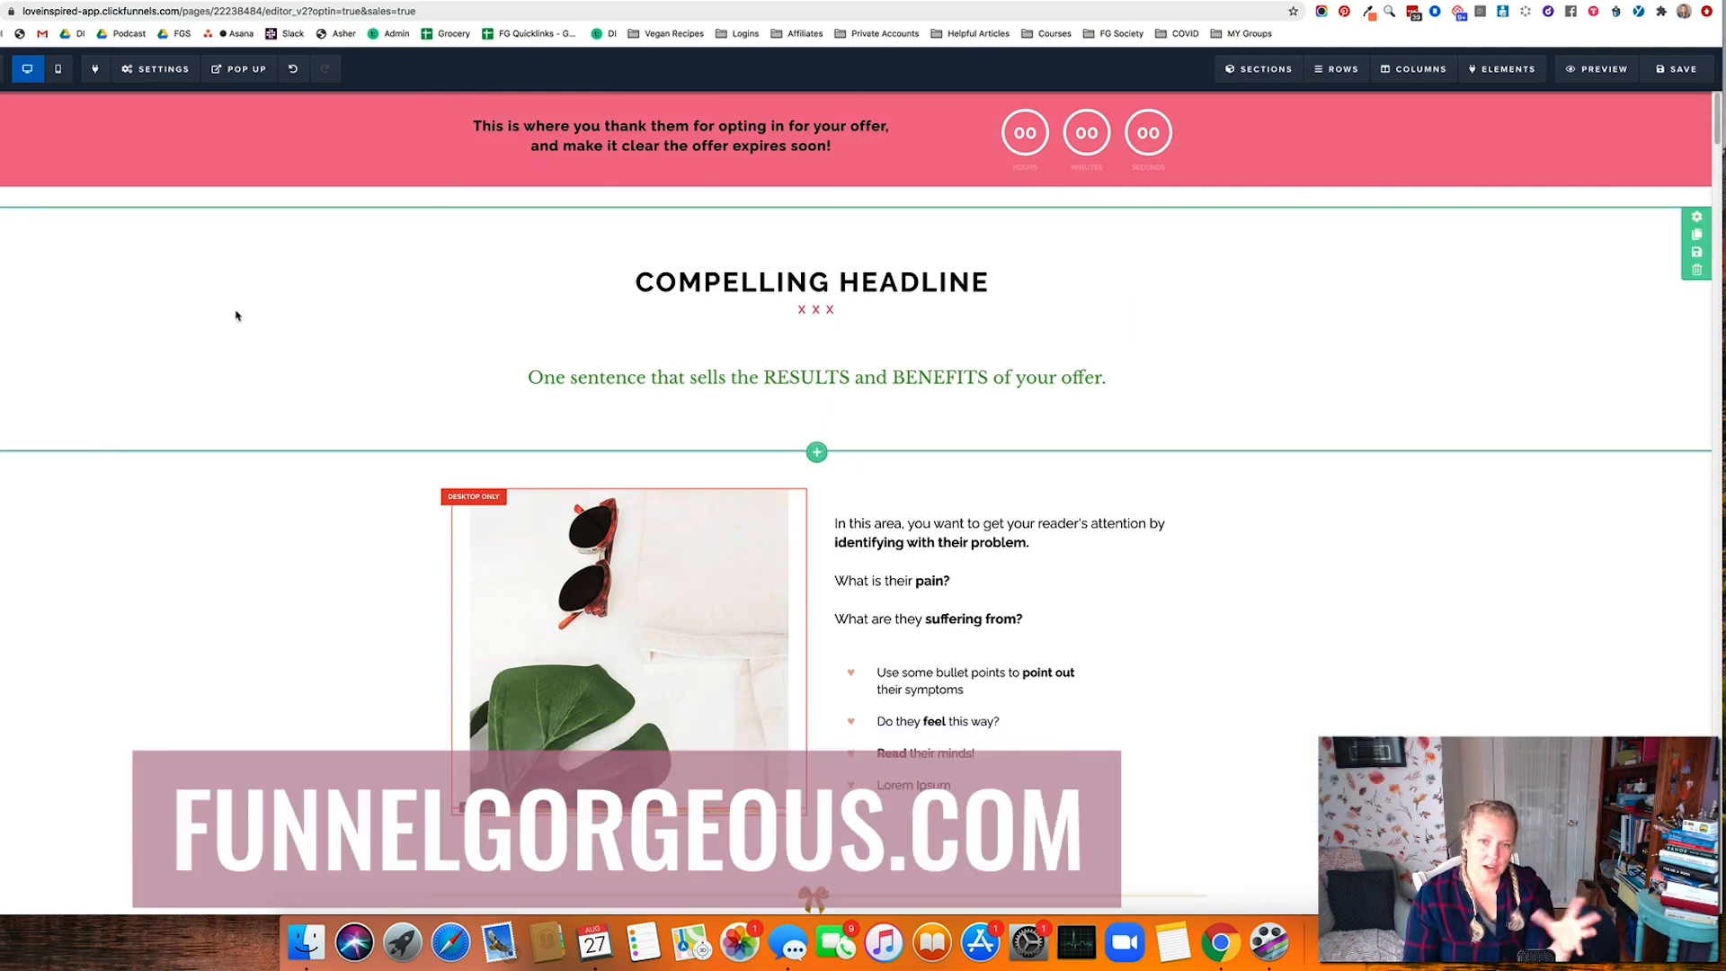
scroll("down", 3)
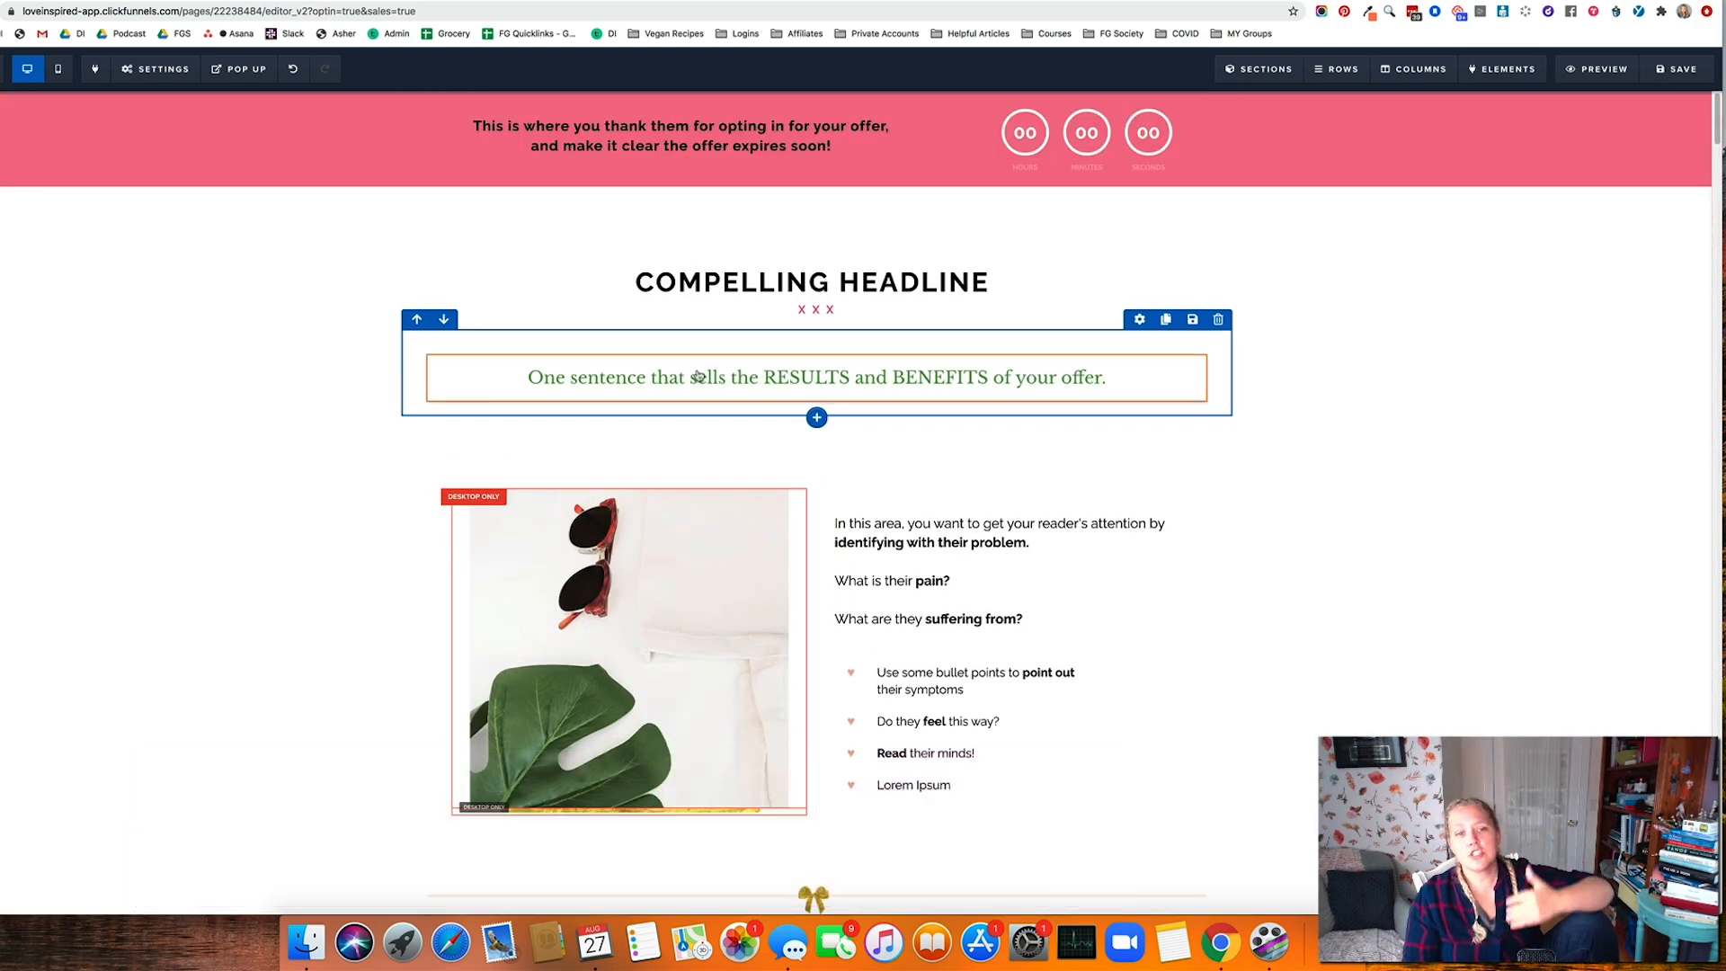
scroll("down", 3)
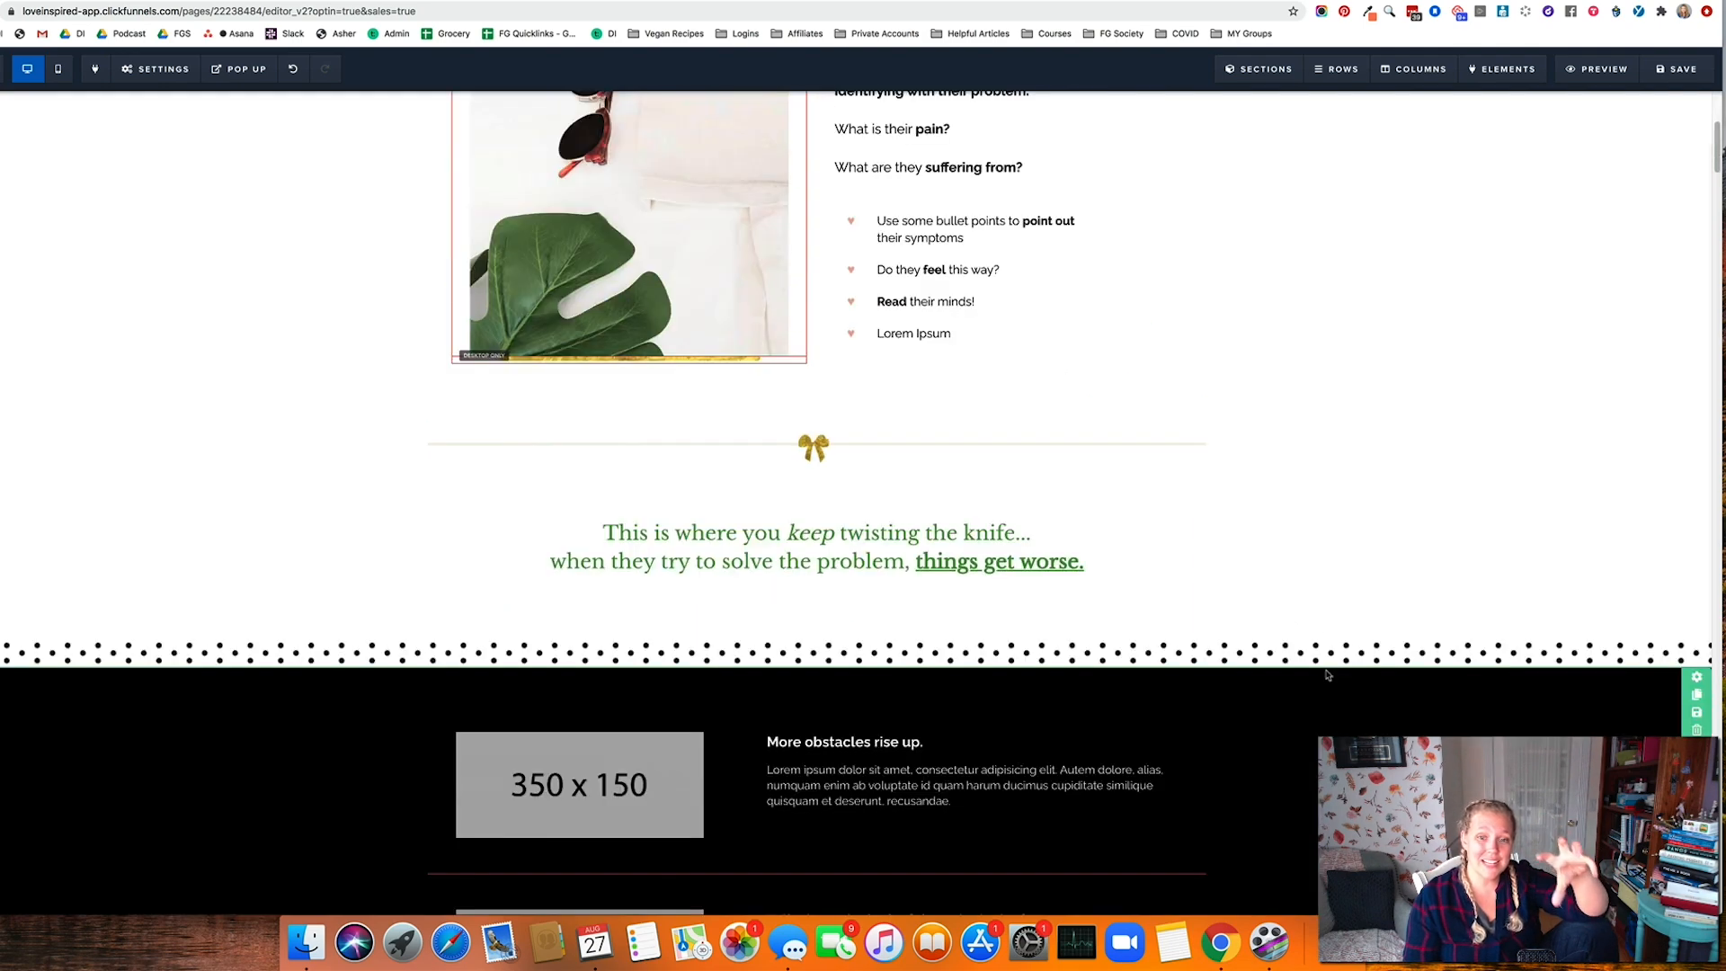
scroll("down", 3)
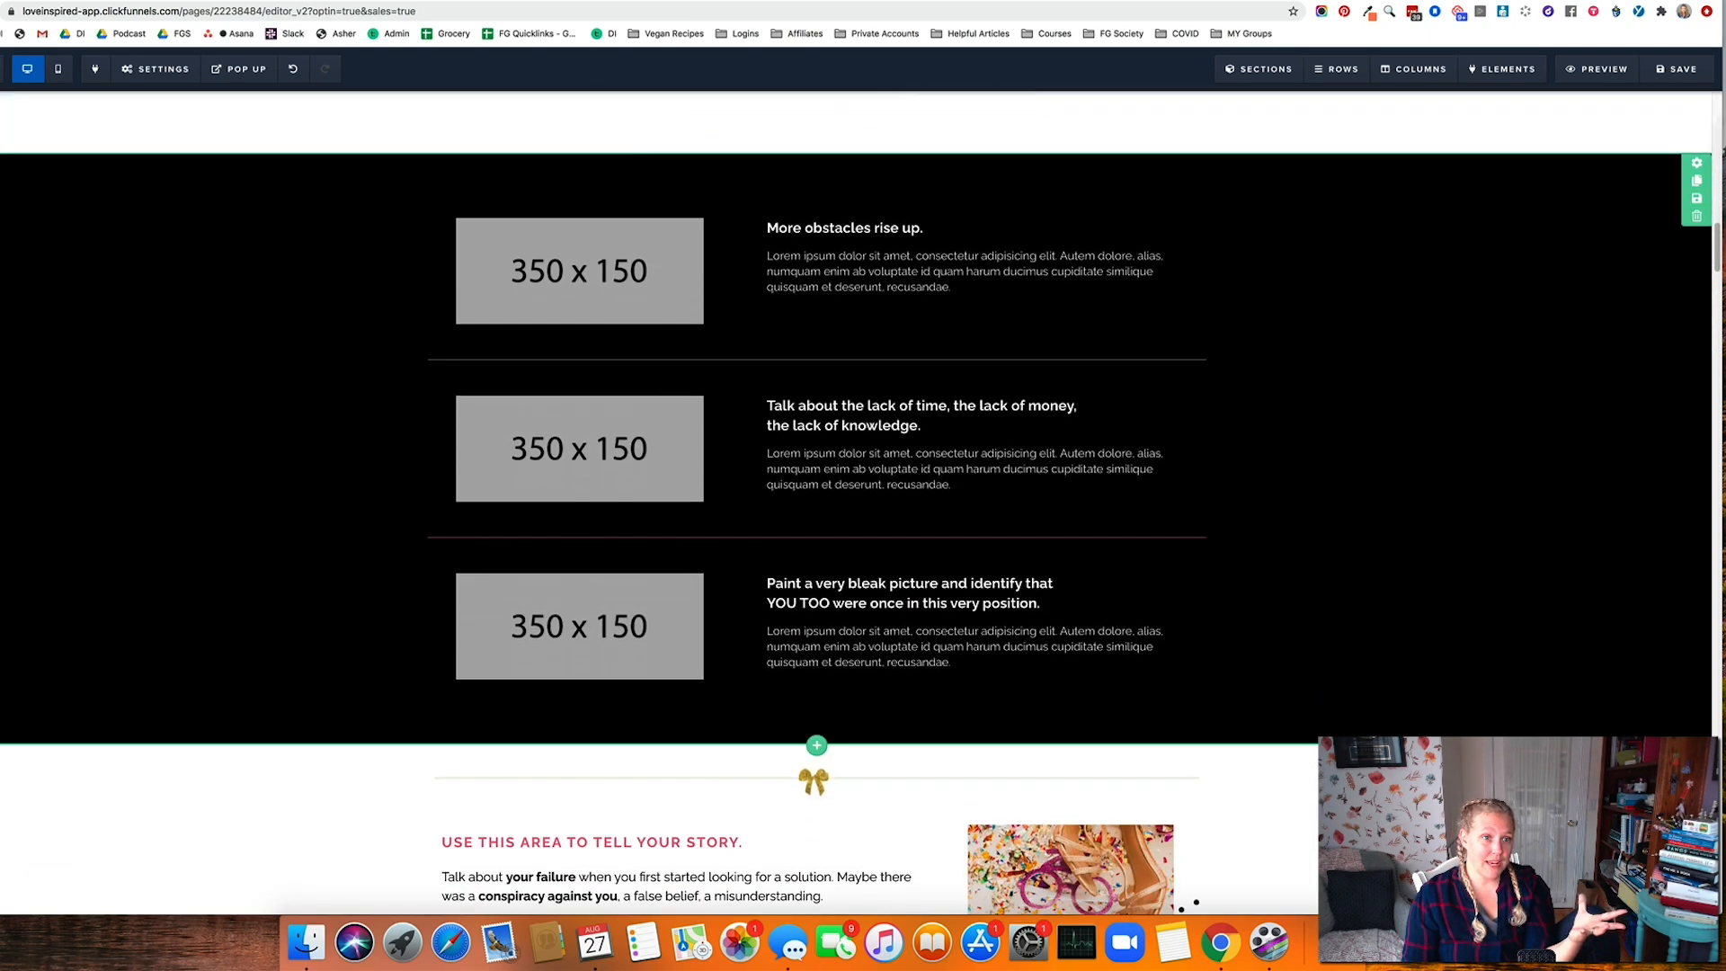
scroll("down", 3)
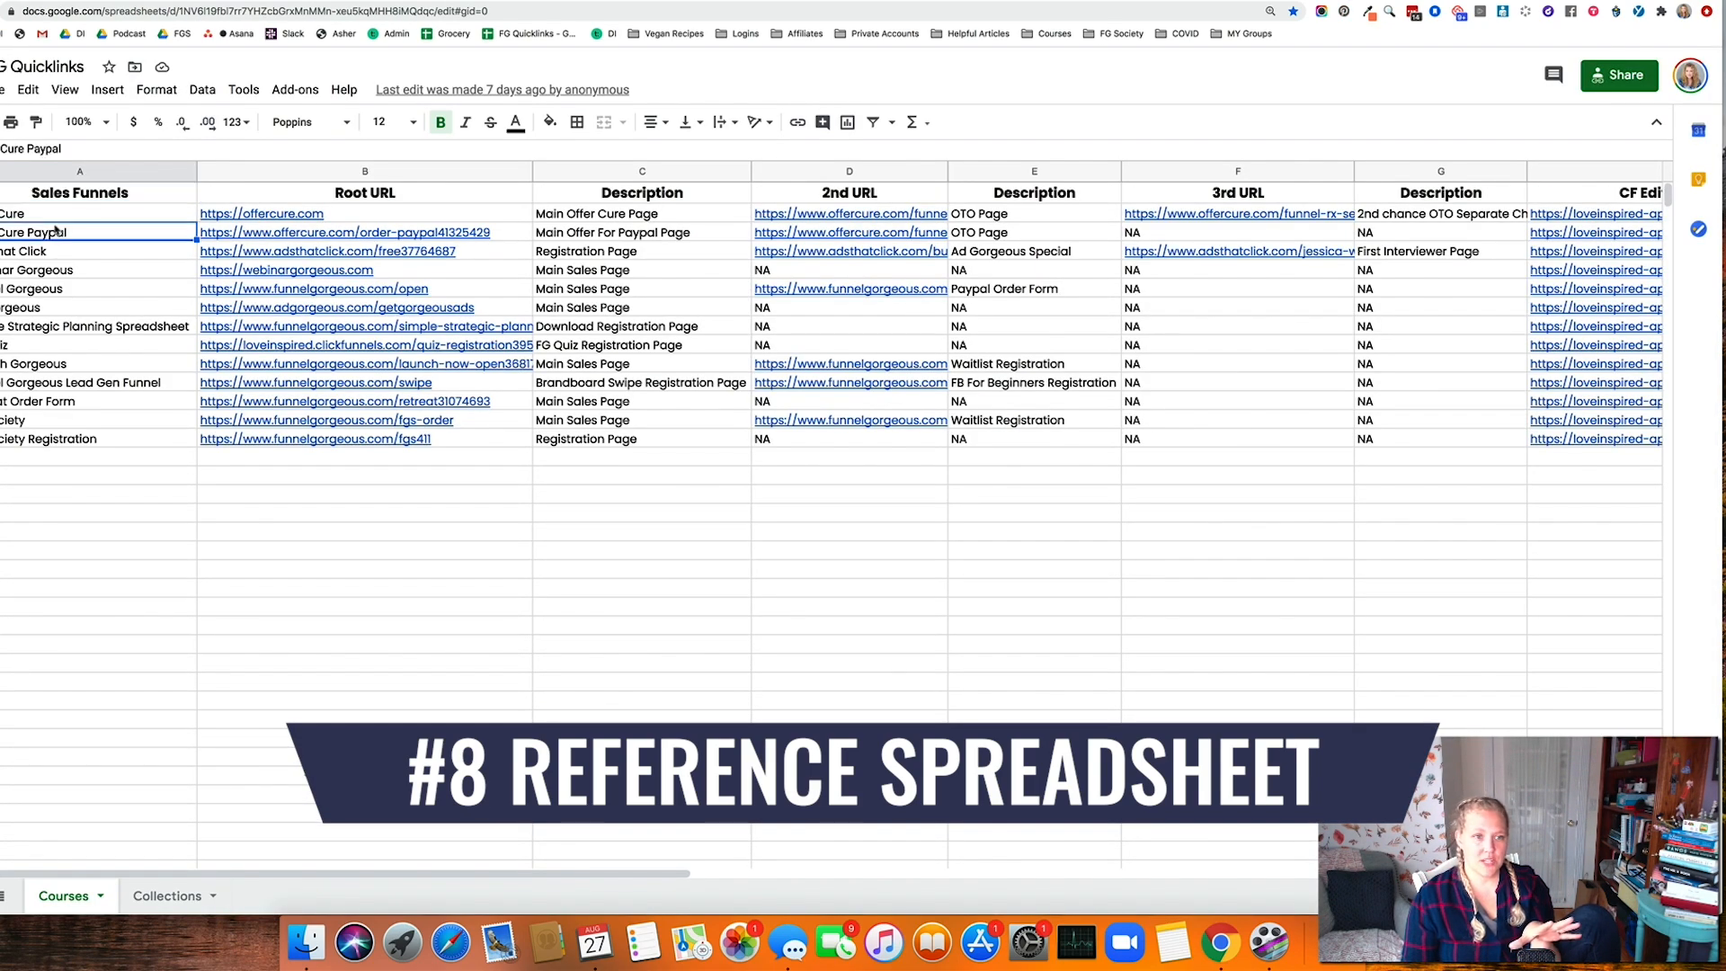
Scroll FG Quicklinks to the CF Editor Link column and follow The Offer Cure's link
left_click(261, 214)
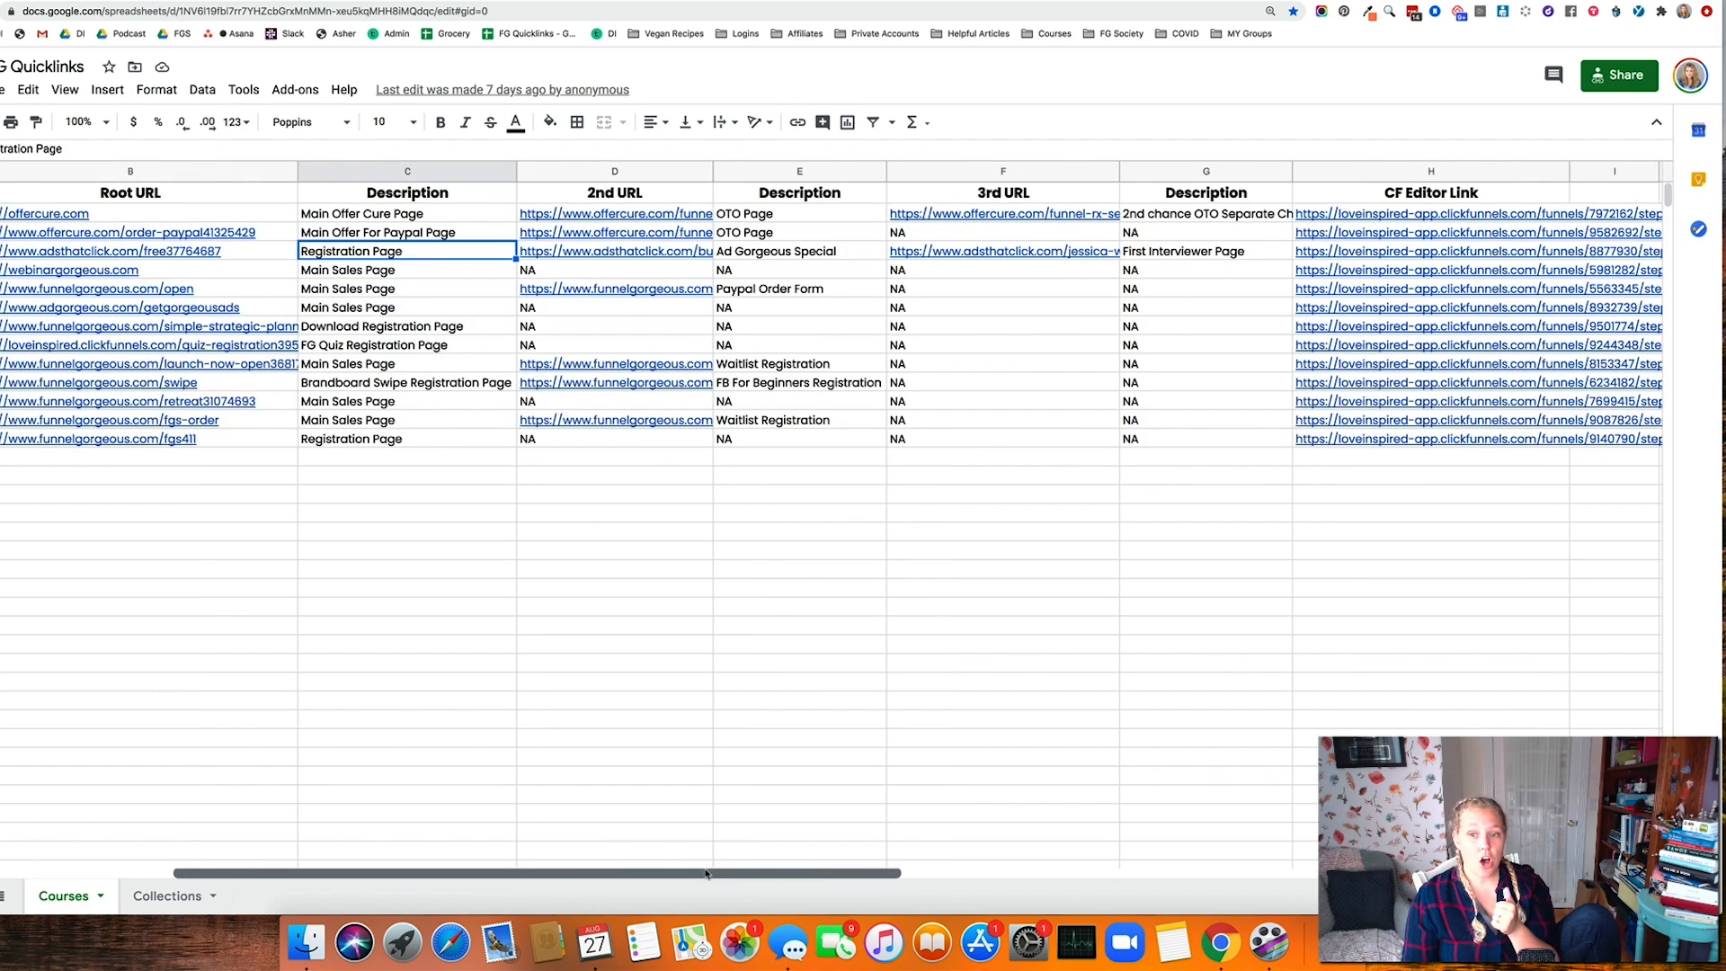
scroll("right", 3)
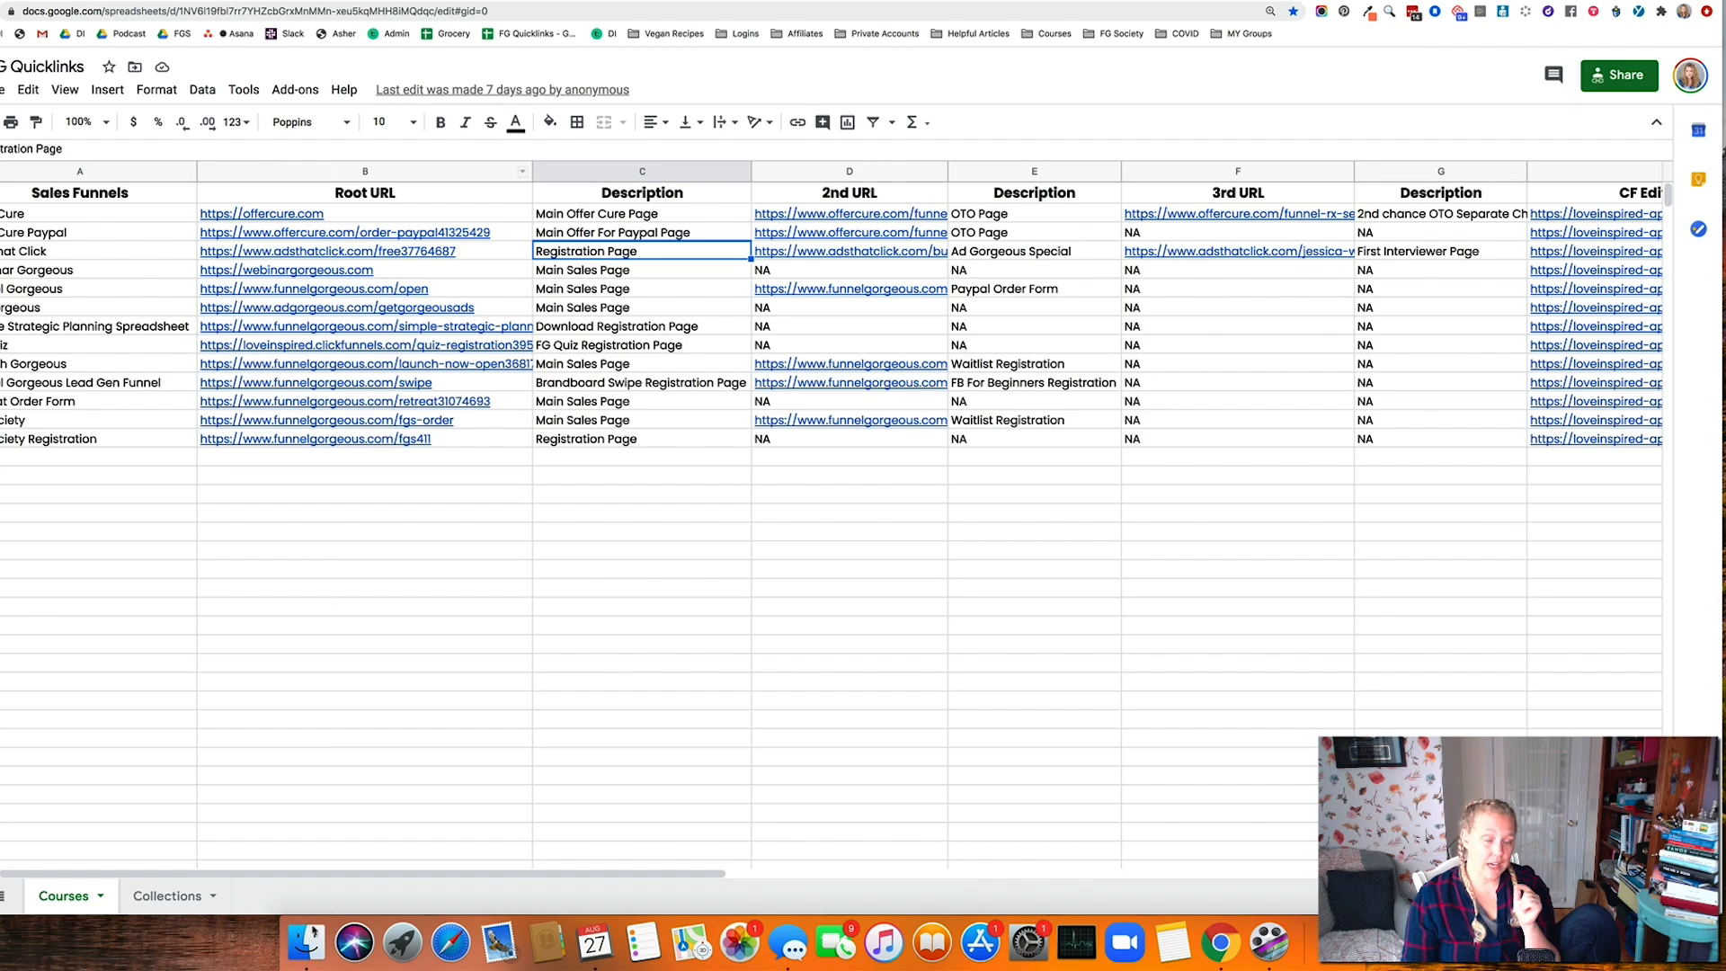
scroll("right", 3)
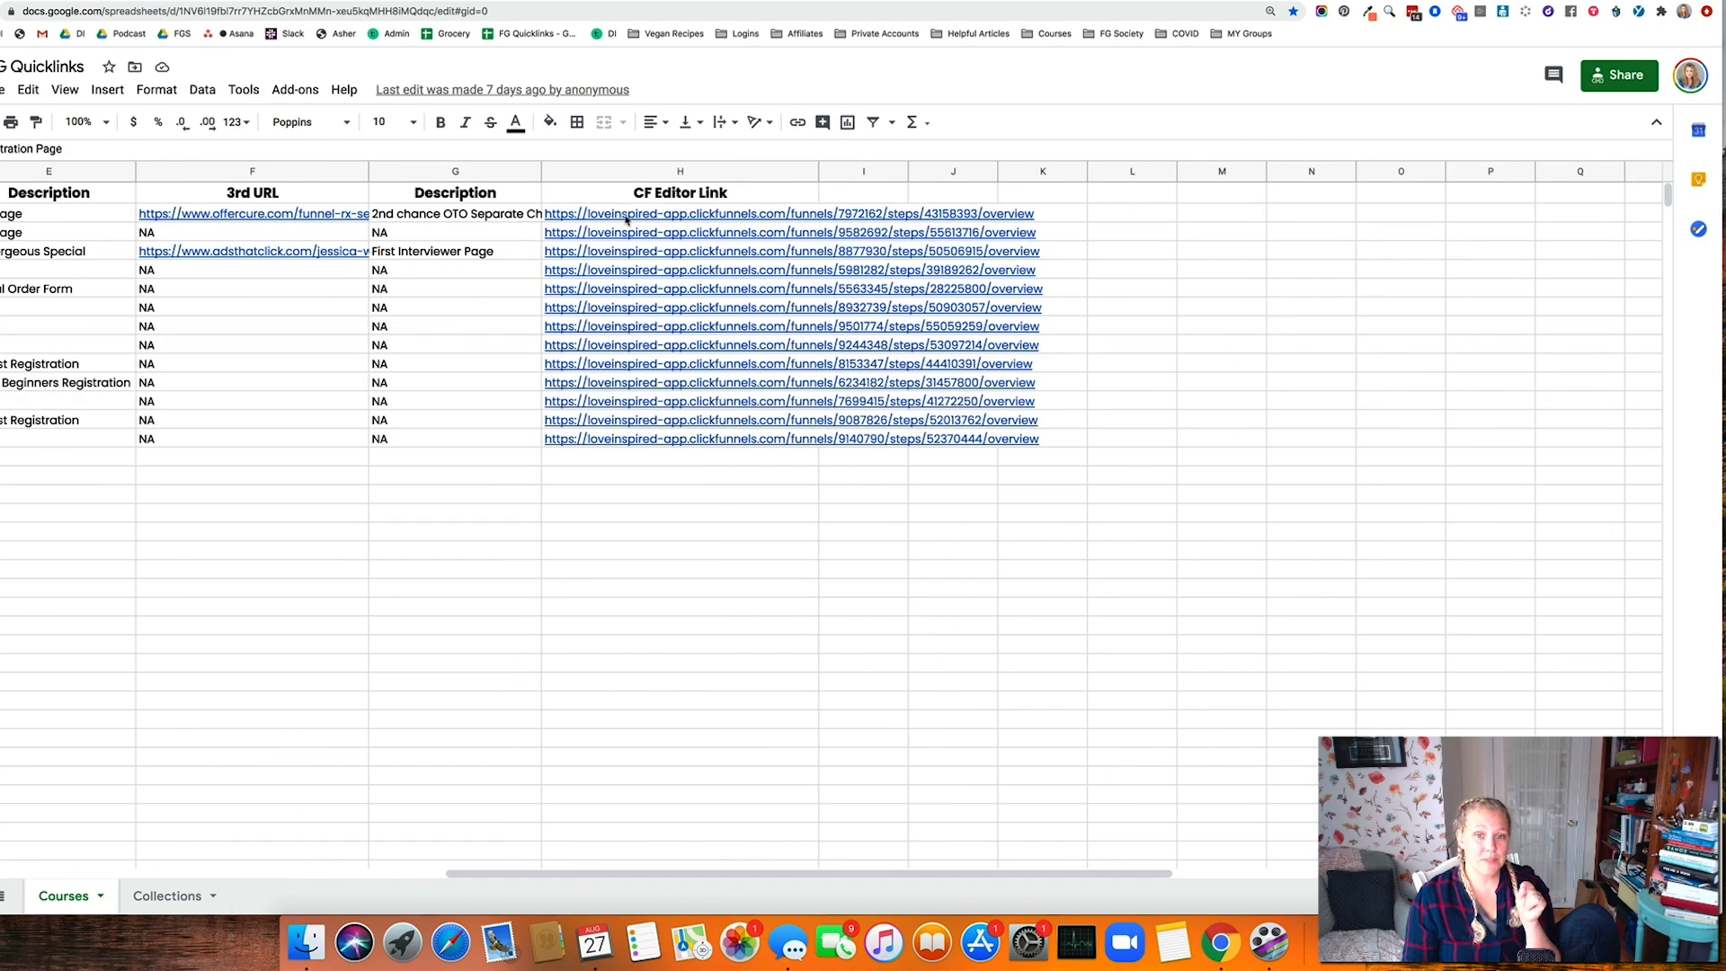
left_click(788, 212)
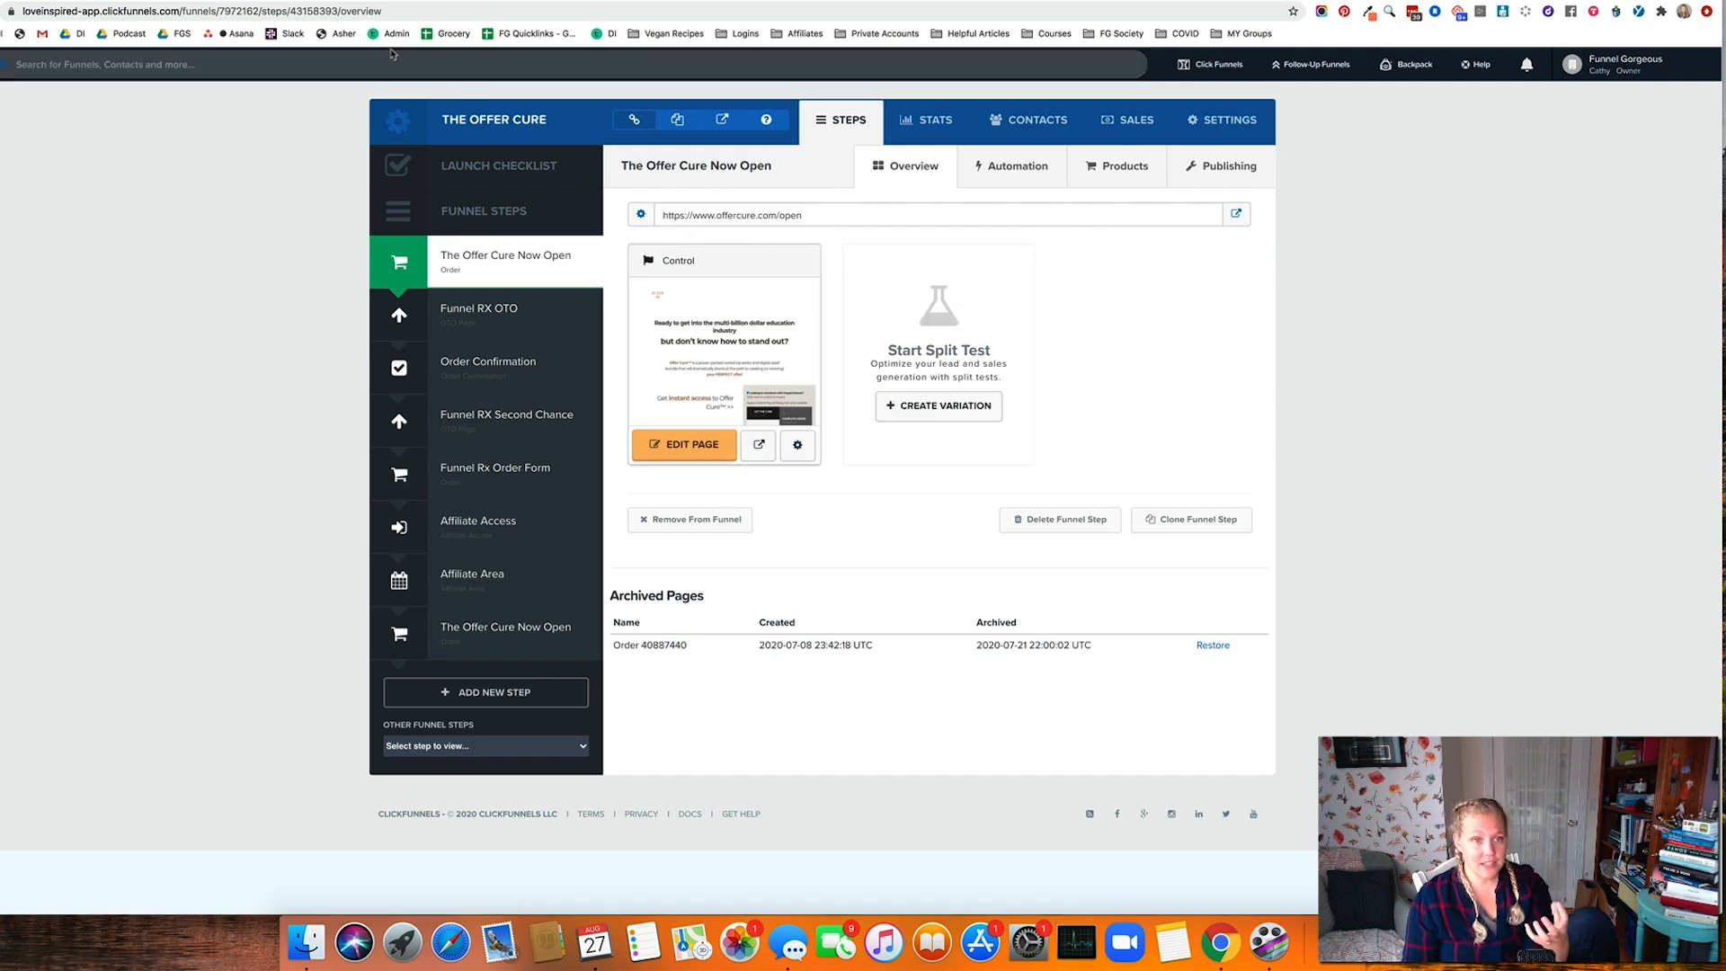
Go to the Funnels list and open a funnel's sales page in mobile view
left_click(1215, 64)
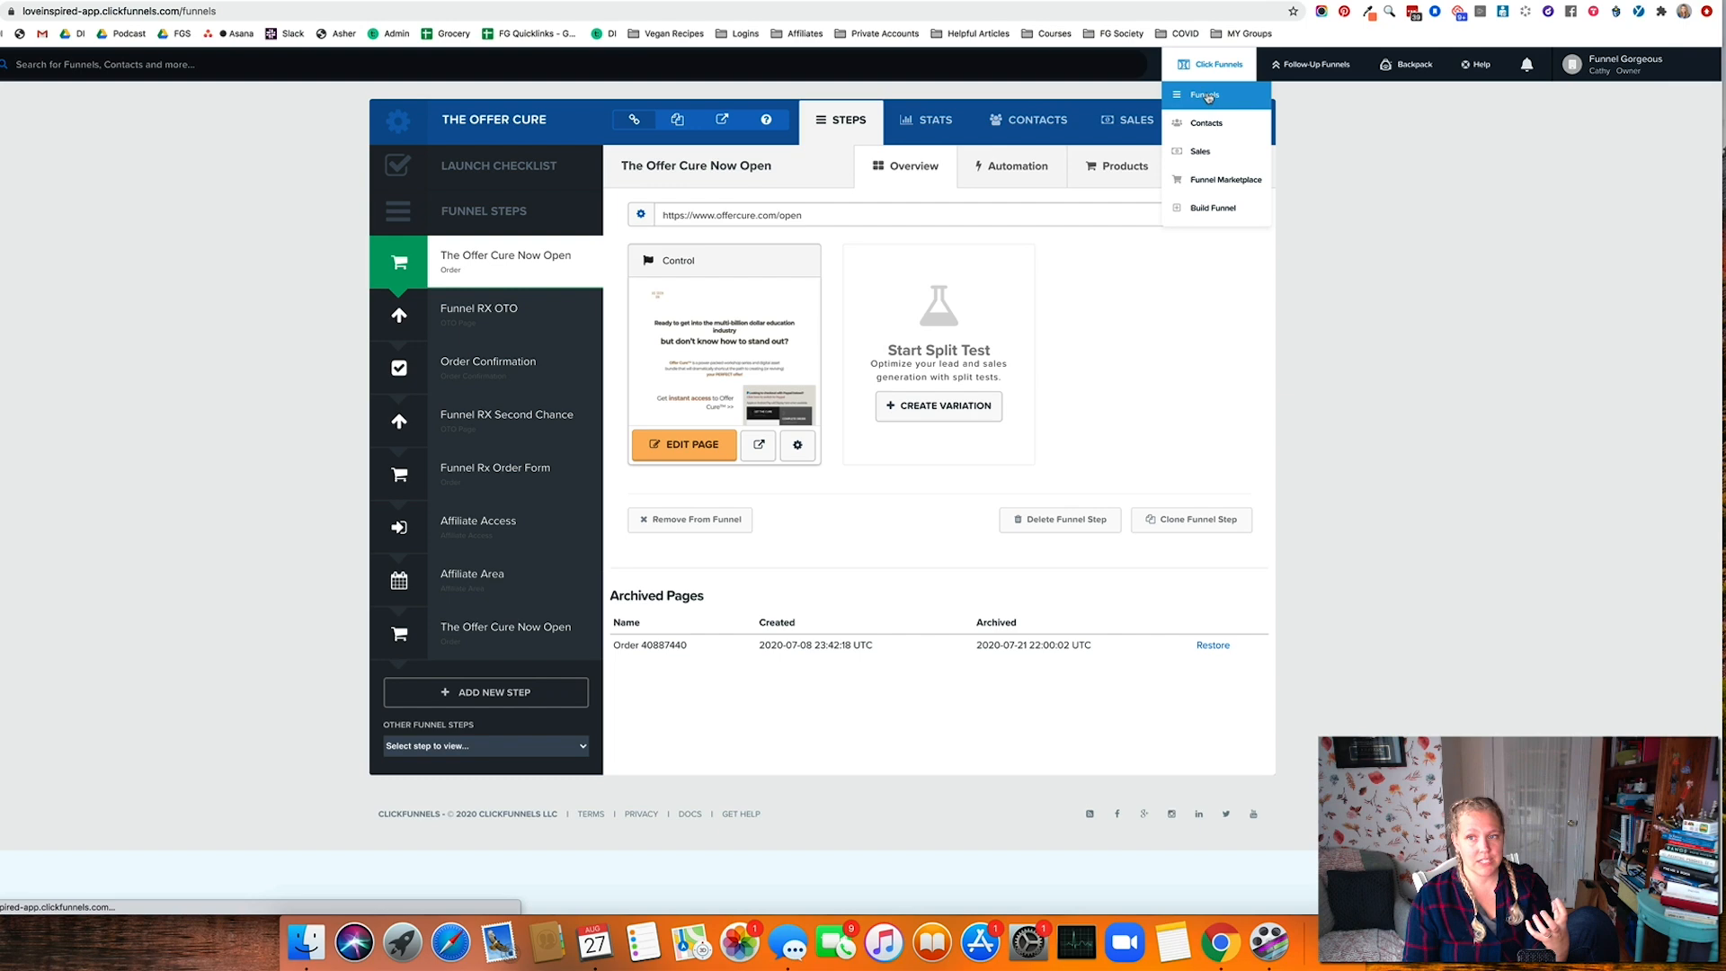
left_click(1205, 95)
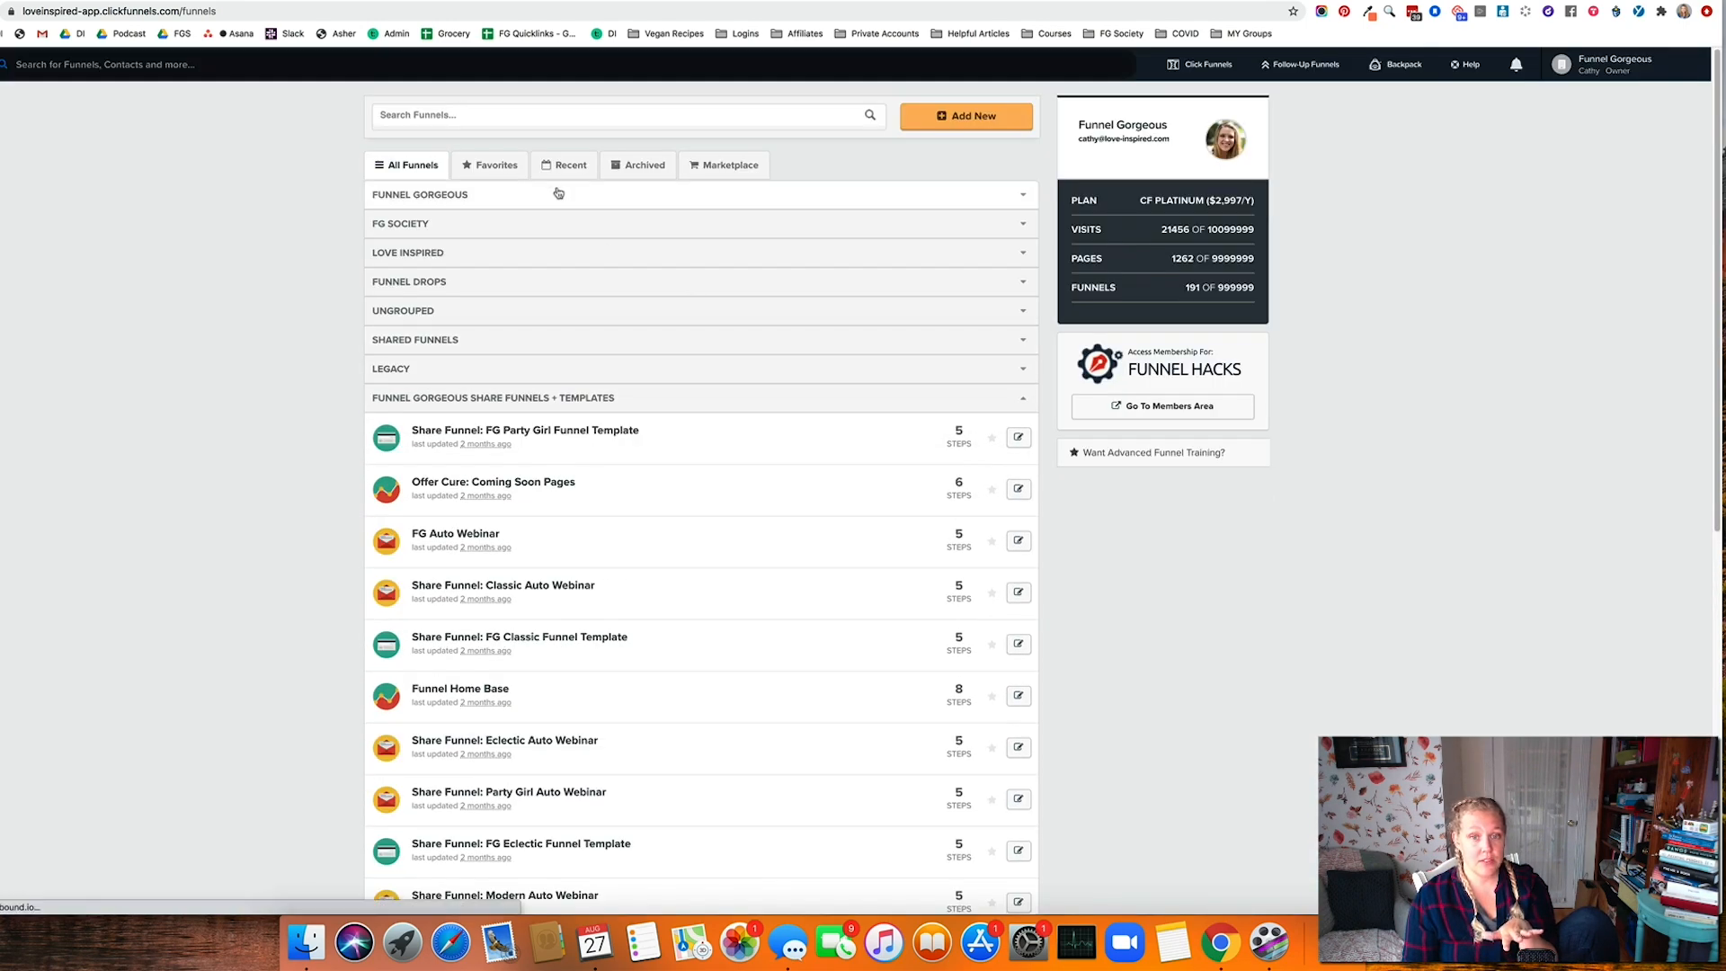
scroll("down", 3)
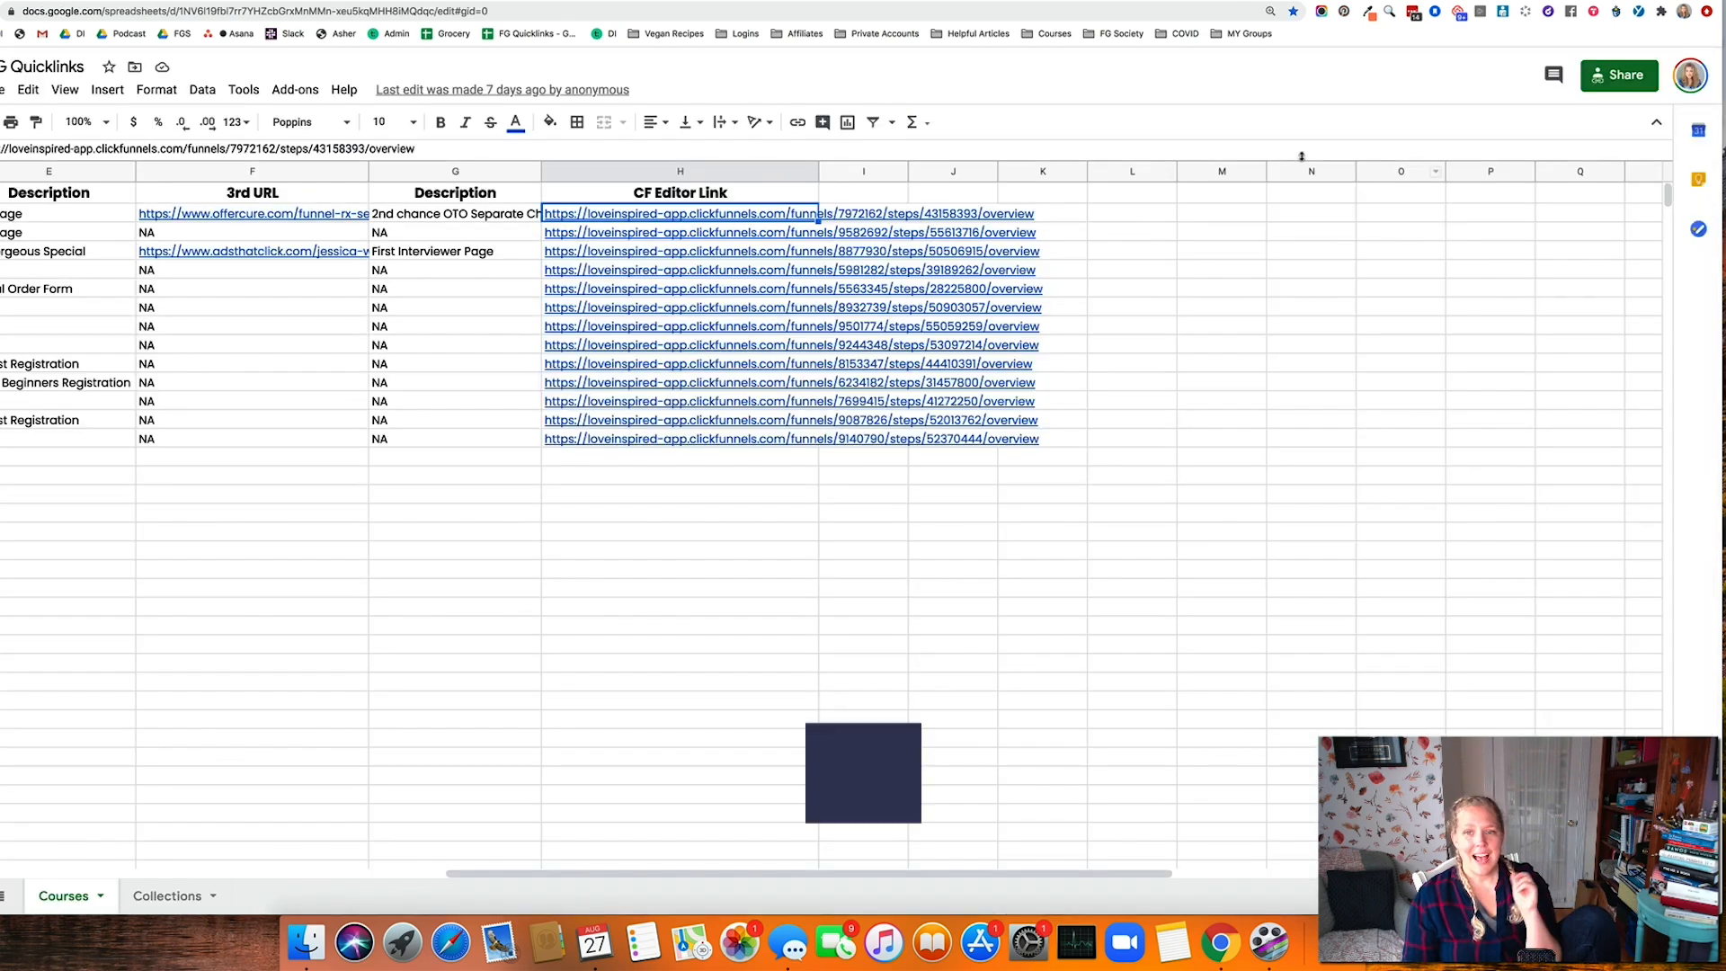
left_click(682, 212)
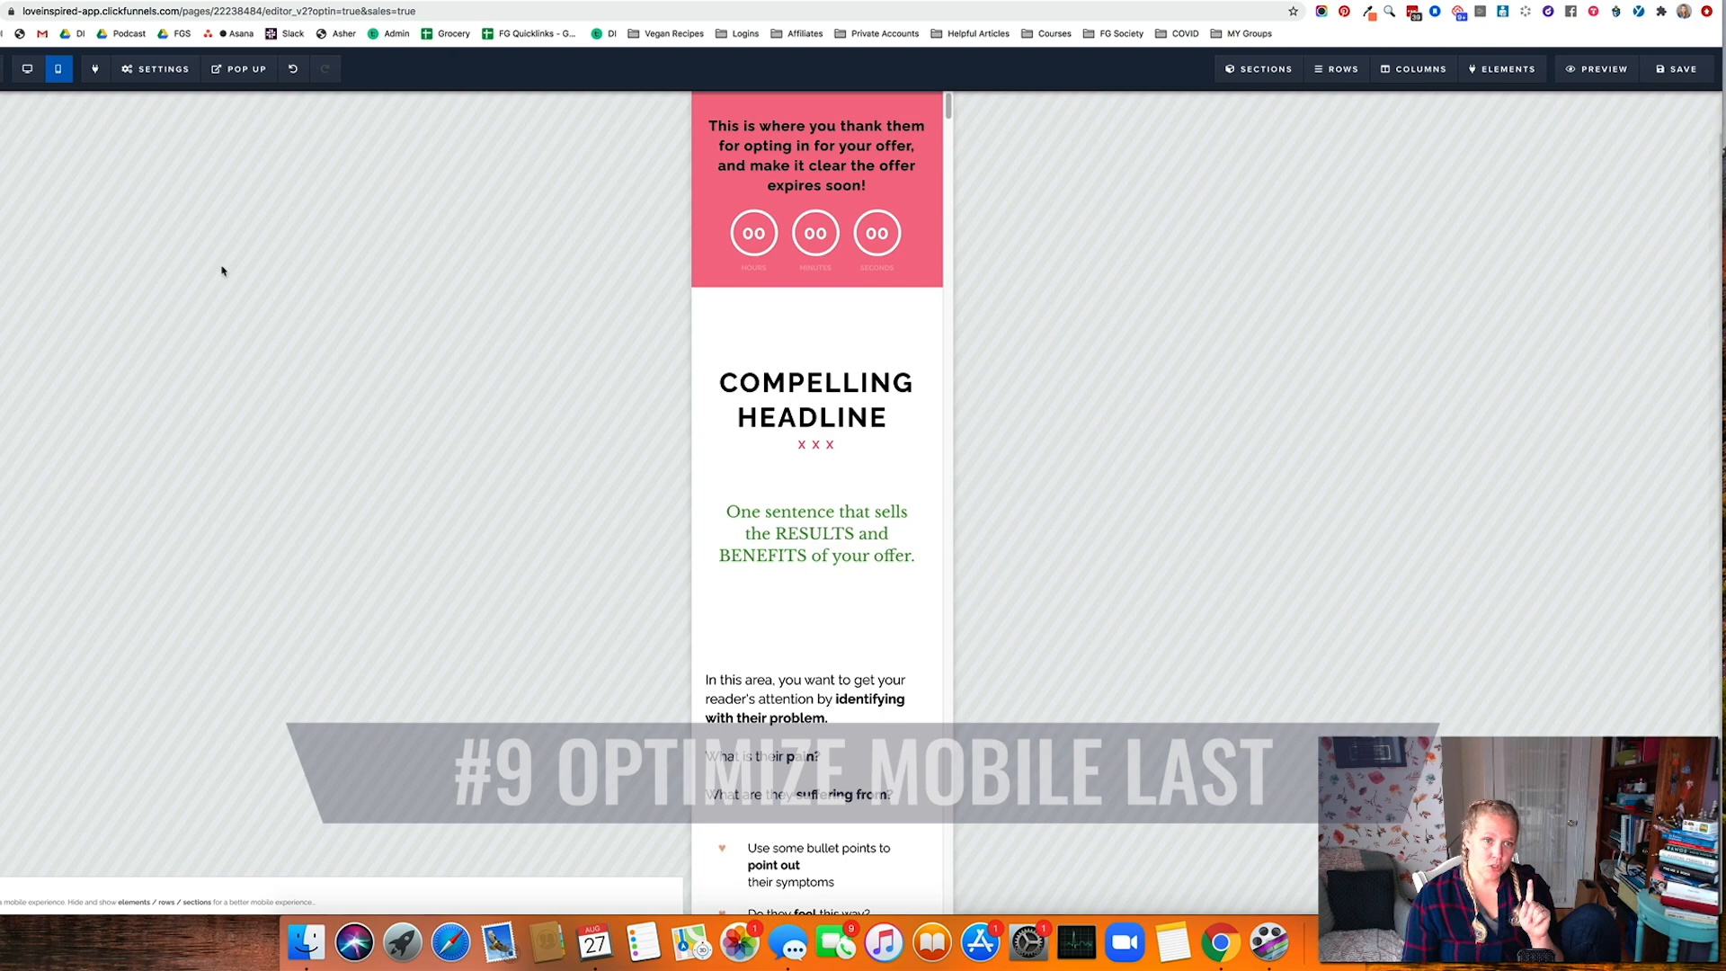
Scroll the mobile sales page and select the problem-description text block
scroll("down", 3)
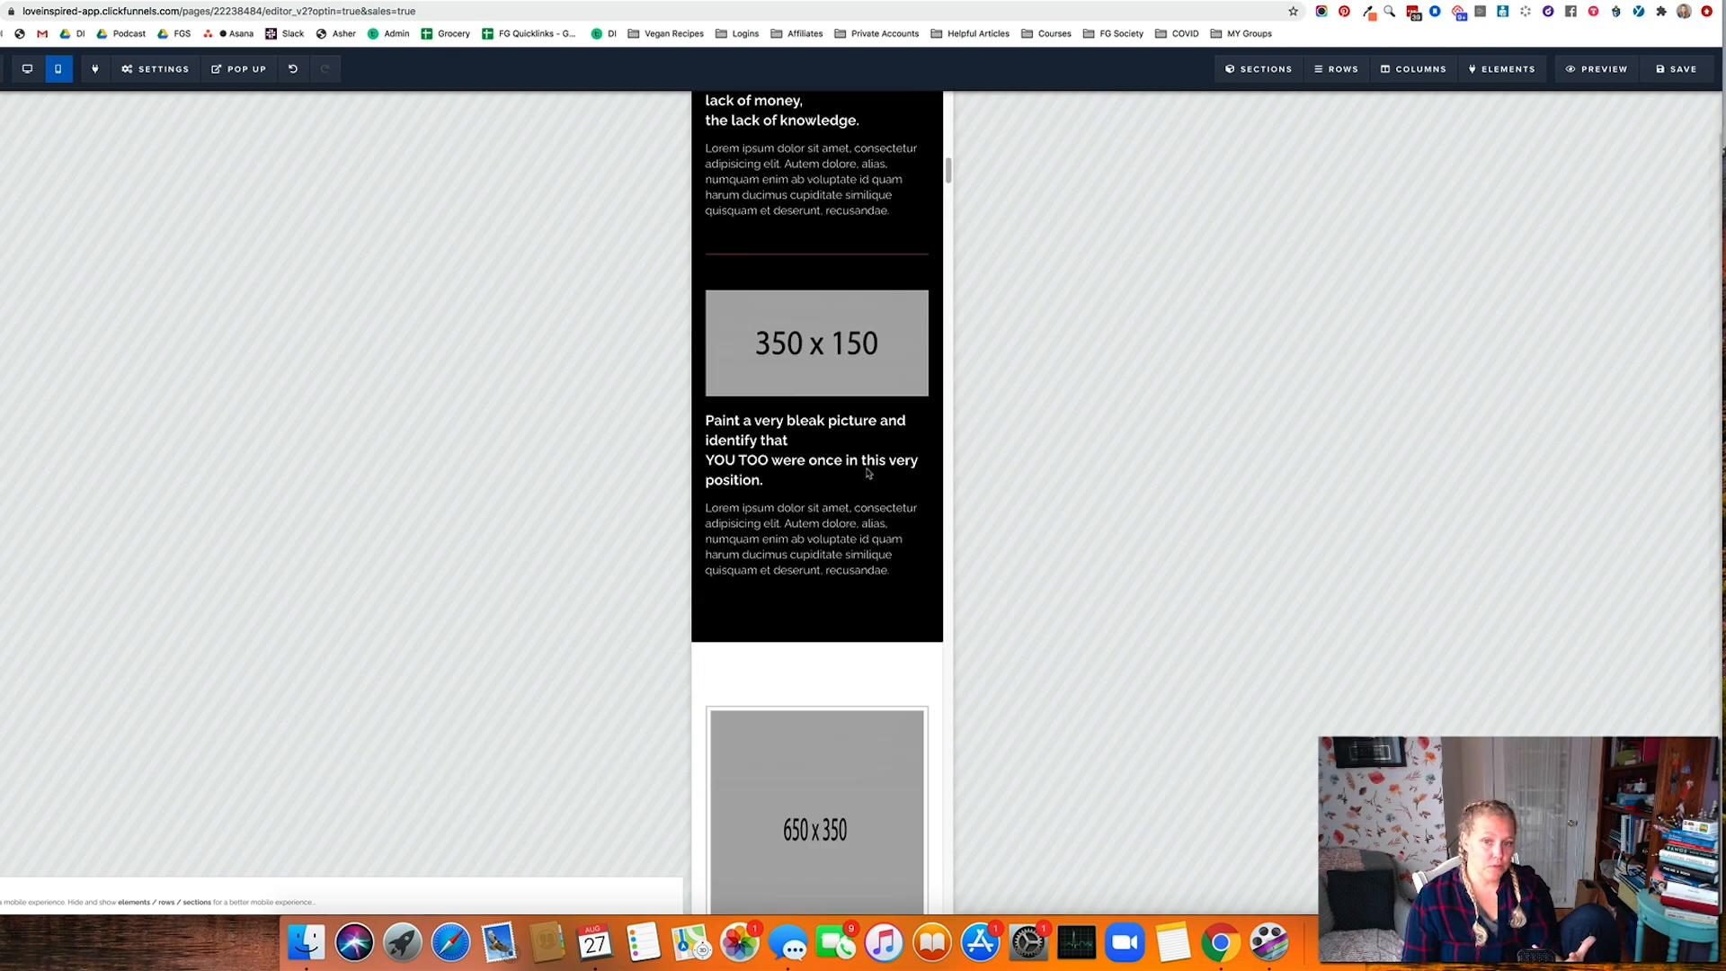
scroll("down", 3)
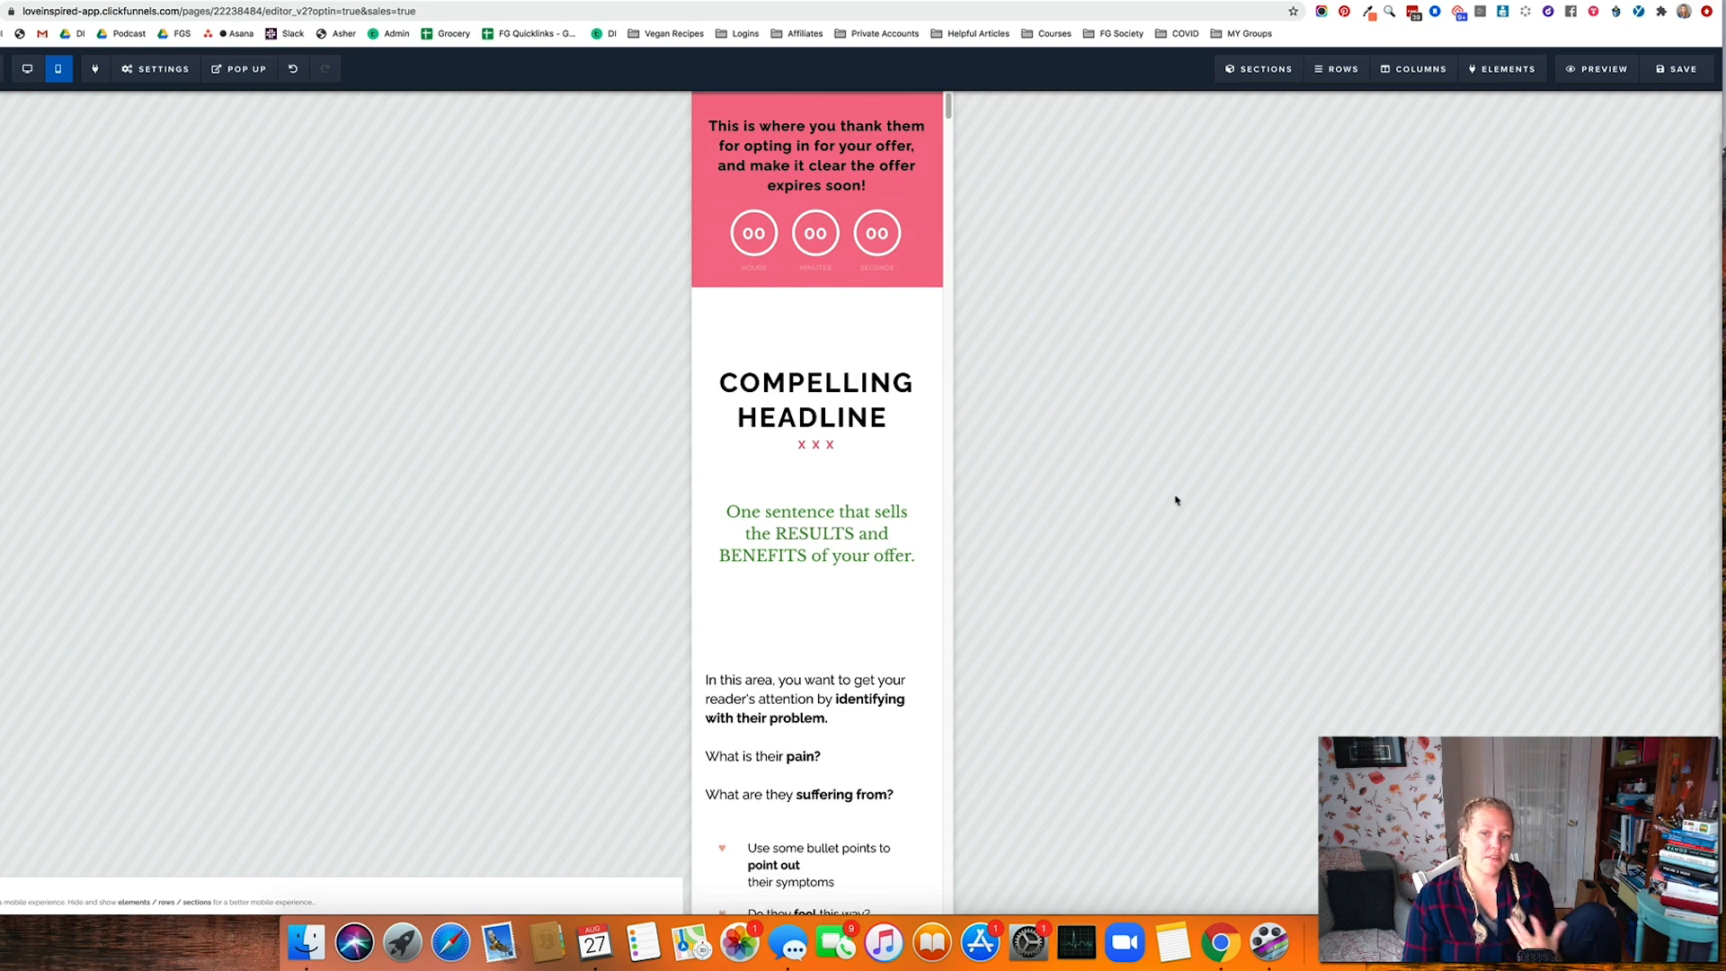
mouse_move(1056, 356)
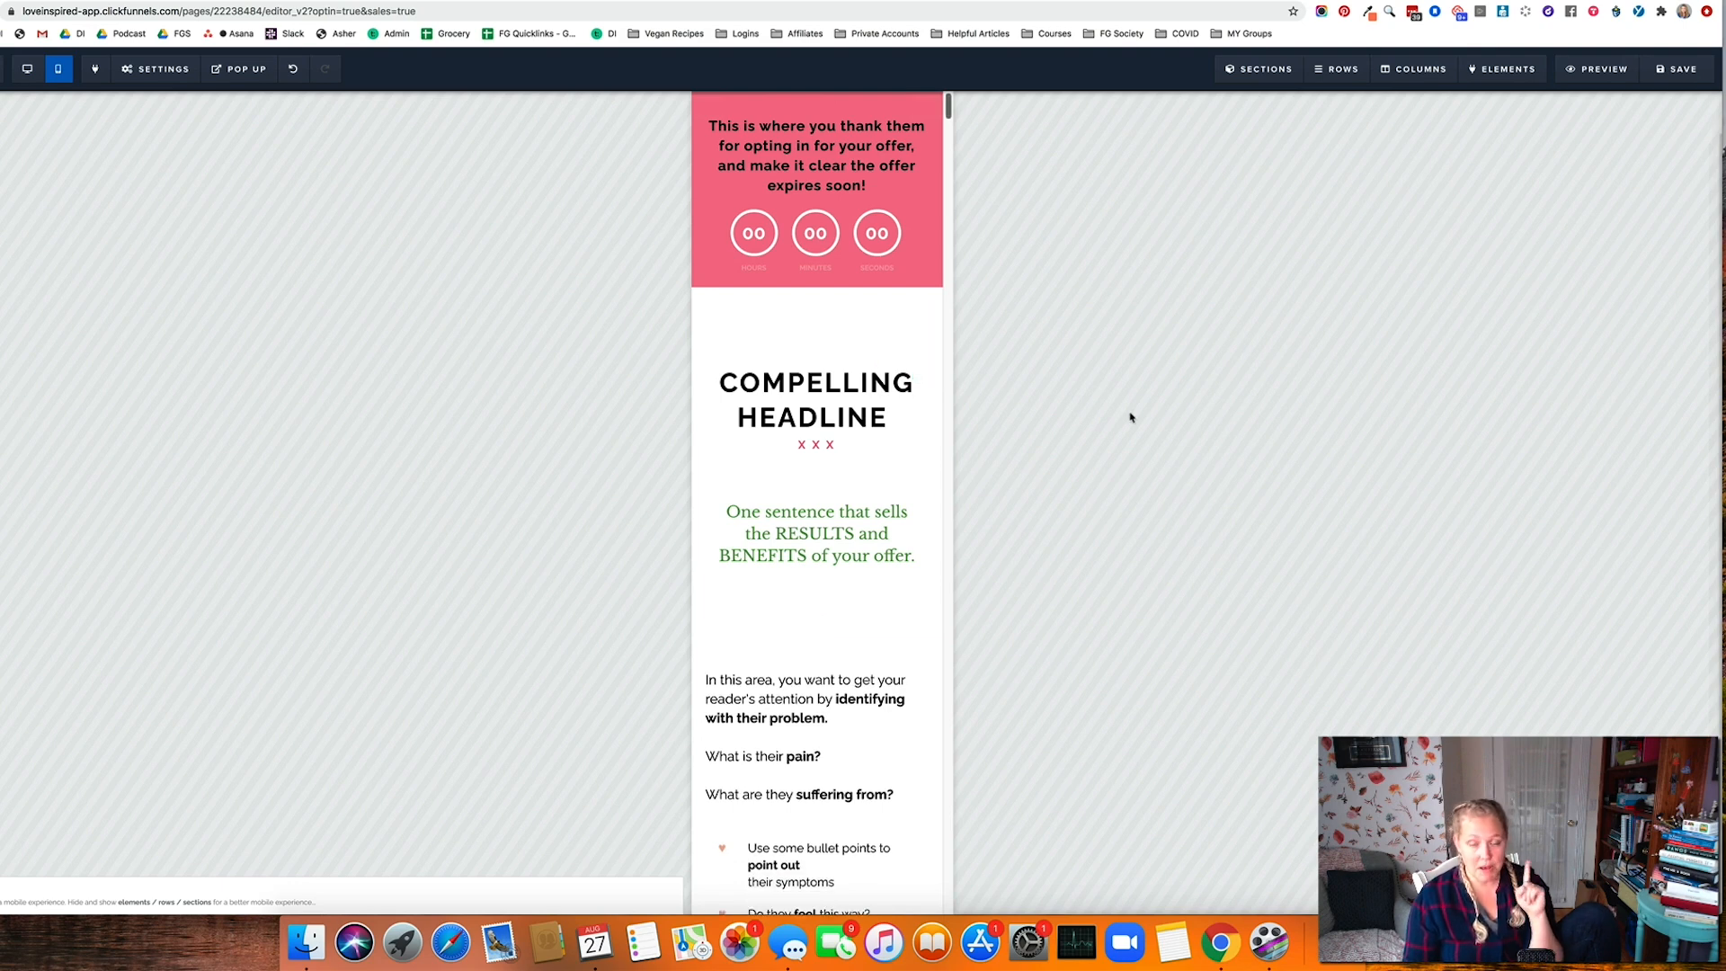
scroll("down", 3)
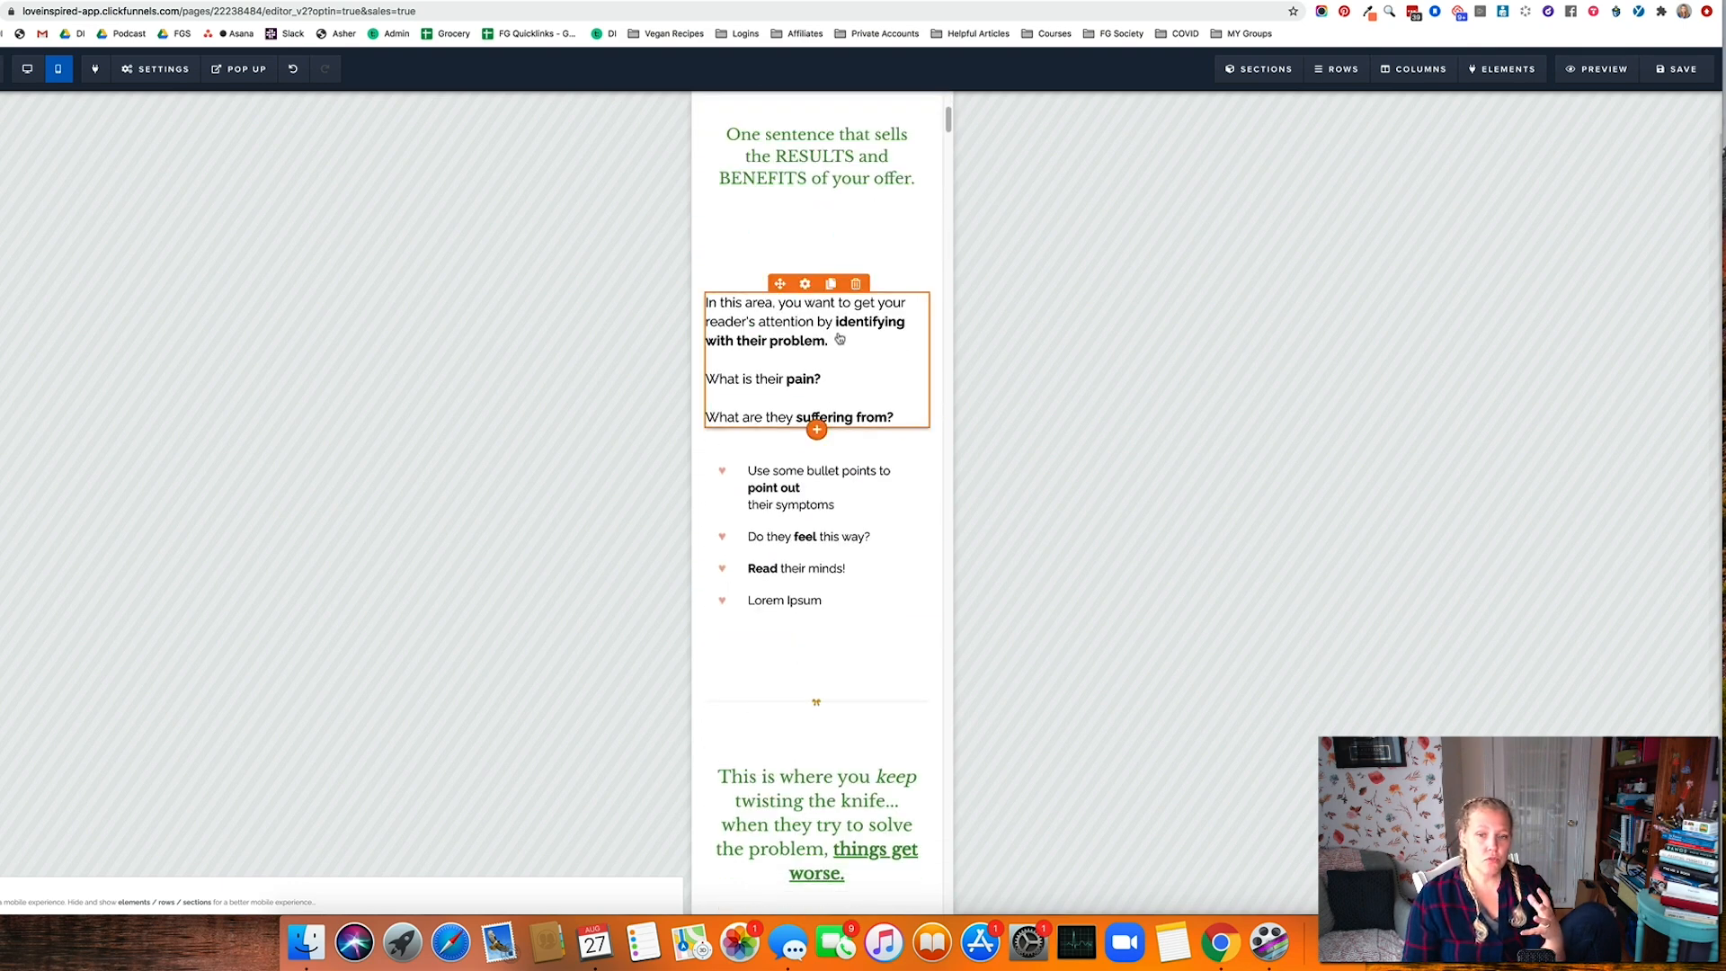
left_click(804, 284)
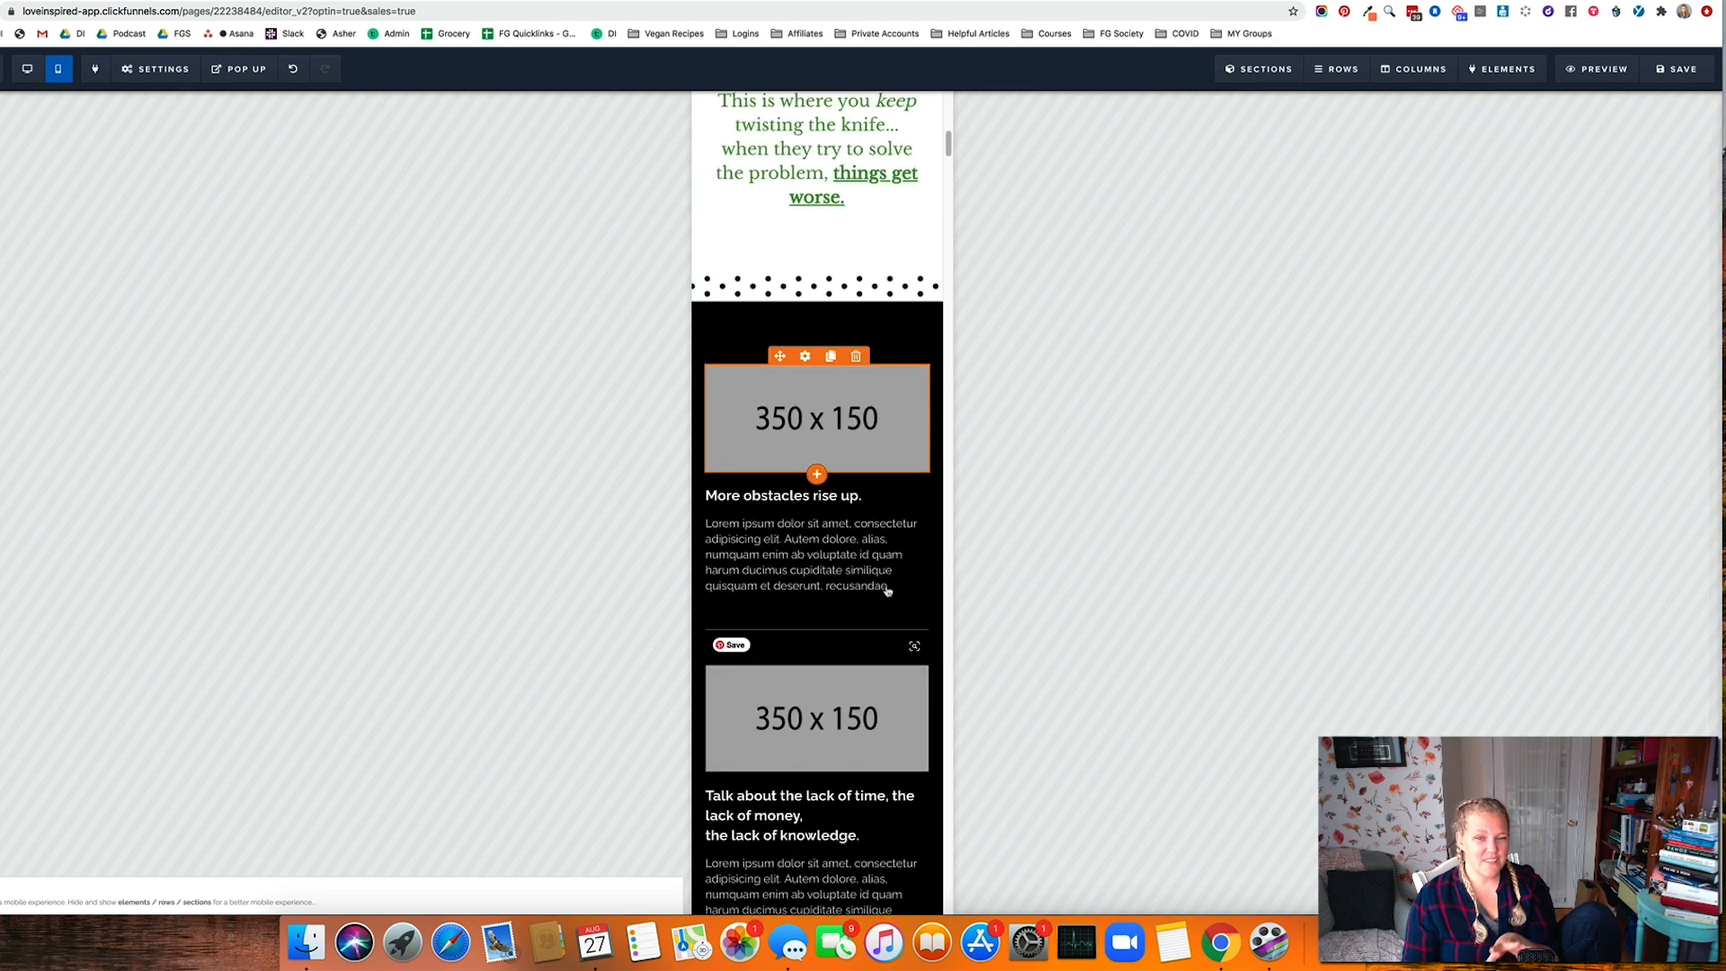
Scroll further and select the countdown timer at the page top
scroll("down", 3)
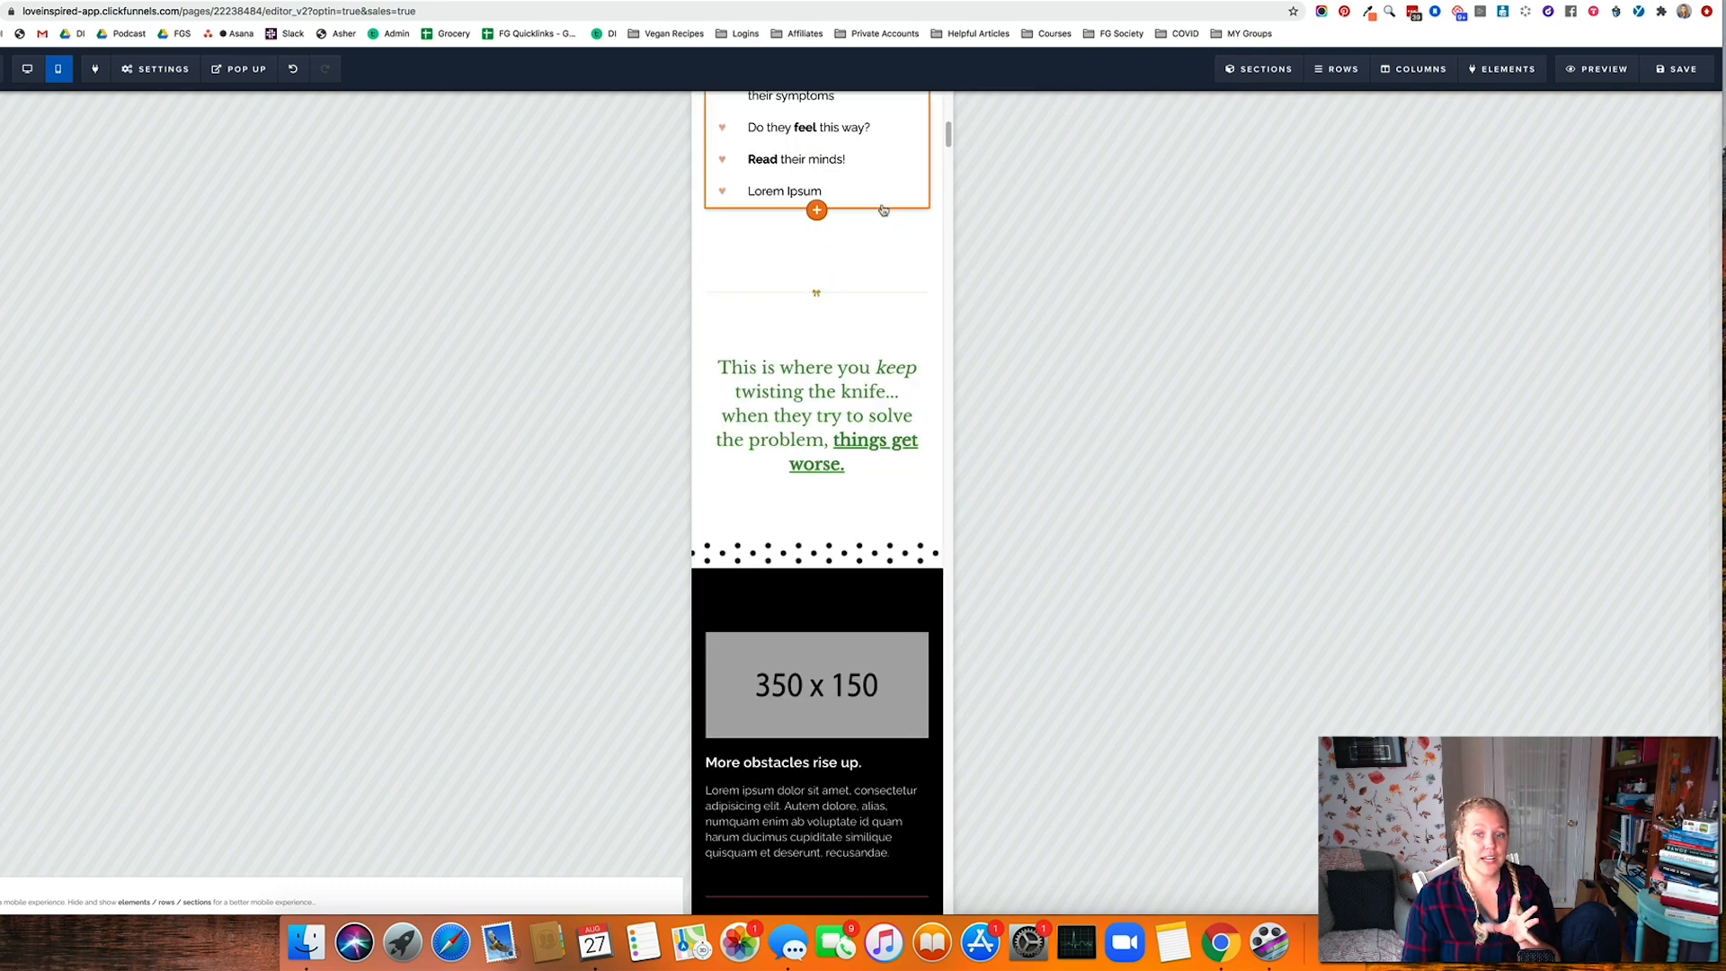
scroll("down", 3)
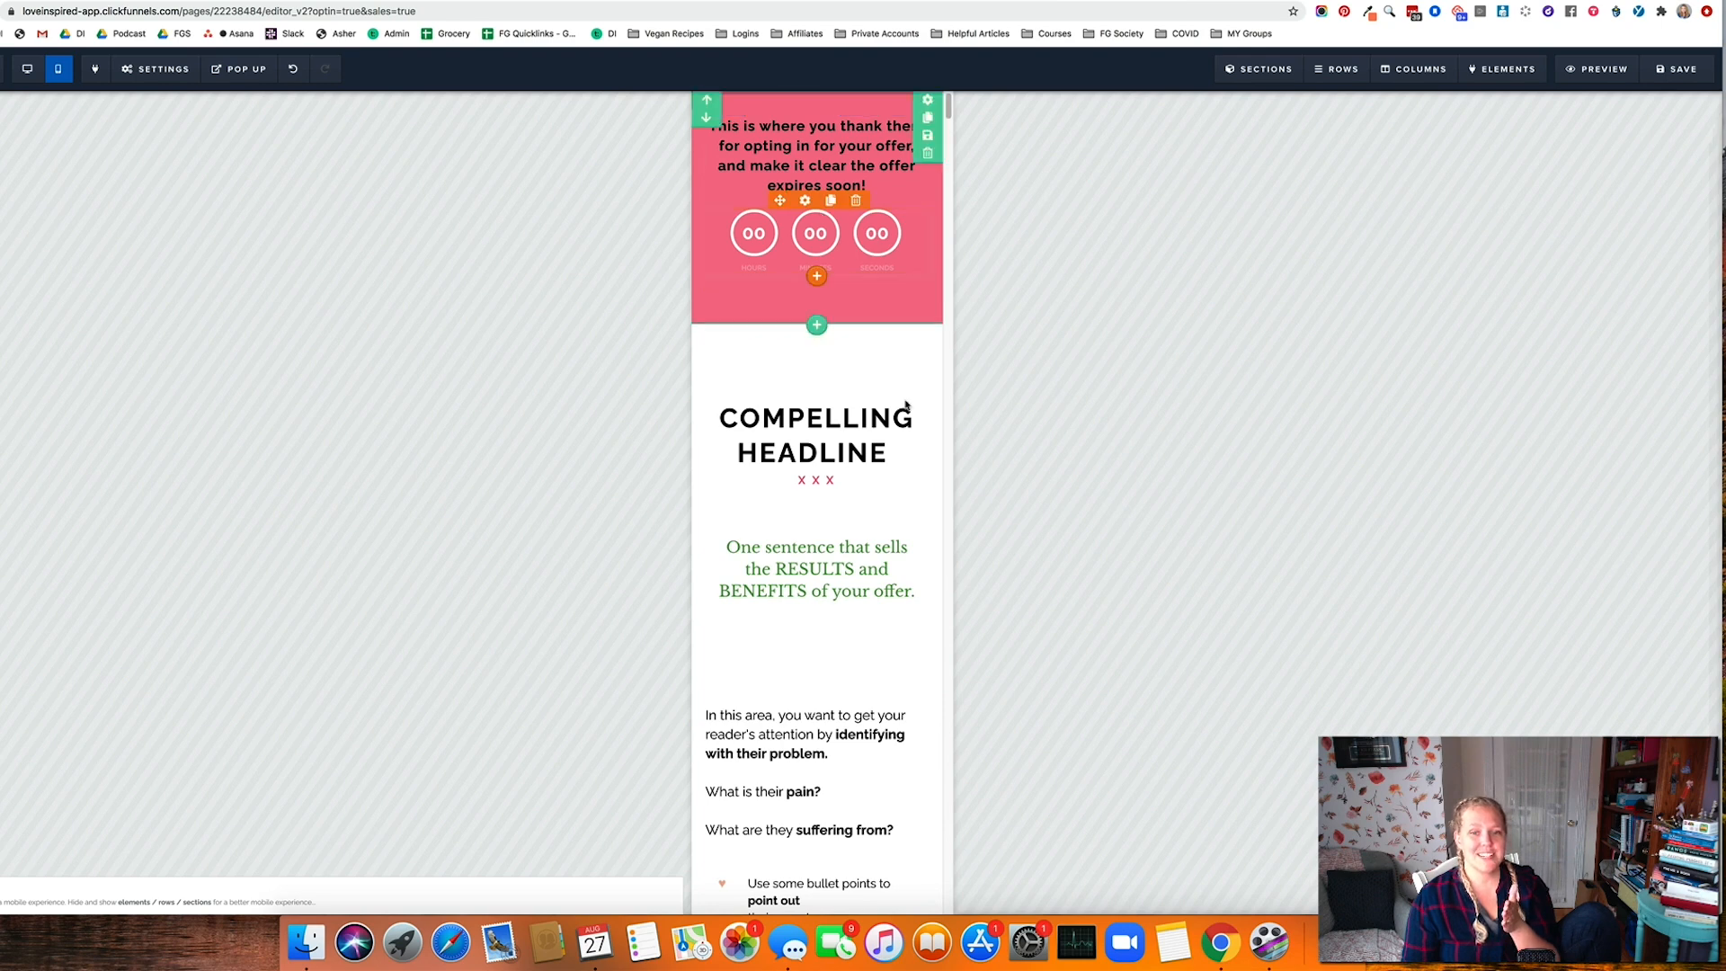
left_click(815, 399)
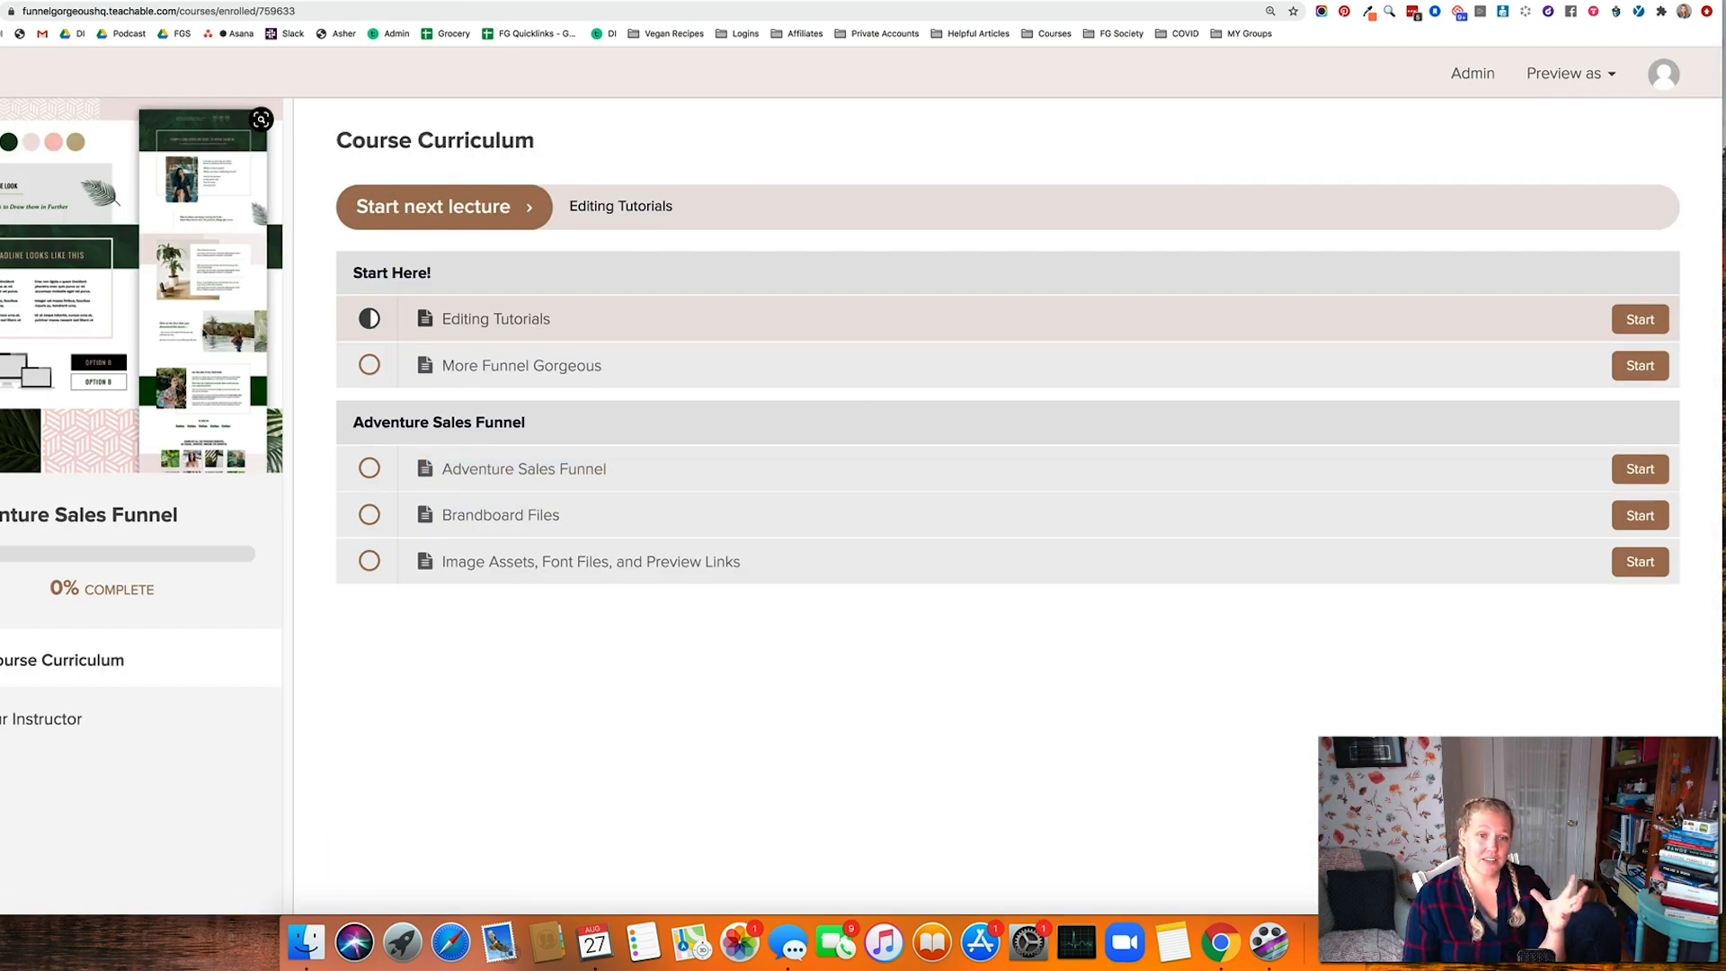
mouse_move(500, 515)
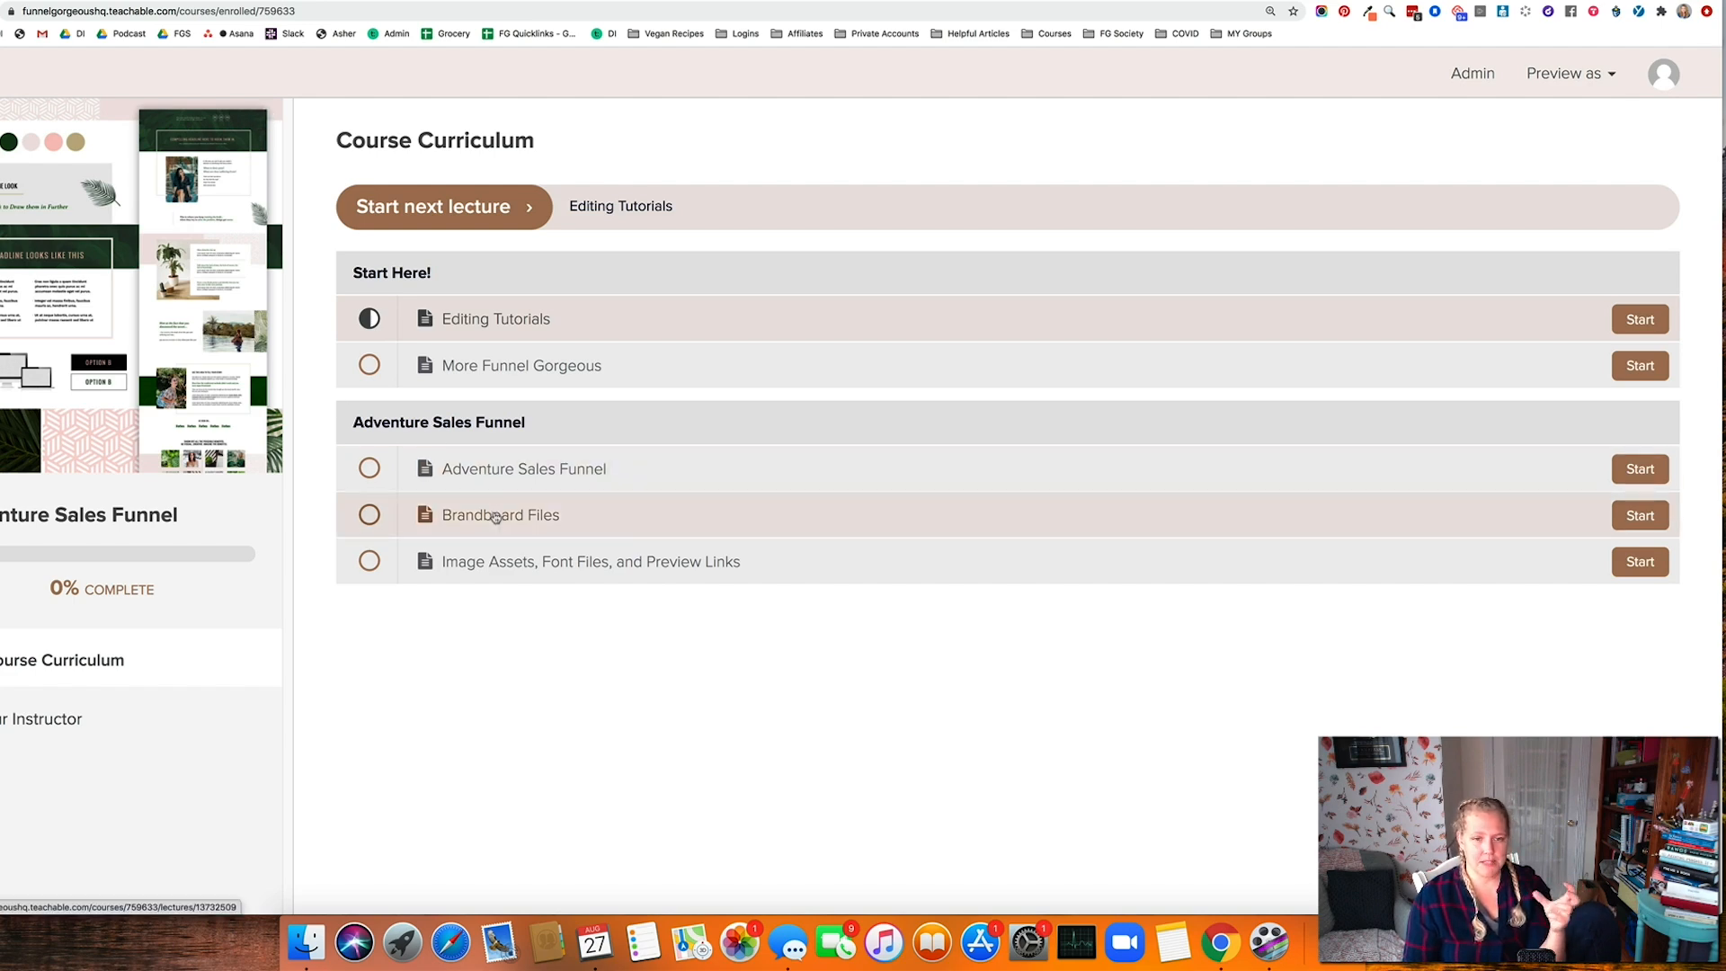
Open Brandboard Files, scroll the Funnel Adventure brand board, and download FA-AssetKeyExample.ai
left_click(500, 514)
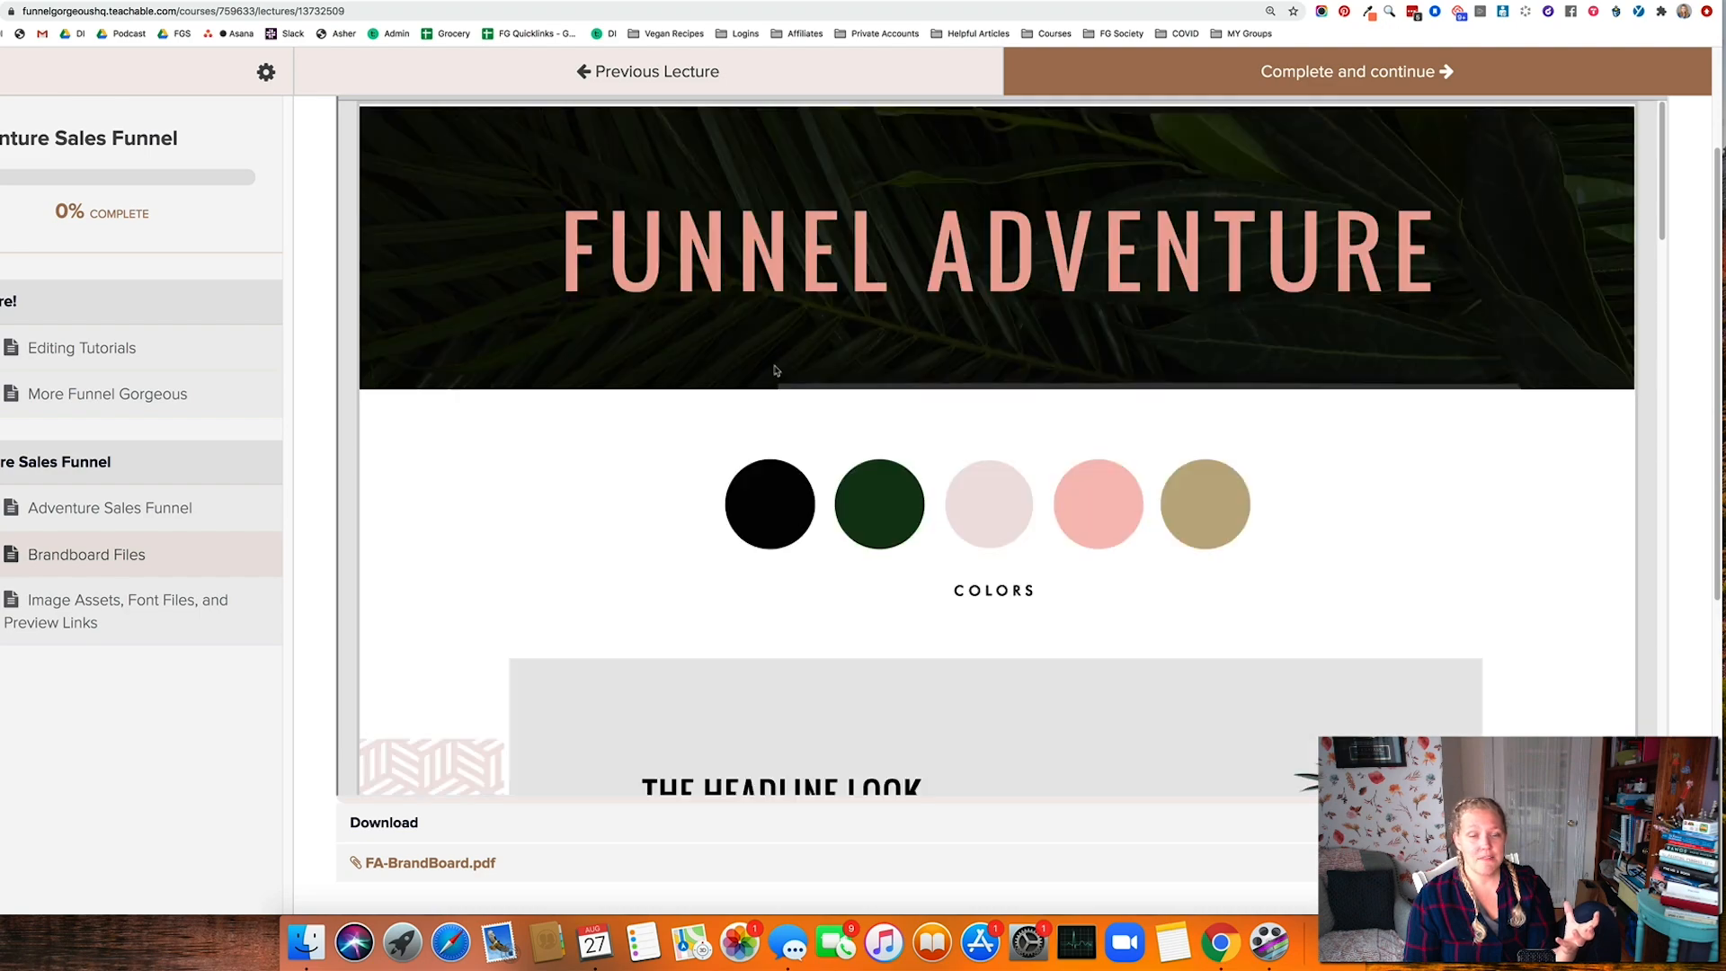
scroll("down", 3)
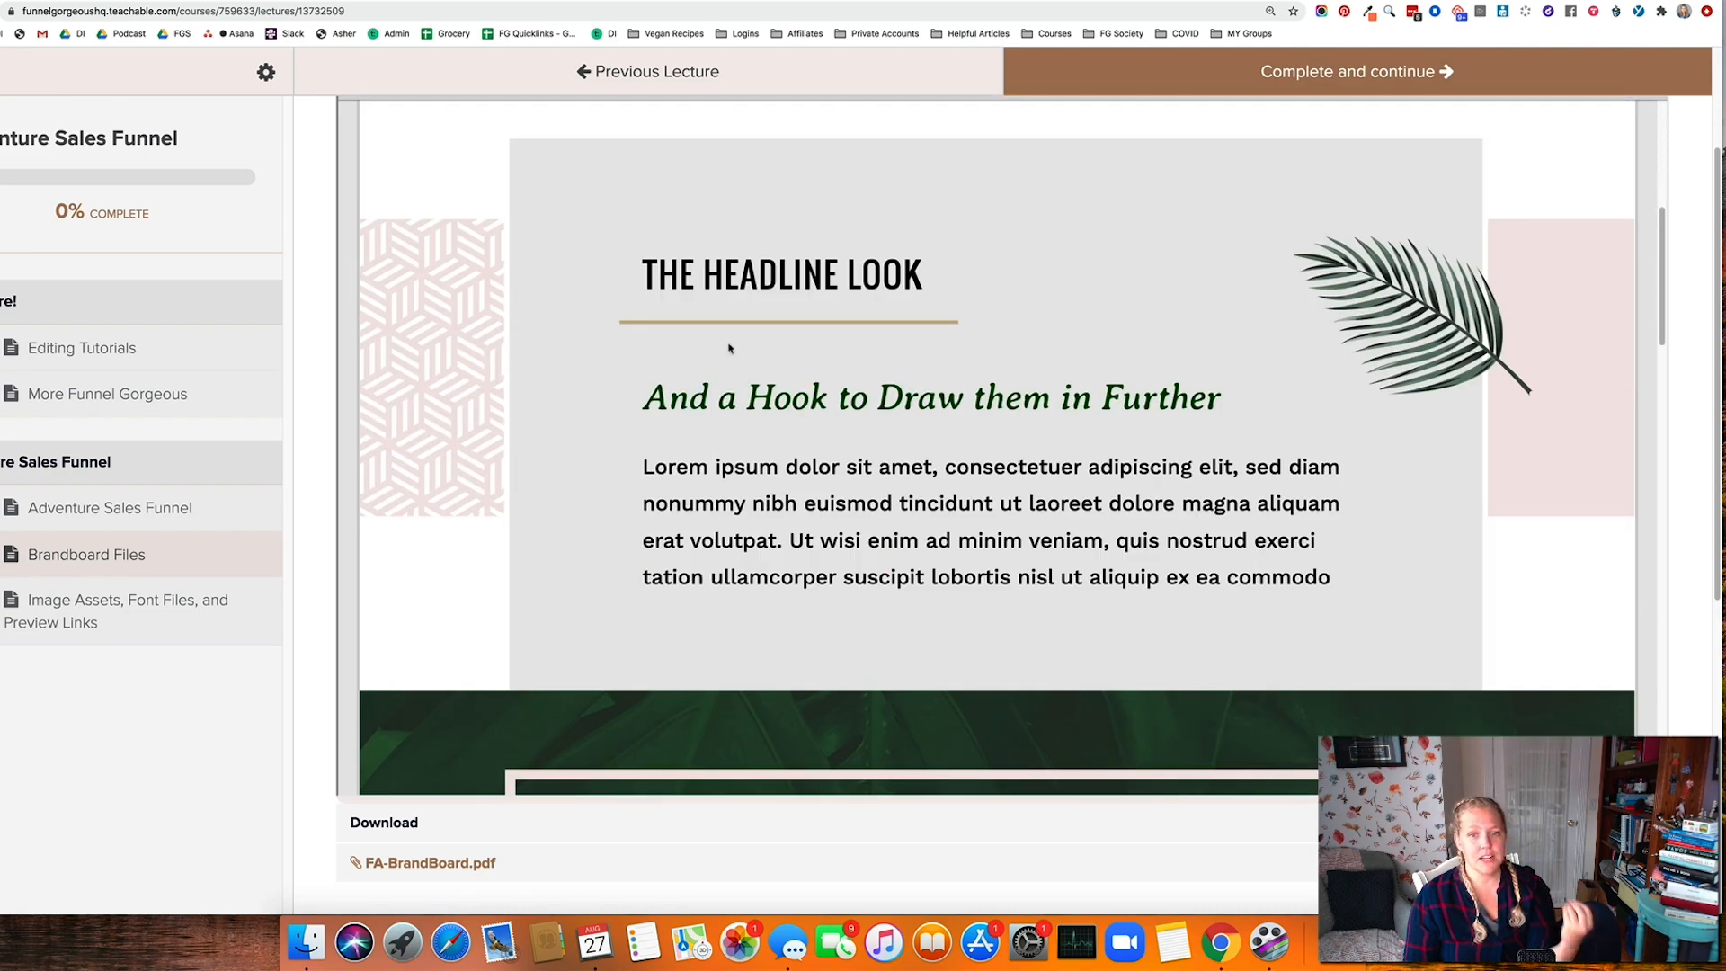
scroll("down", 3)
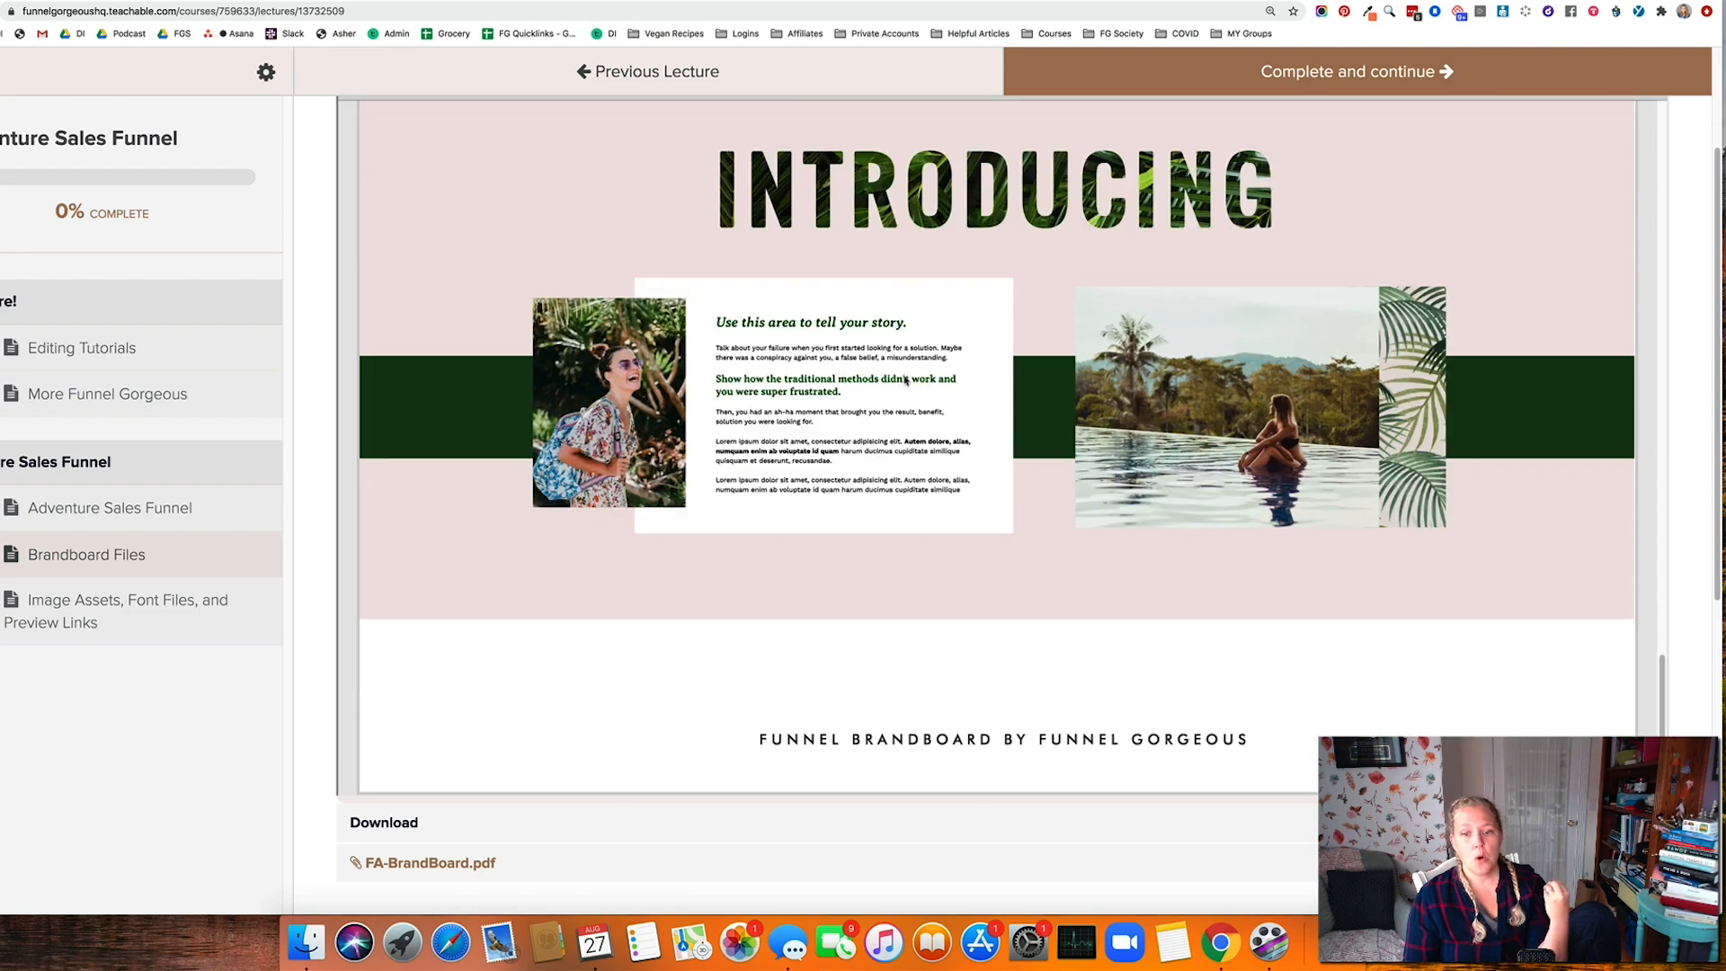
scroll("down", 3)
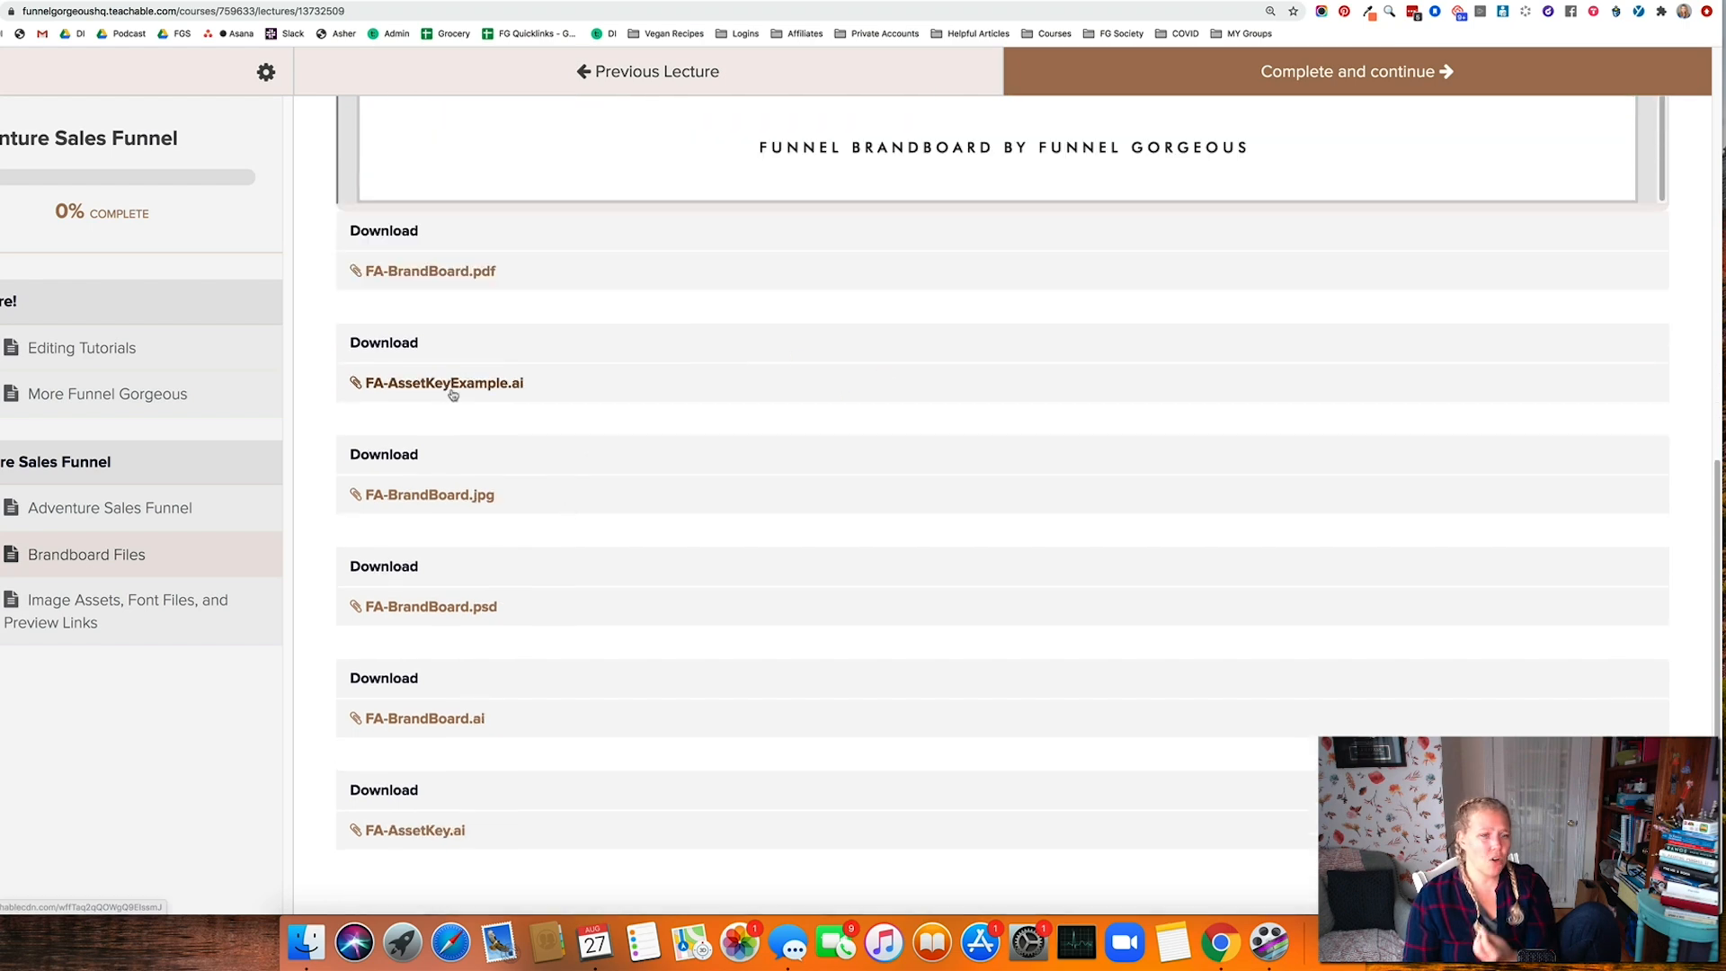
left_click(116, 611)
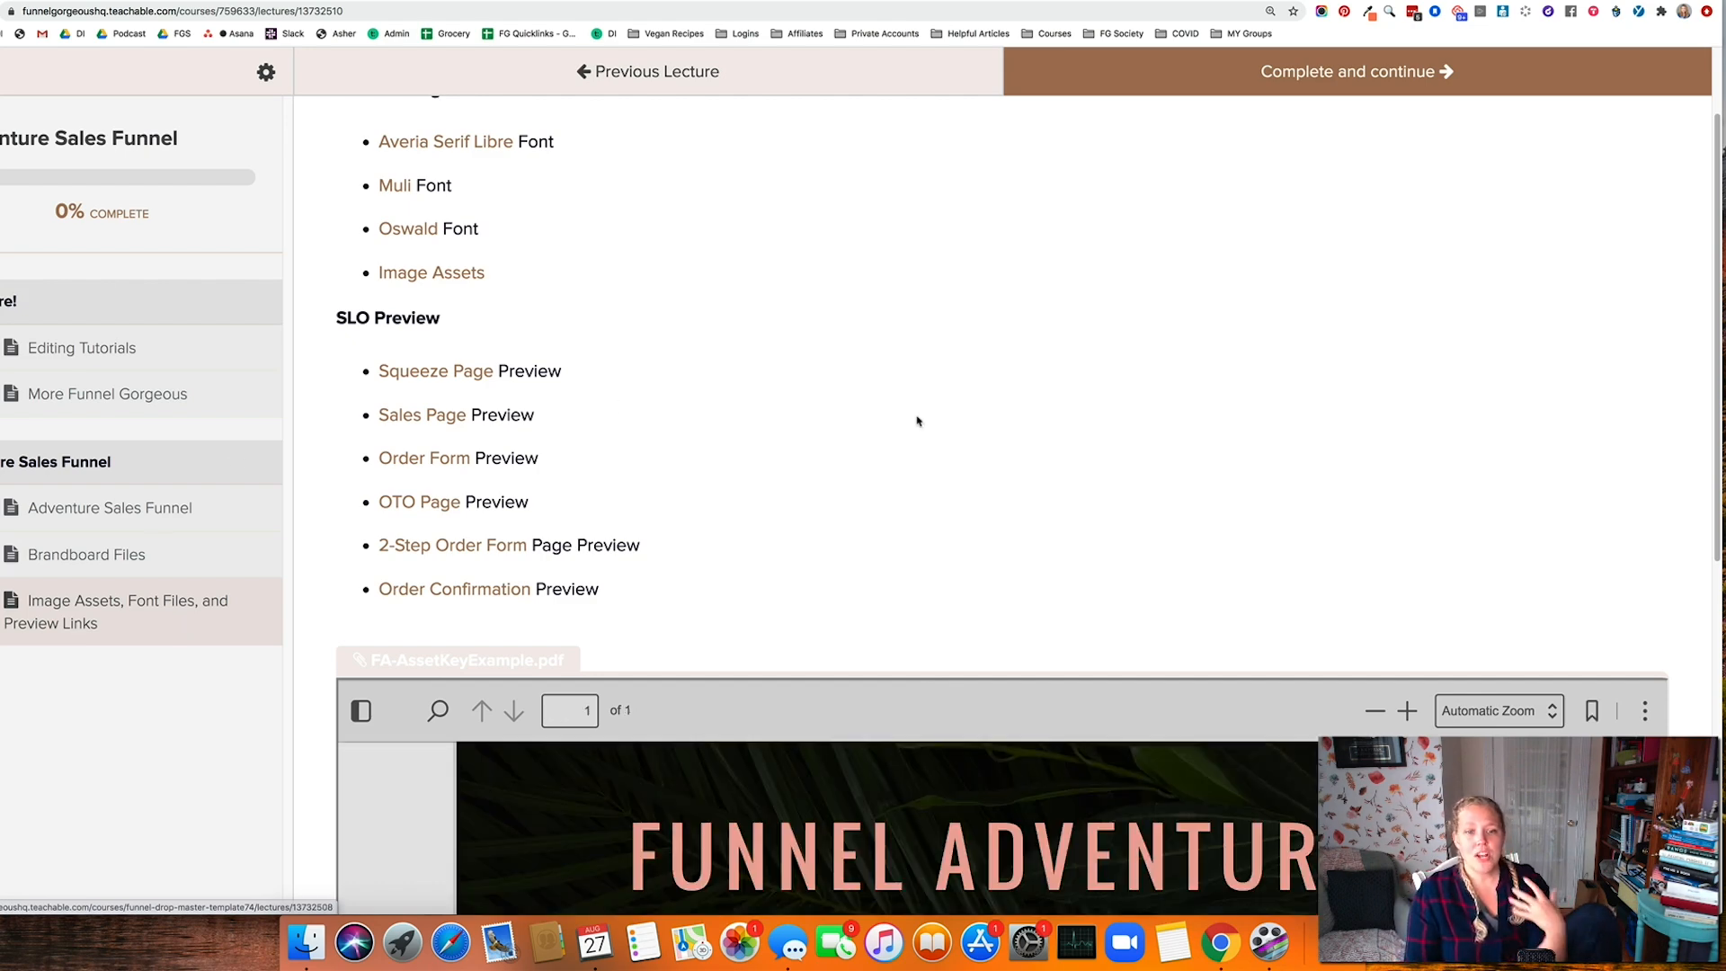
Scroll the Image Assets lesson down to the asset key PDF colour hex codes
scroll("down", 3)
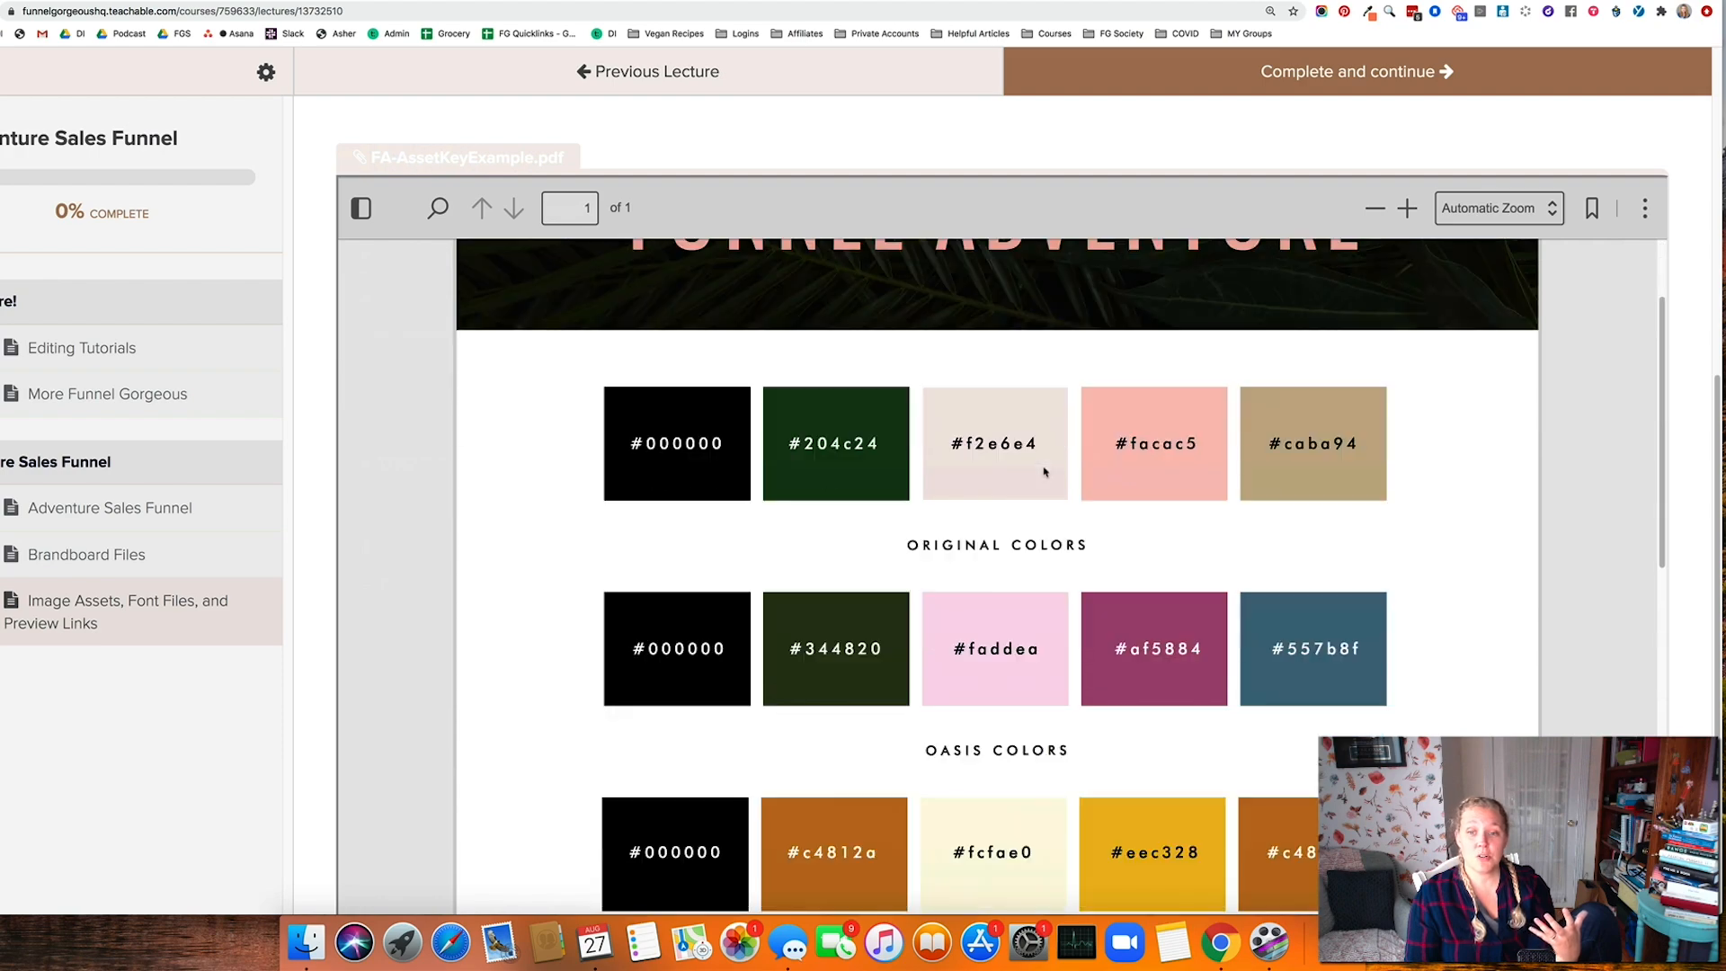
scroll("down", 3)
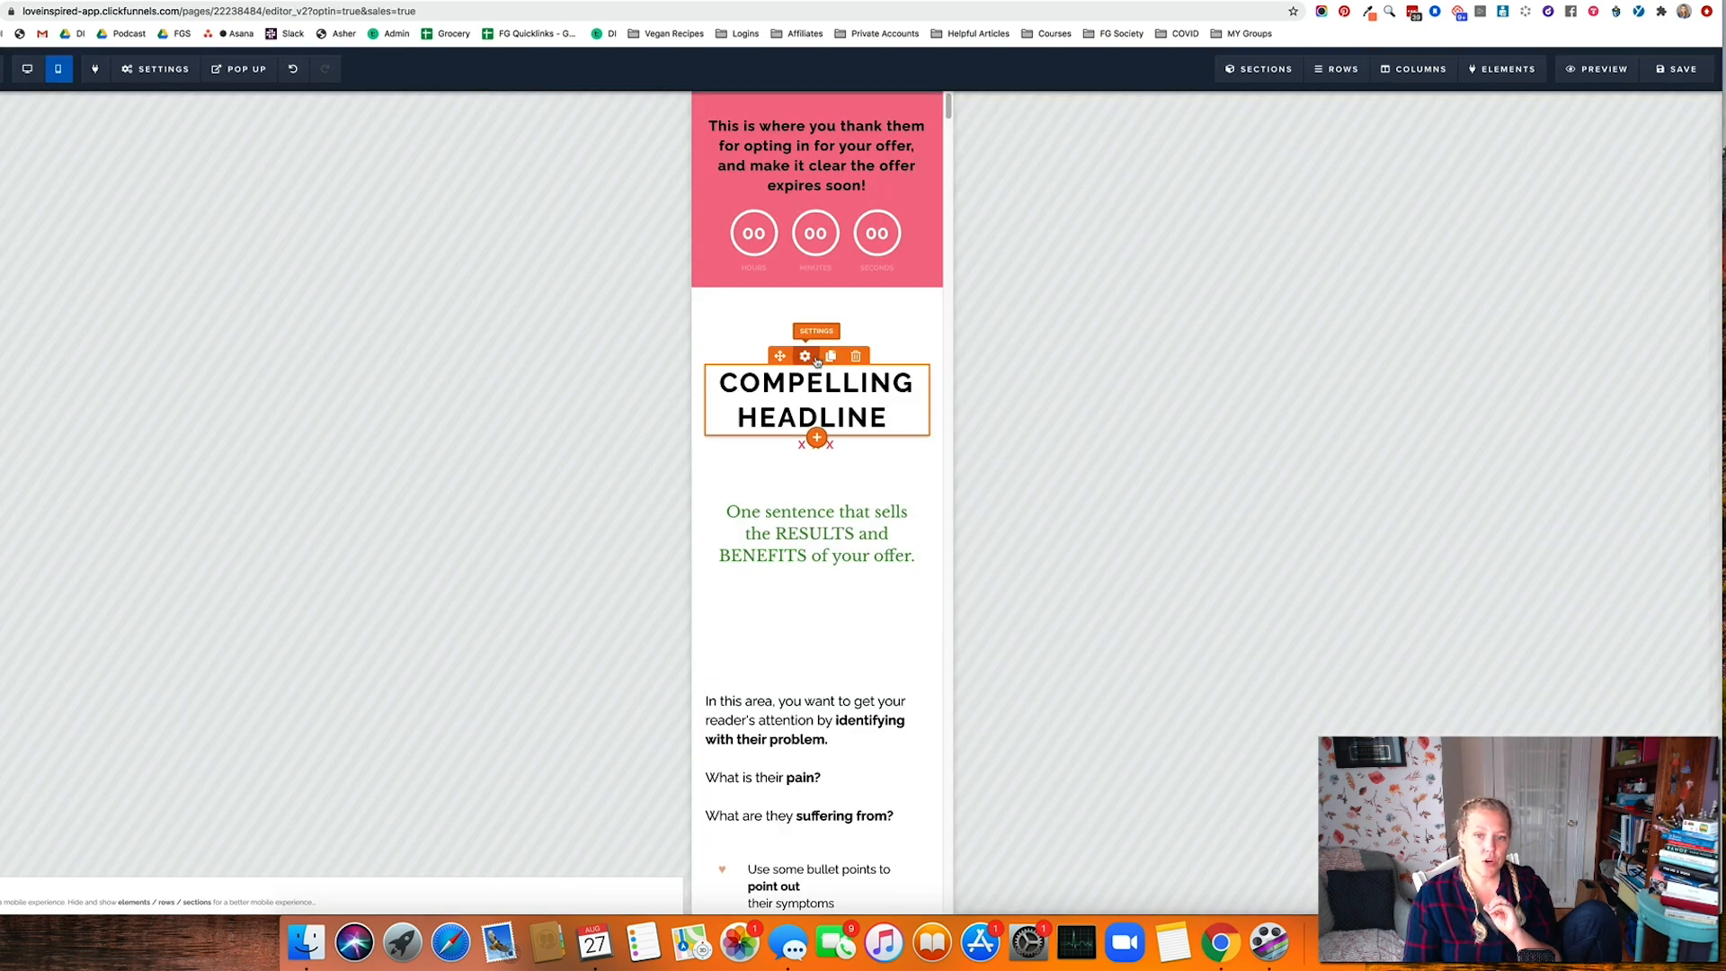
Open the COMPELLING HEADLINE settings to show its text color picker
left_click(805, 354)
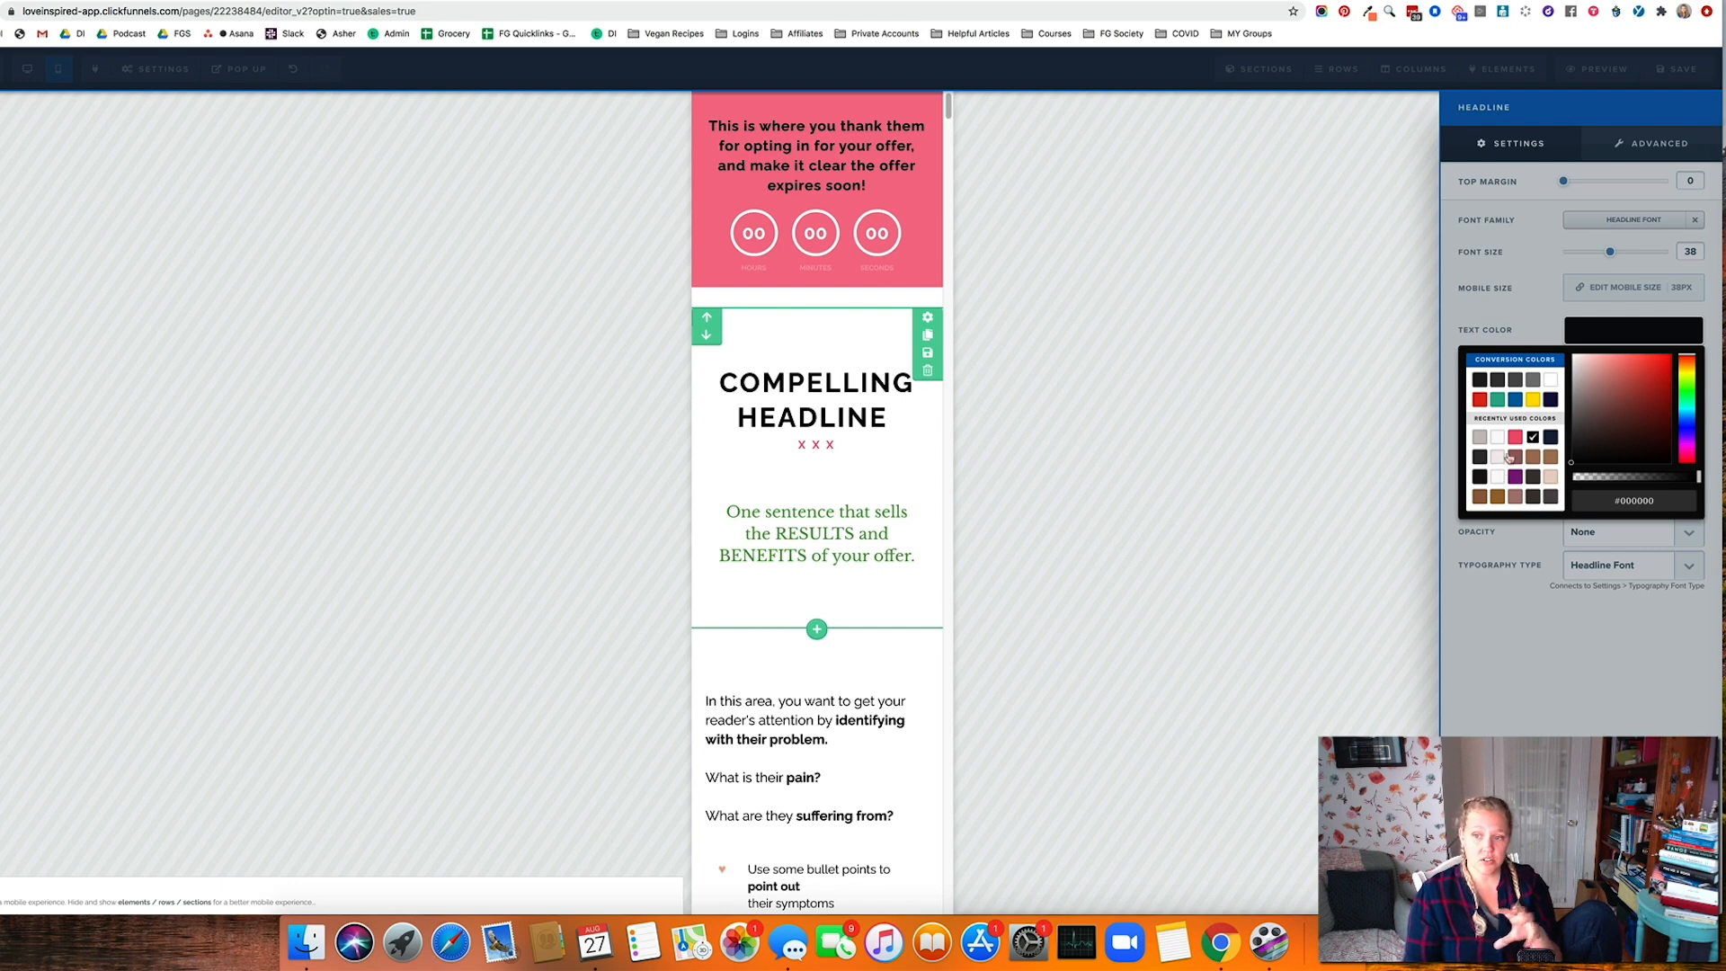
mouse_move(852, 441)
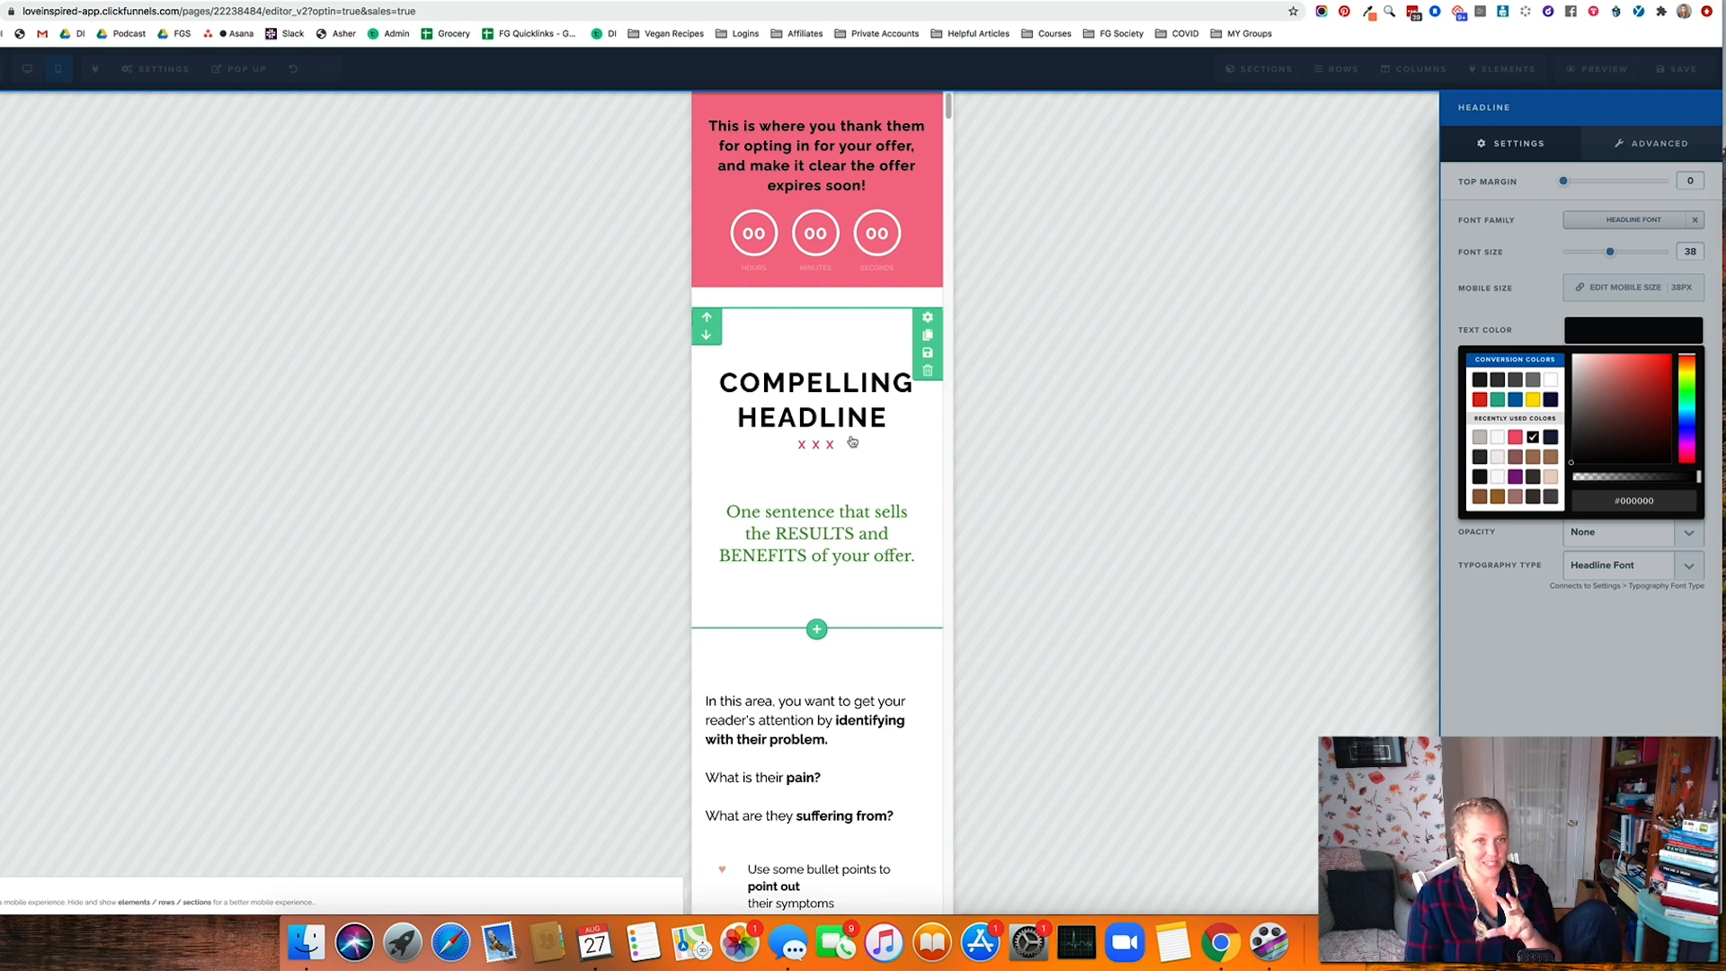
mouse_move(865, 481)
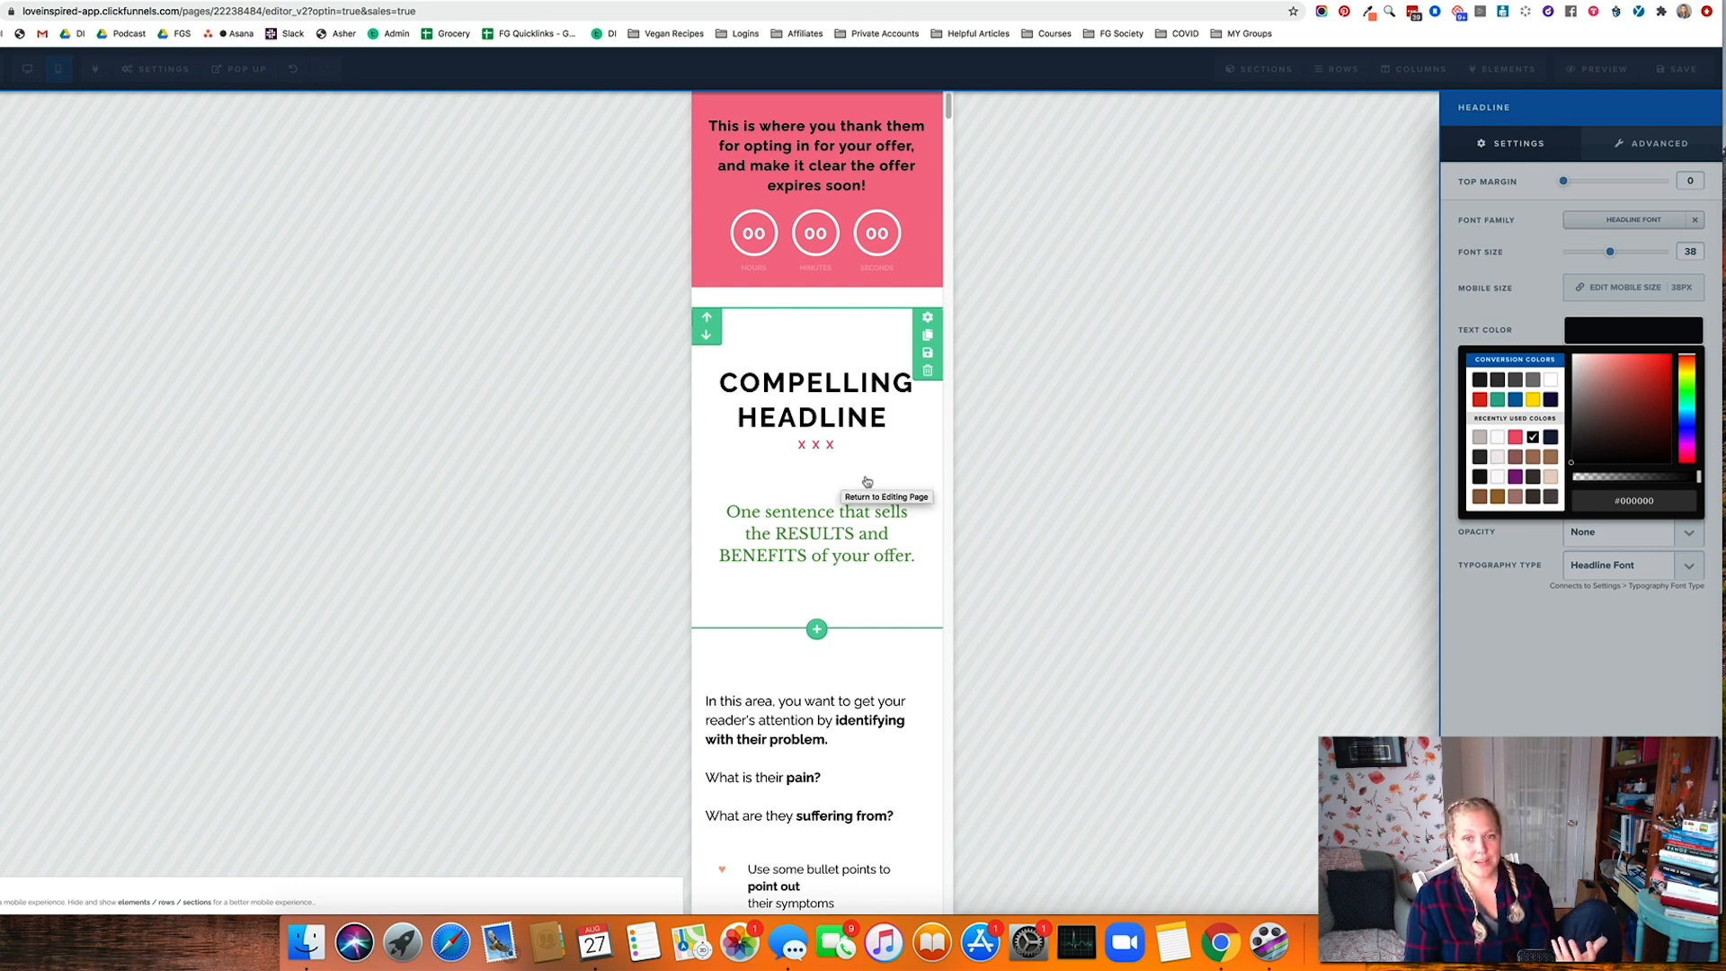